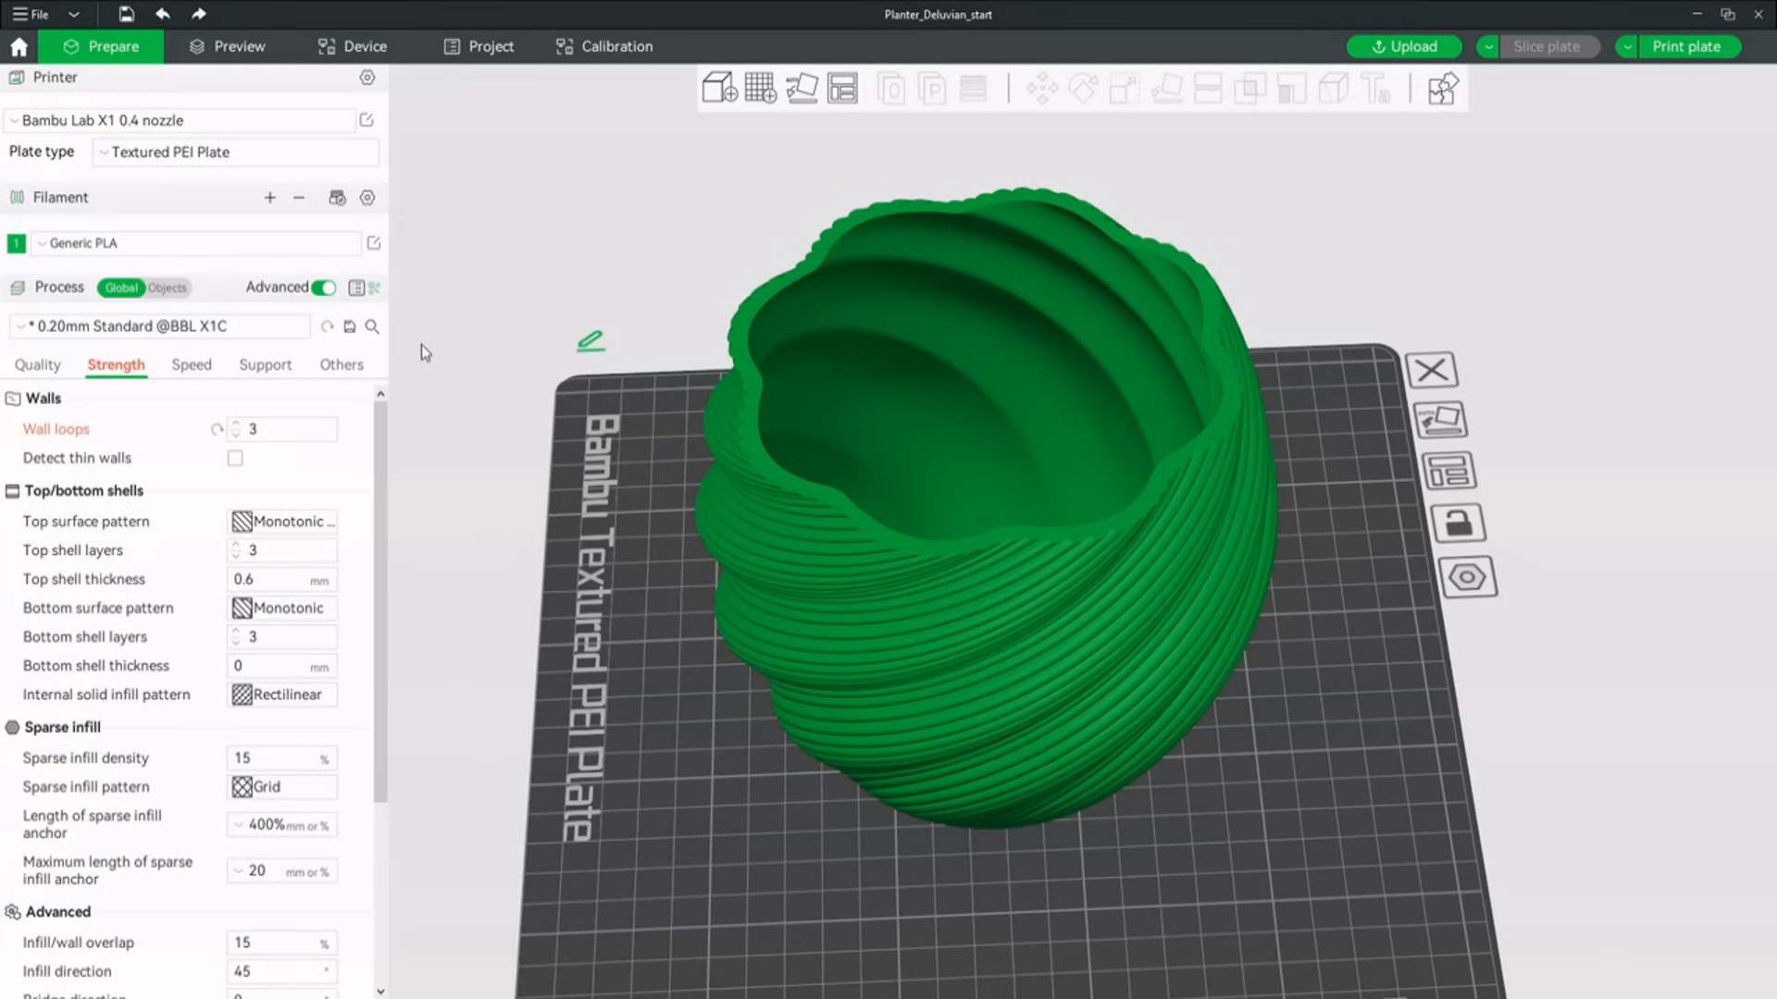
pyautogui.moveTo(657, 749)
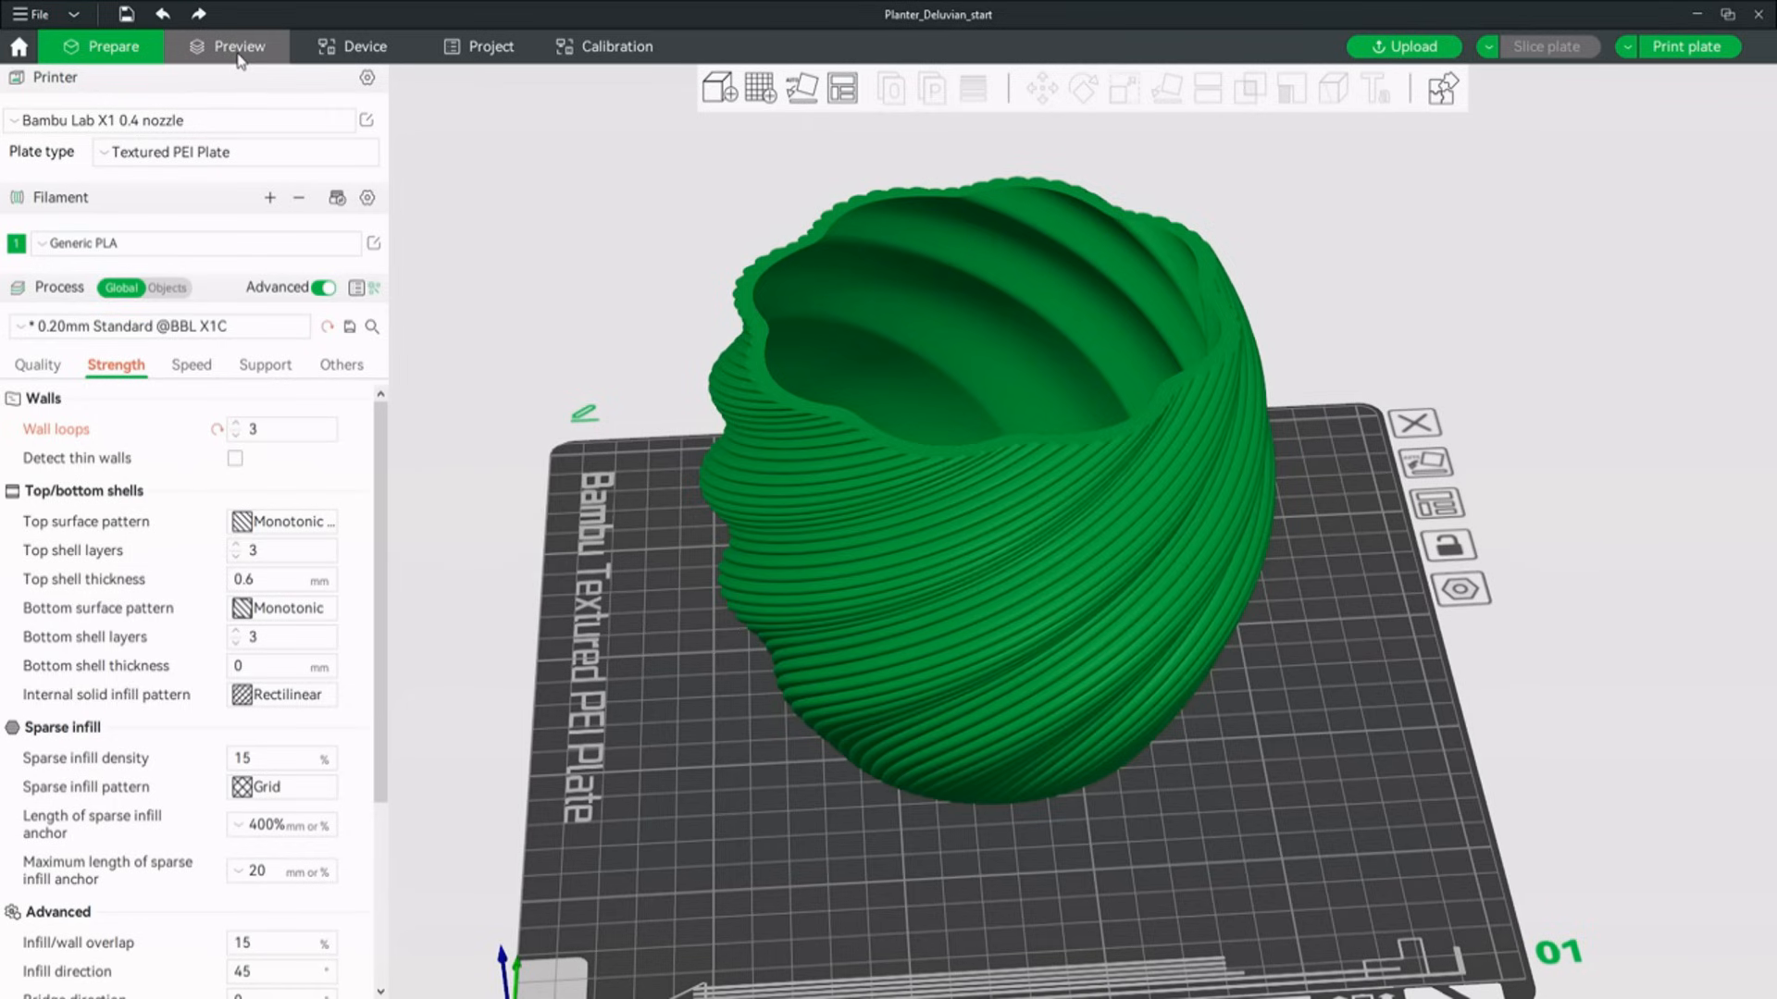
# Show the sliced planter preview with its line-type time breakdown, about 10h22m total.
pyautogui.click(239, 47)
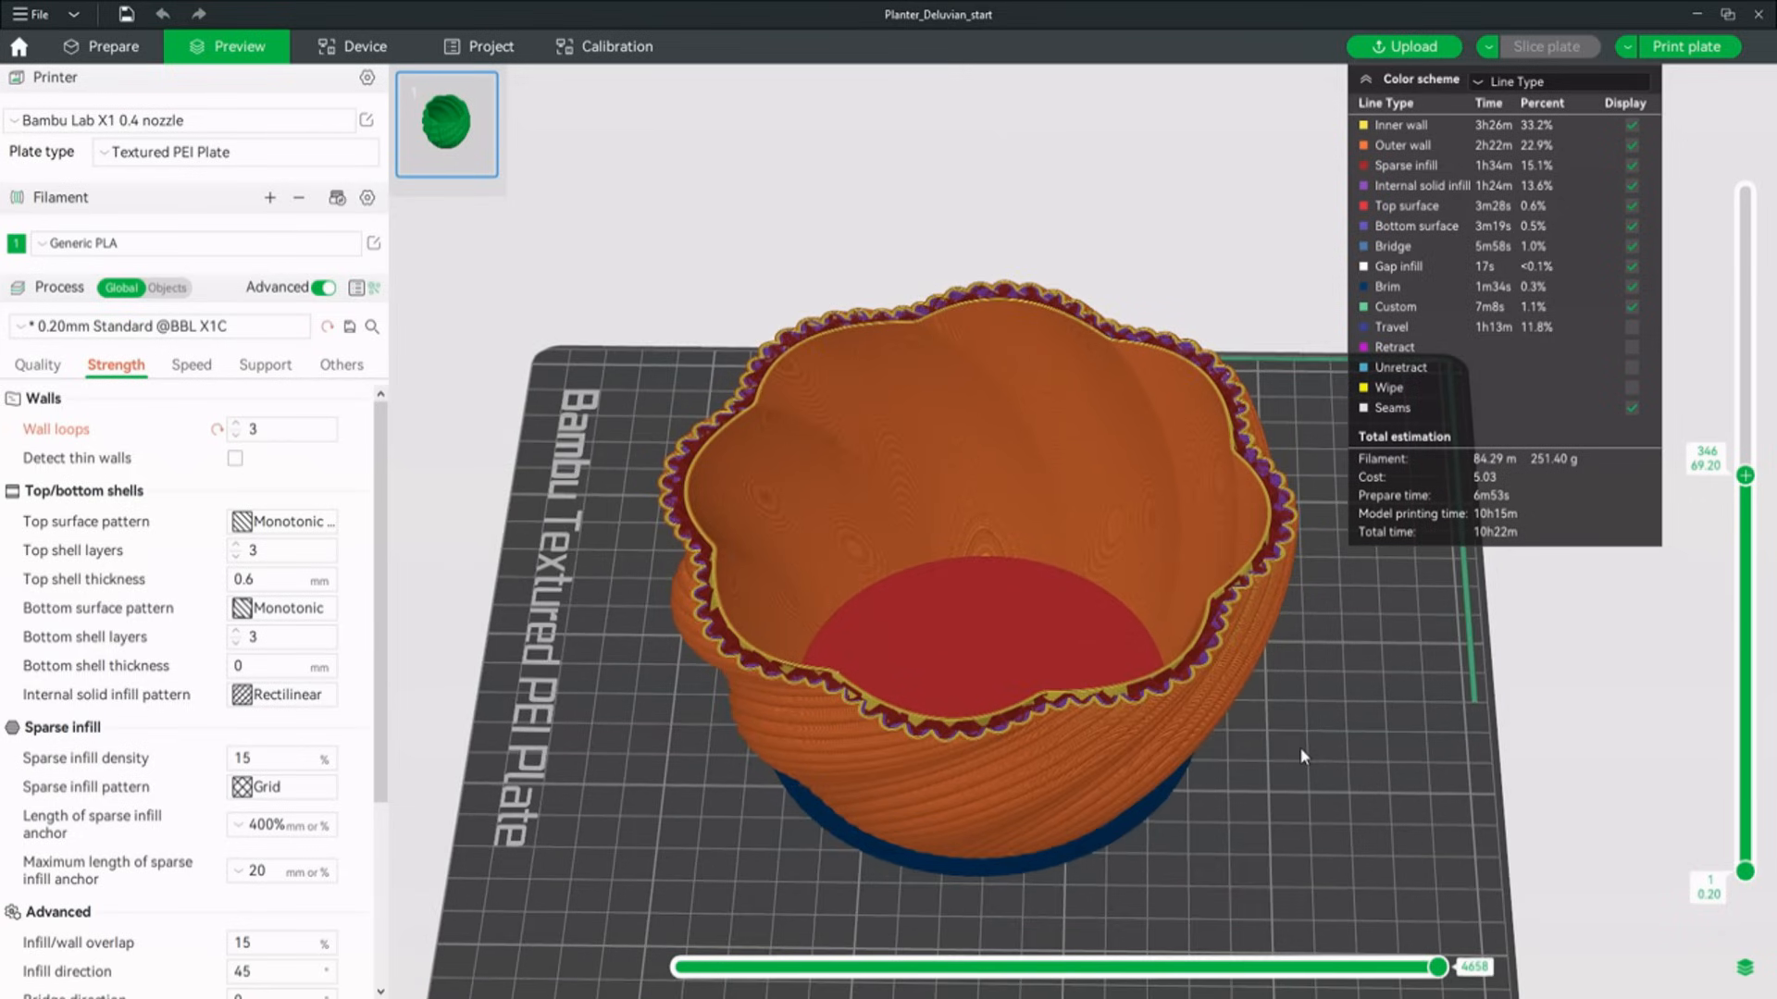
pyautogui.moveTo(1309, 769)
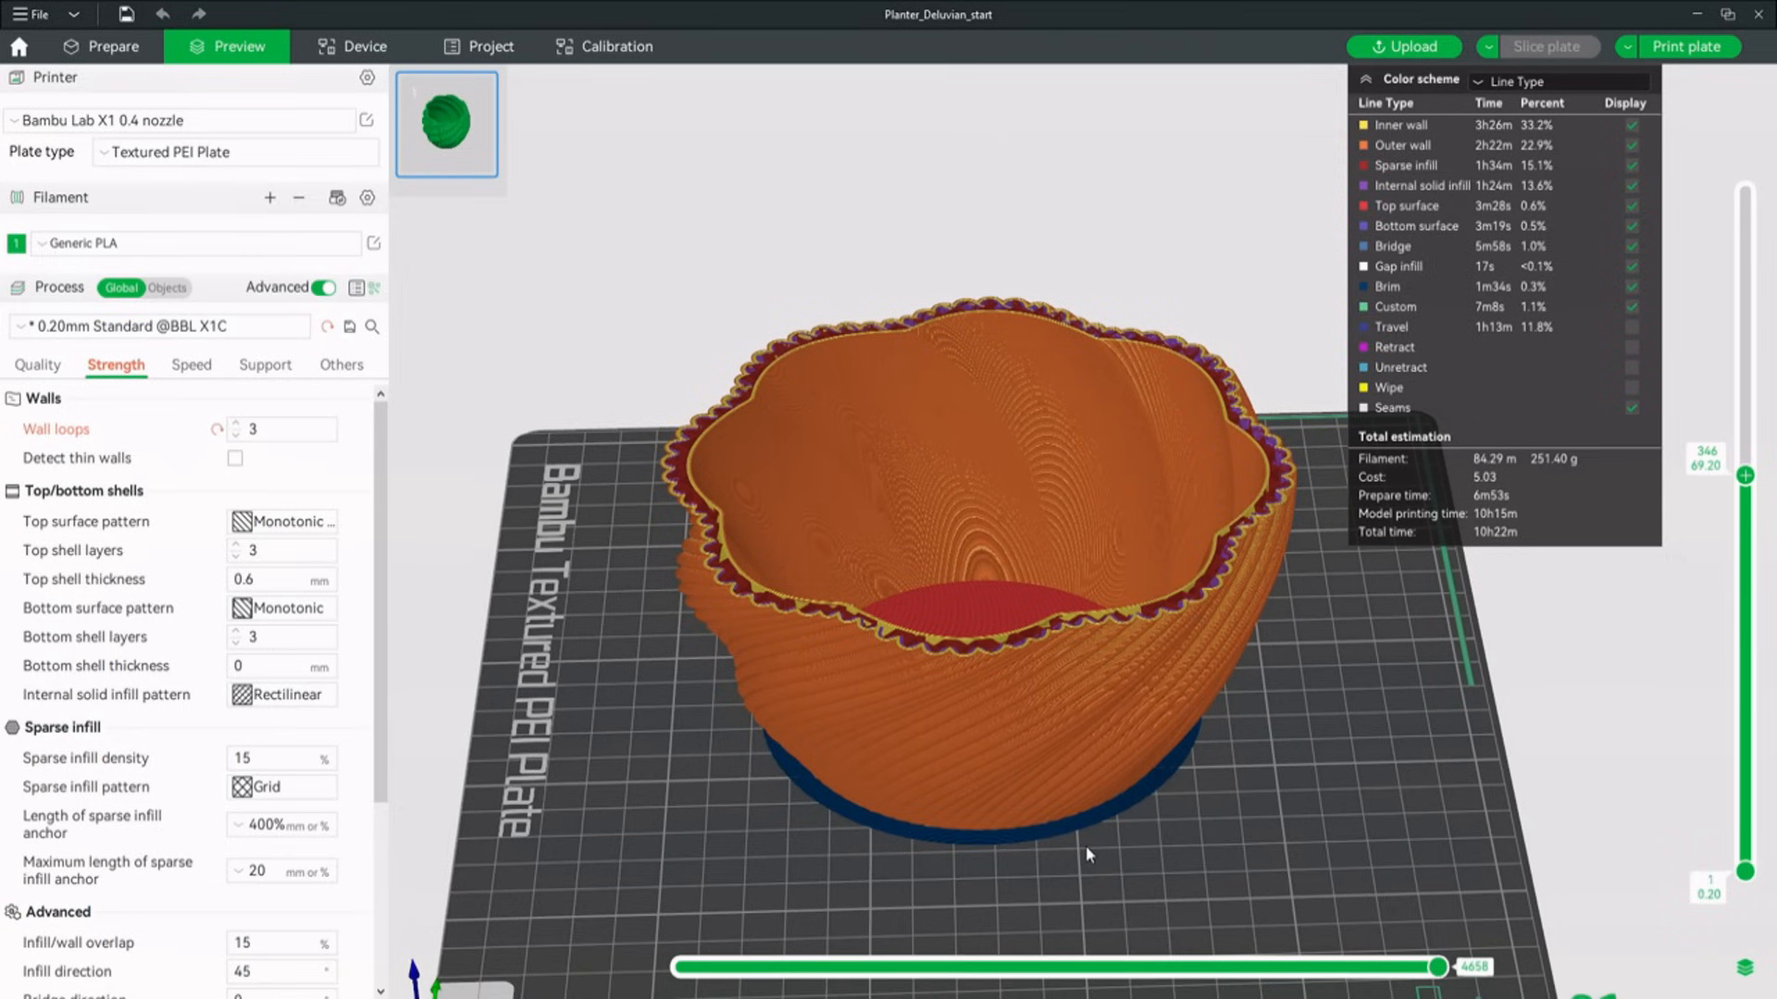
pyautogui.moveTo(1144, 907)
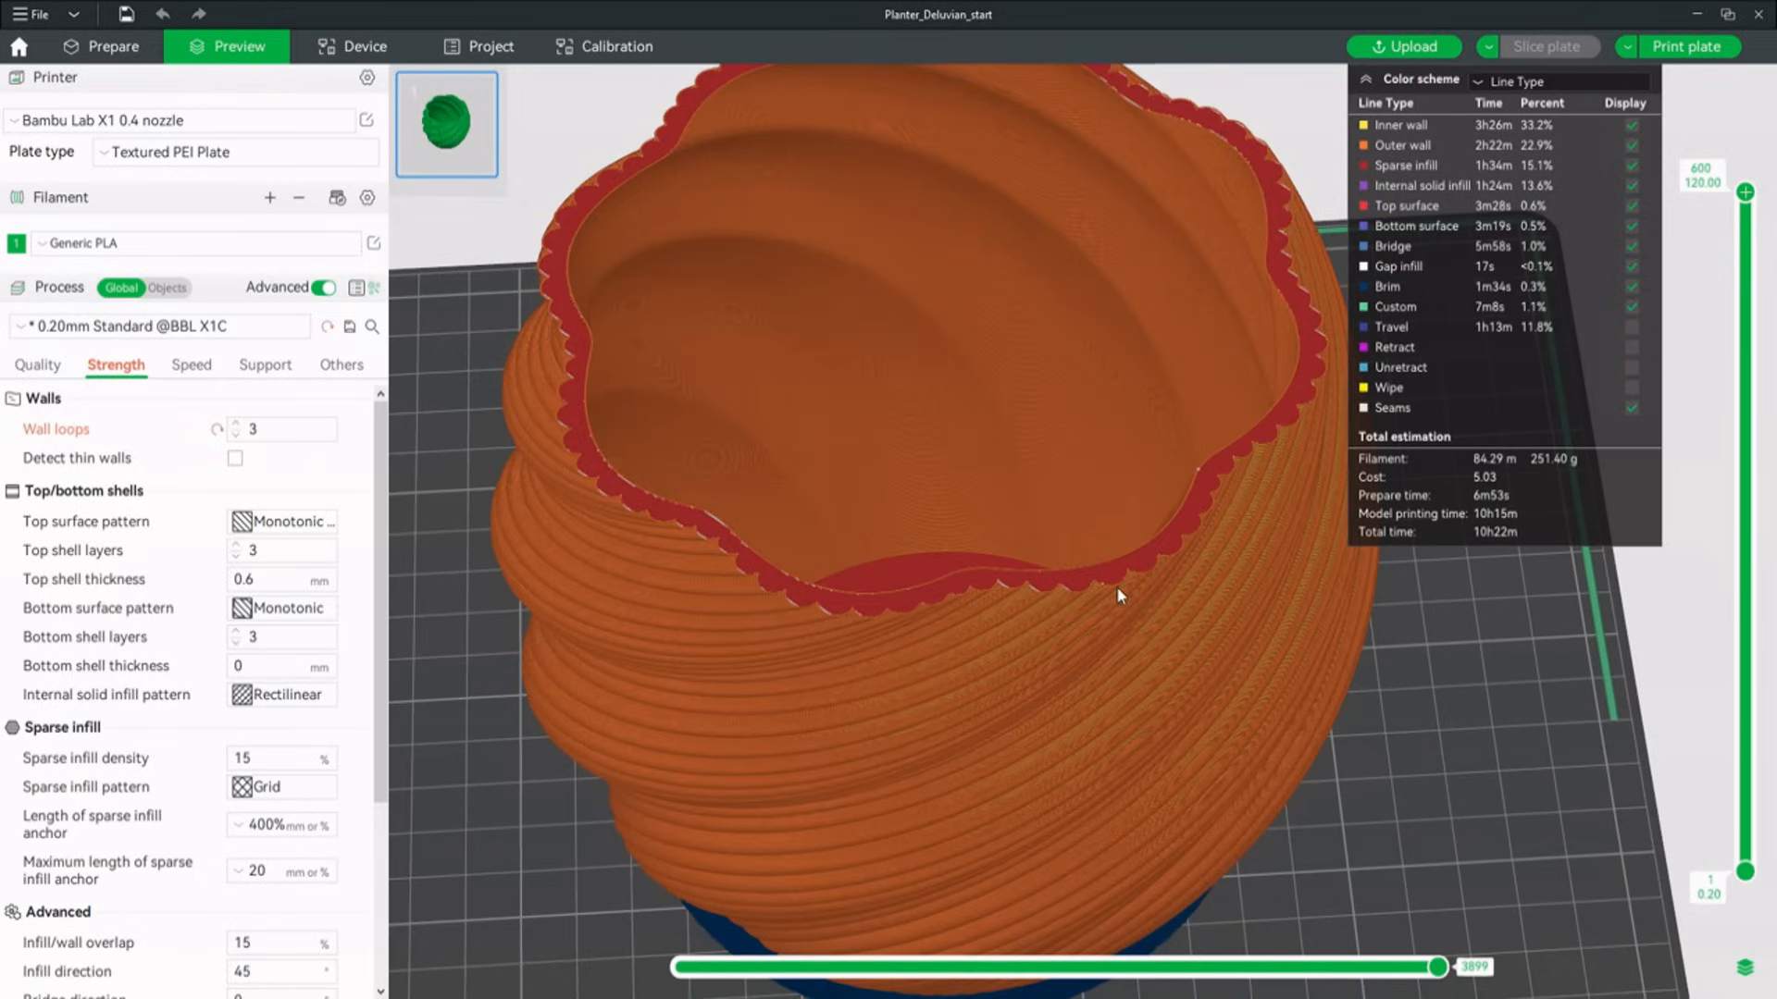
# Show the Quality process settings with only basic options: 0.2 mm layers, aligned seam.
pyautogui.click(37, 364)
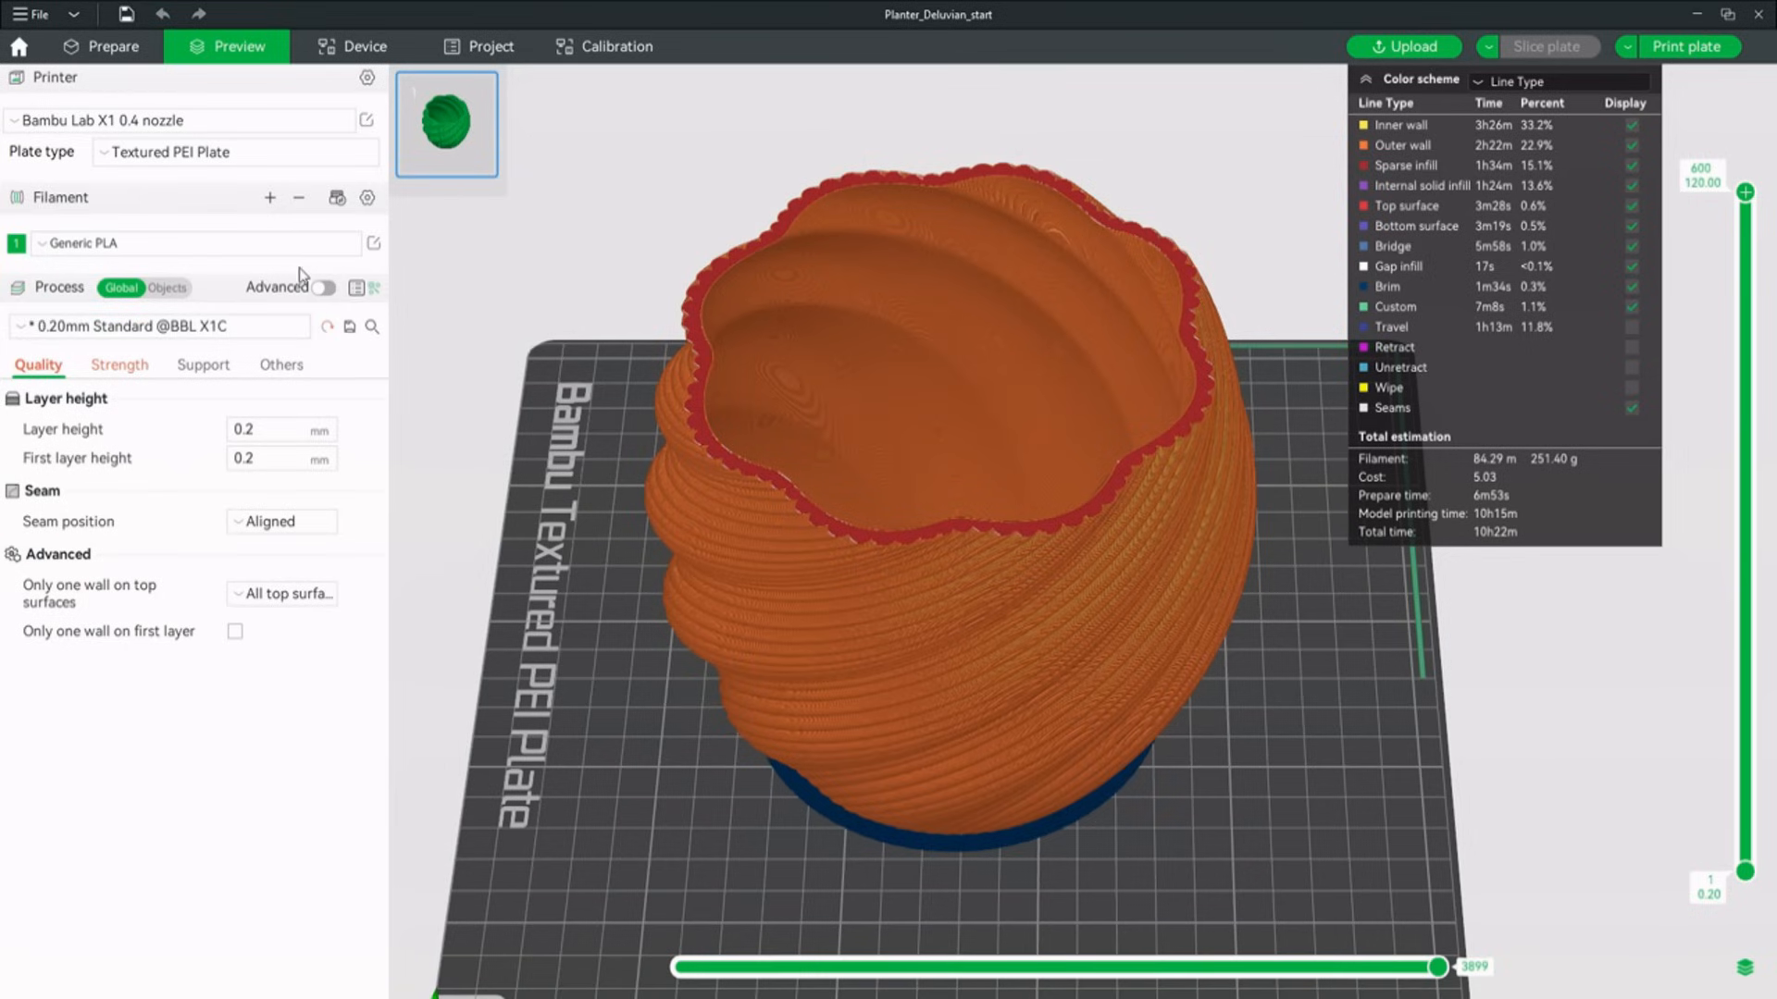
# Set the printer's Z hop when retracting to 0 in the extruder settings.
pyautogui.click(324, 287)
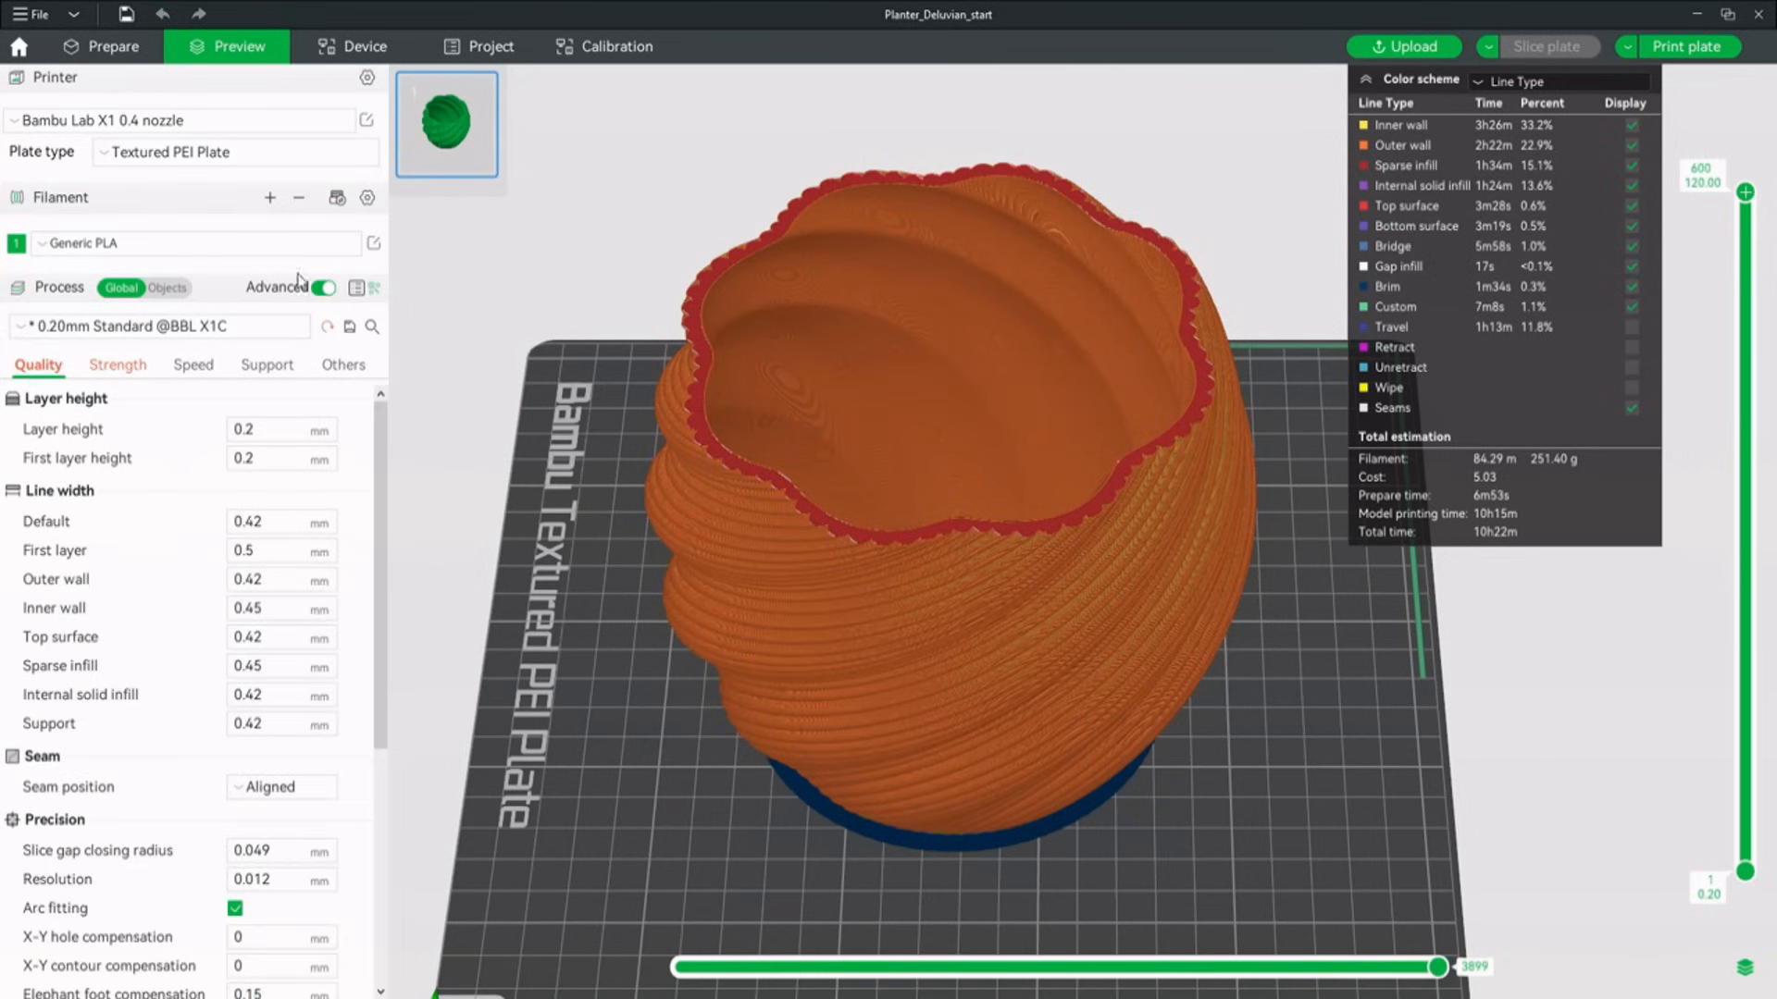
pyautogui.click(100, 47)
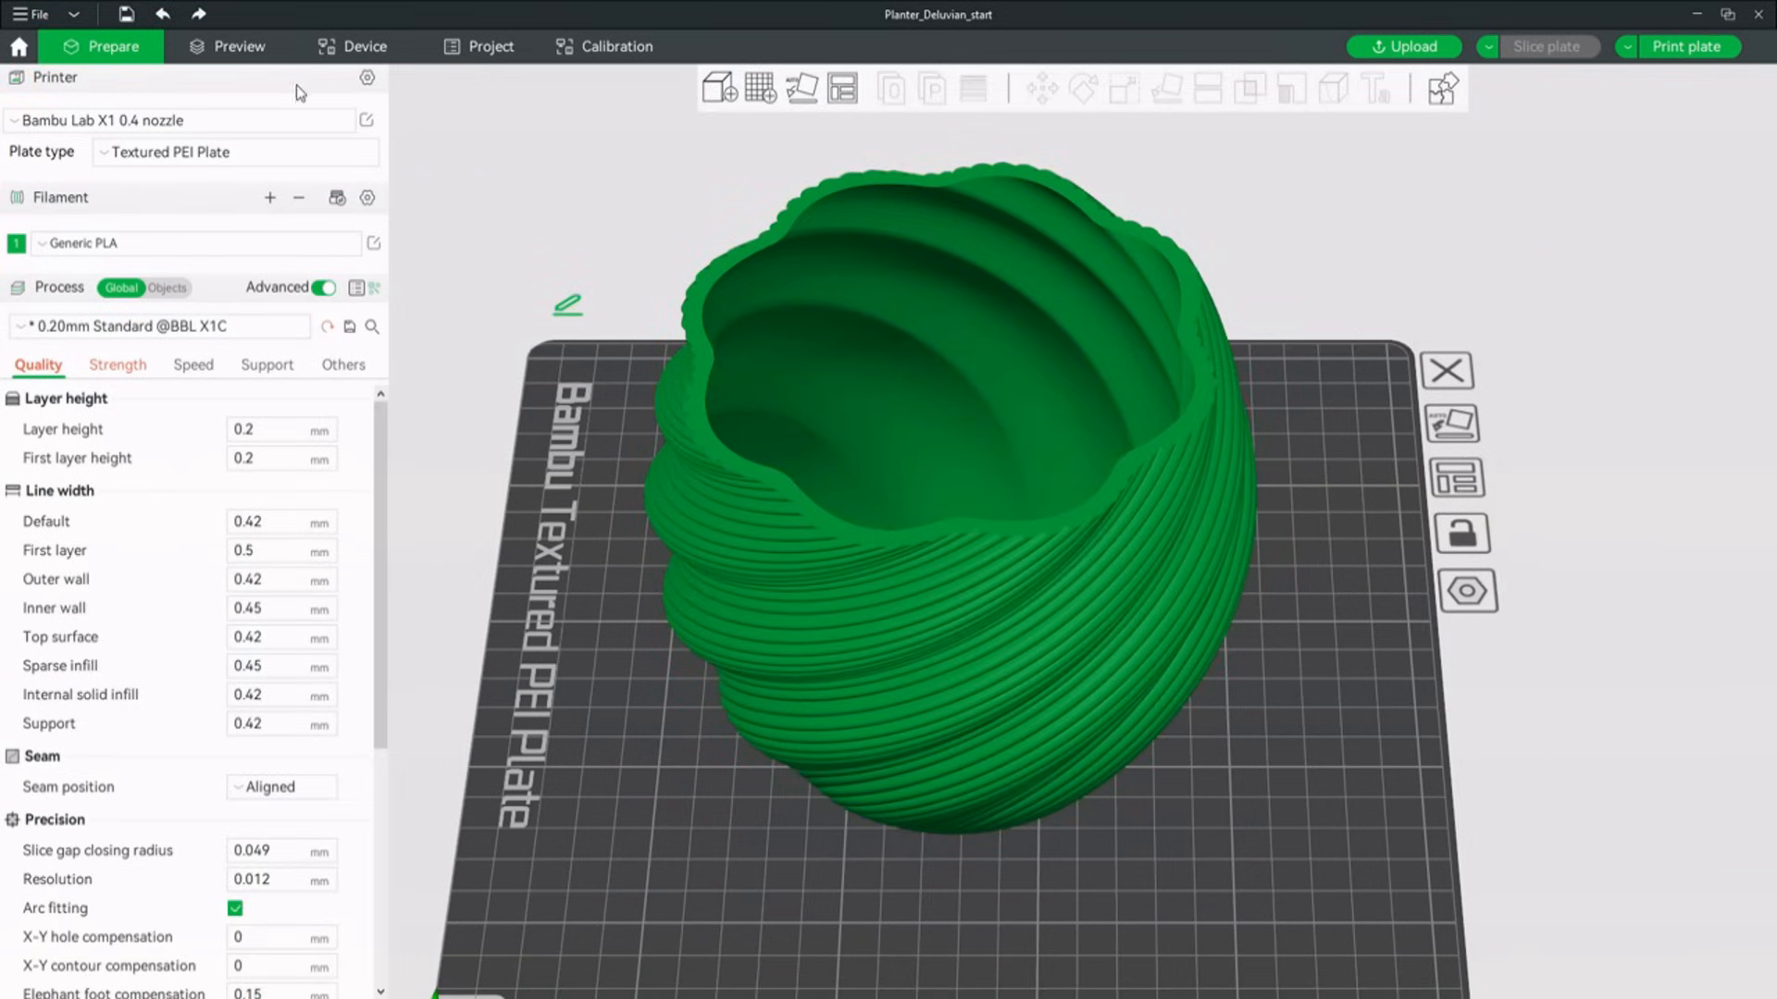
pyautogui.click(366, 78)
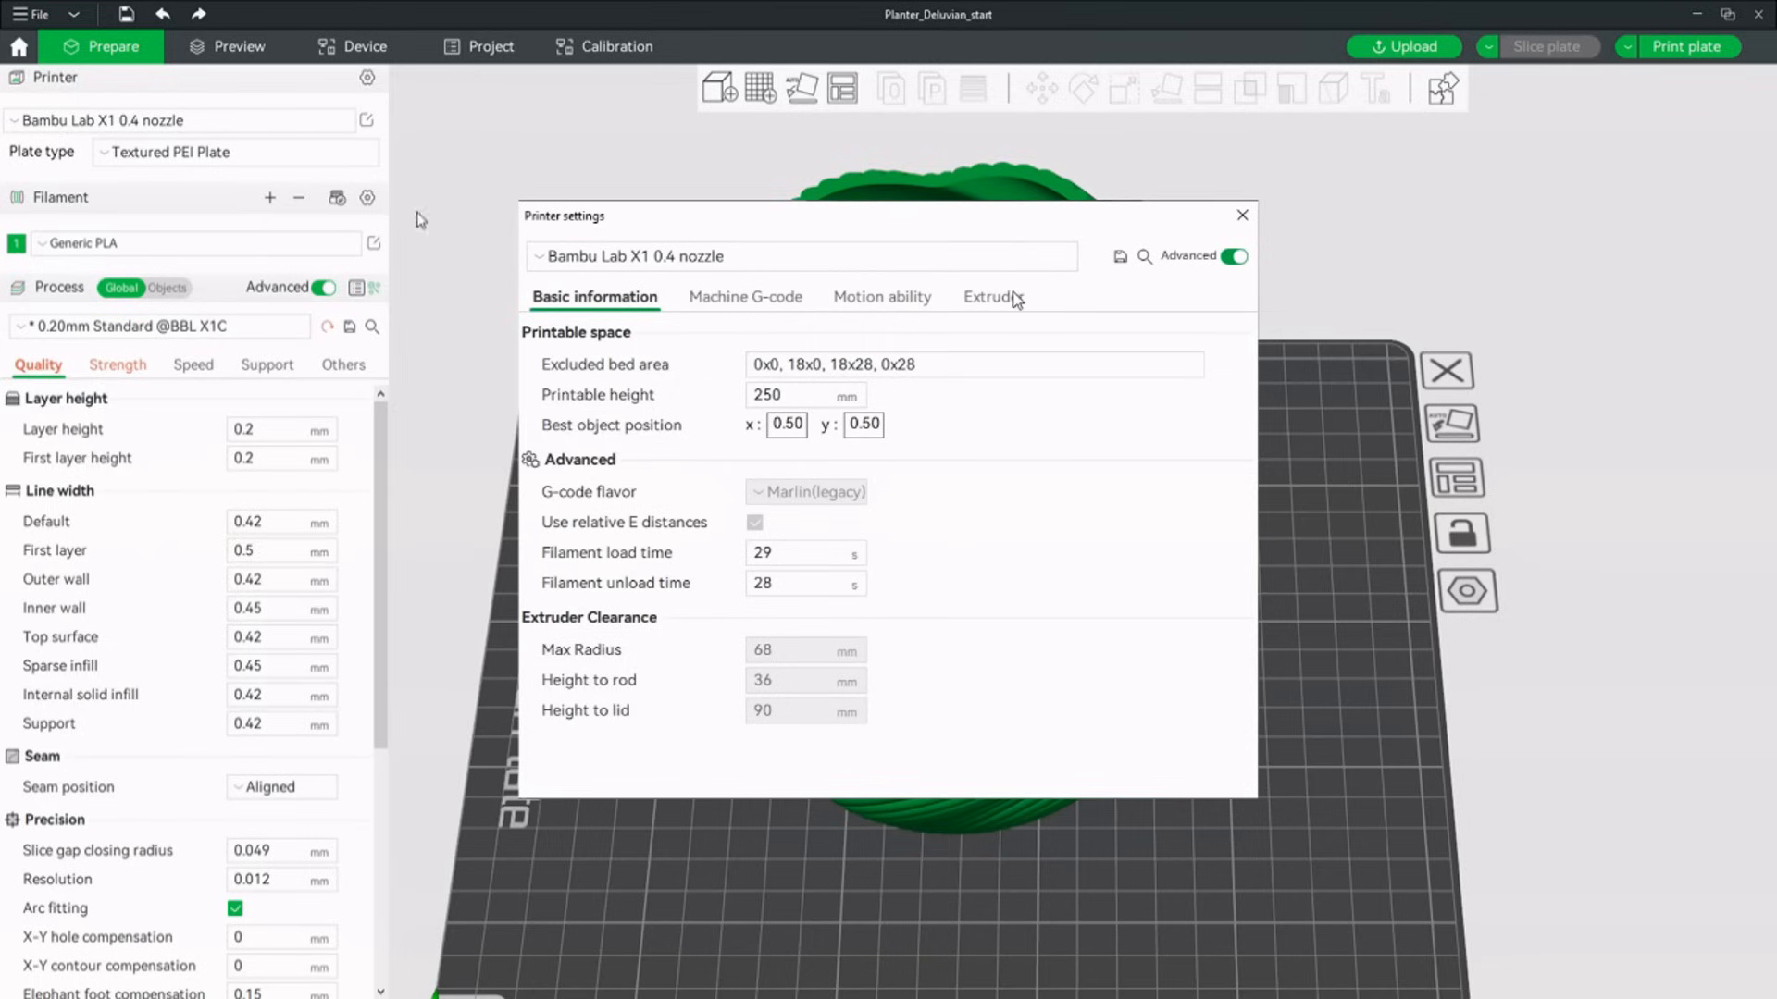
pyautogui.click(988, 297)
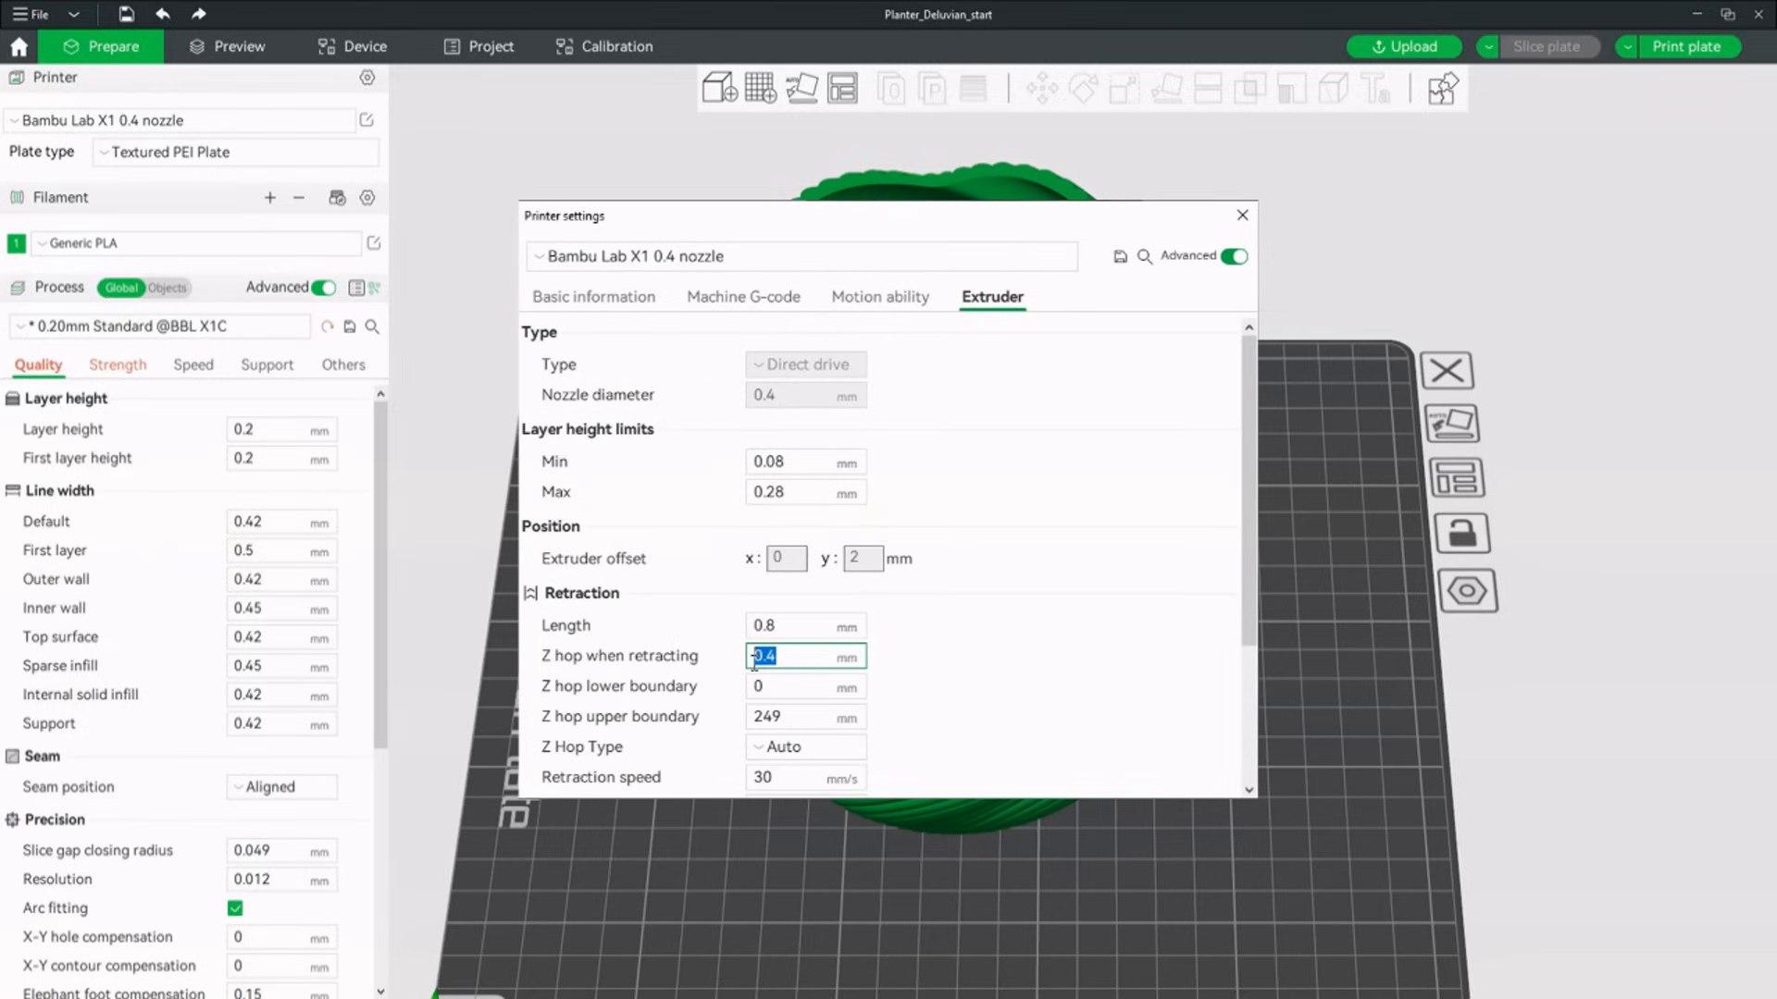
pyautogui.write('0')
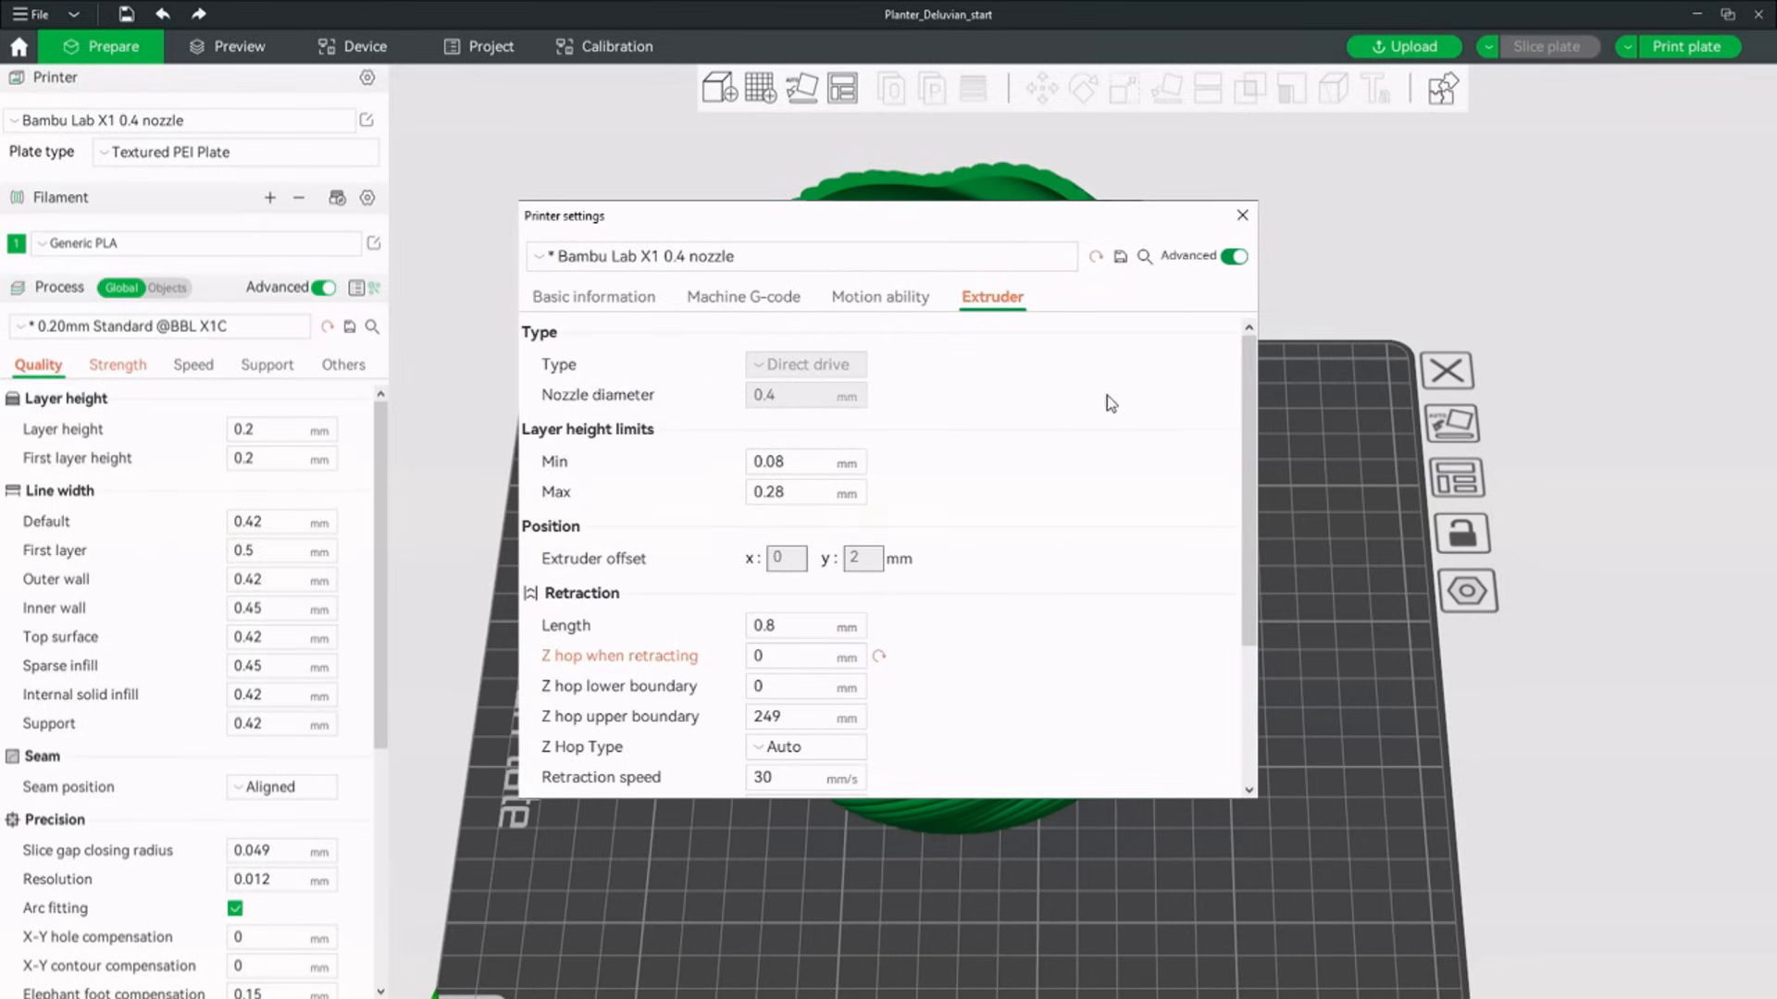
pyautogui.click(1242, 215)
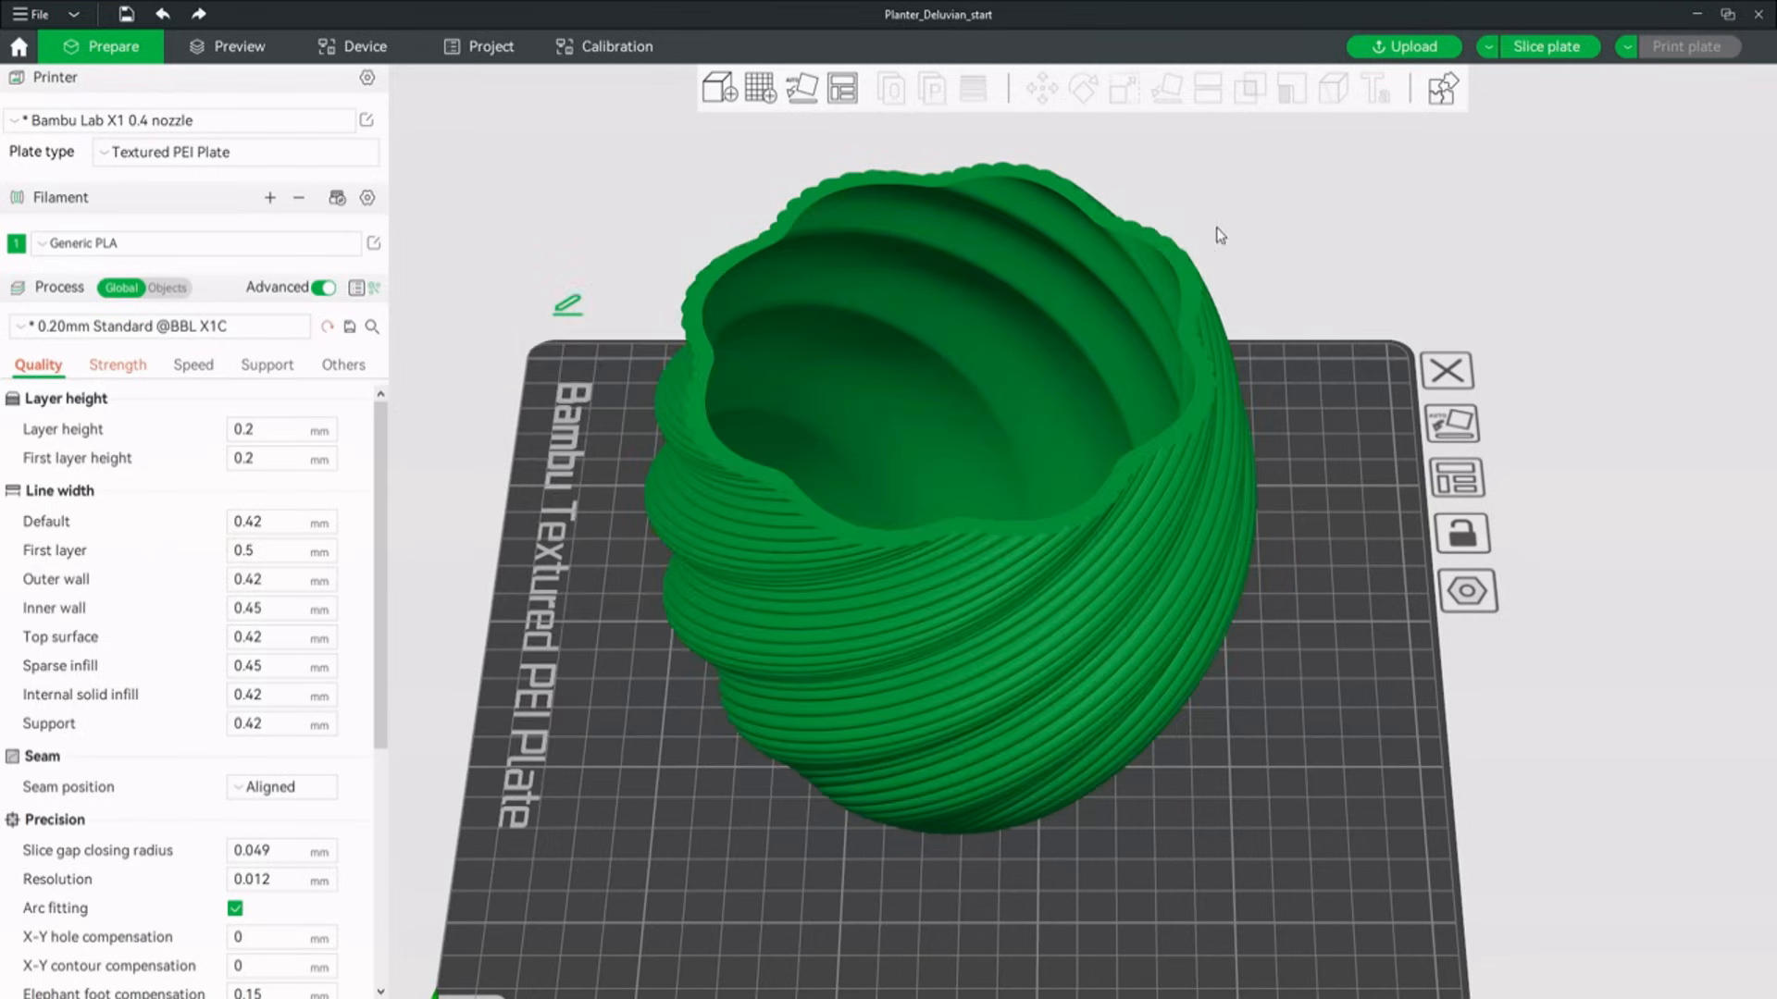
pyautogui.moveTo(188, 462)
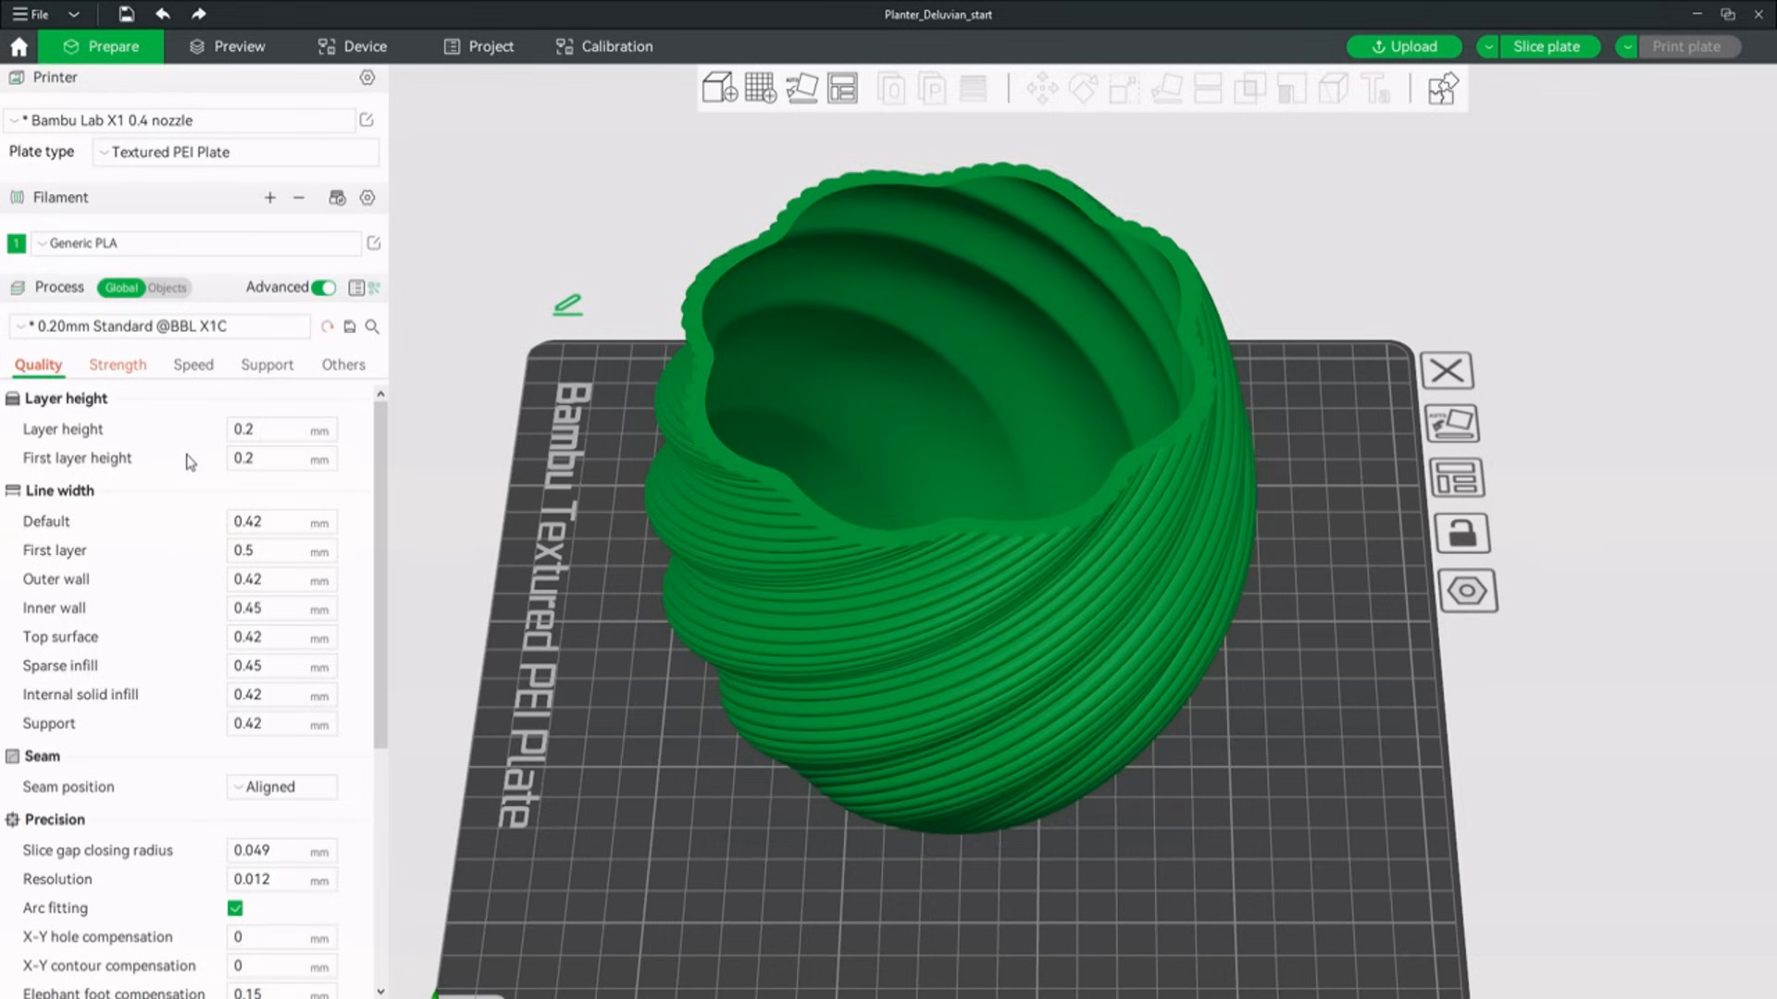
# Enable Avoid crossing walls in the process settings, keeping 200 max detour.
pyautogui.scroll(-3)
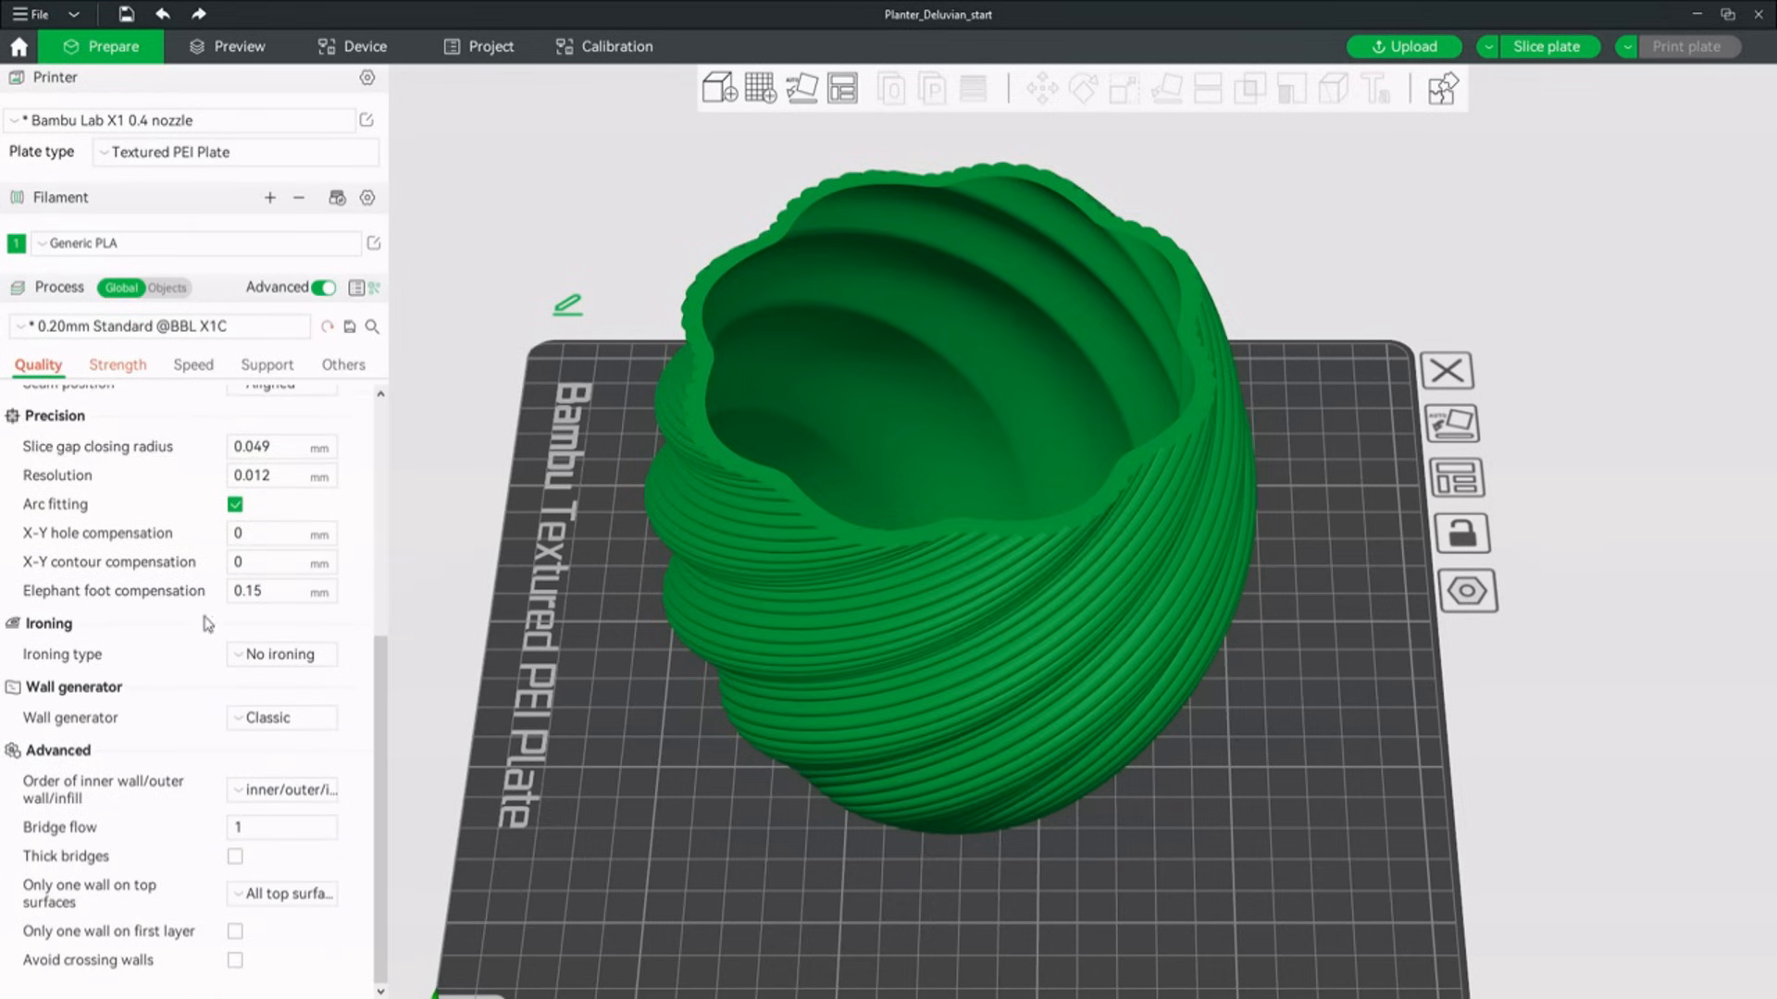
pyautogui.click(235, 961)
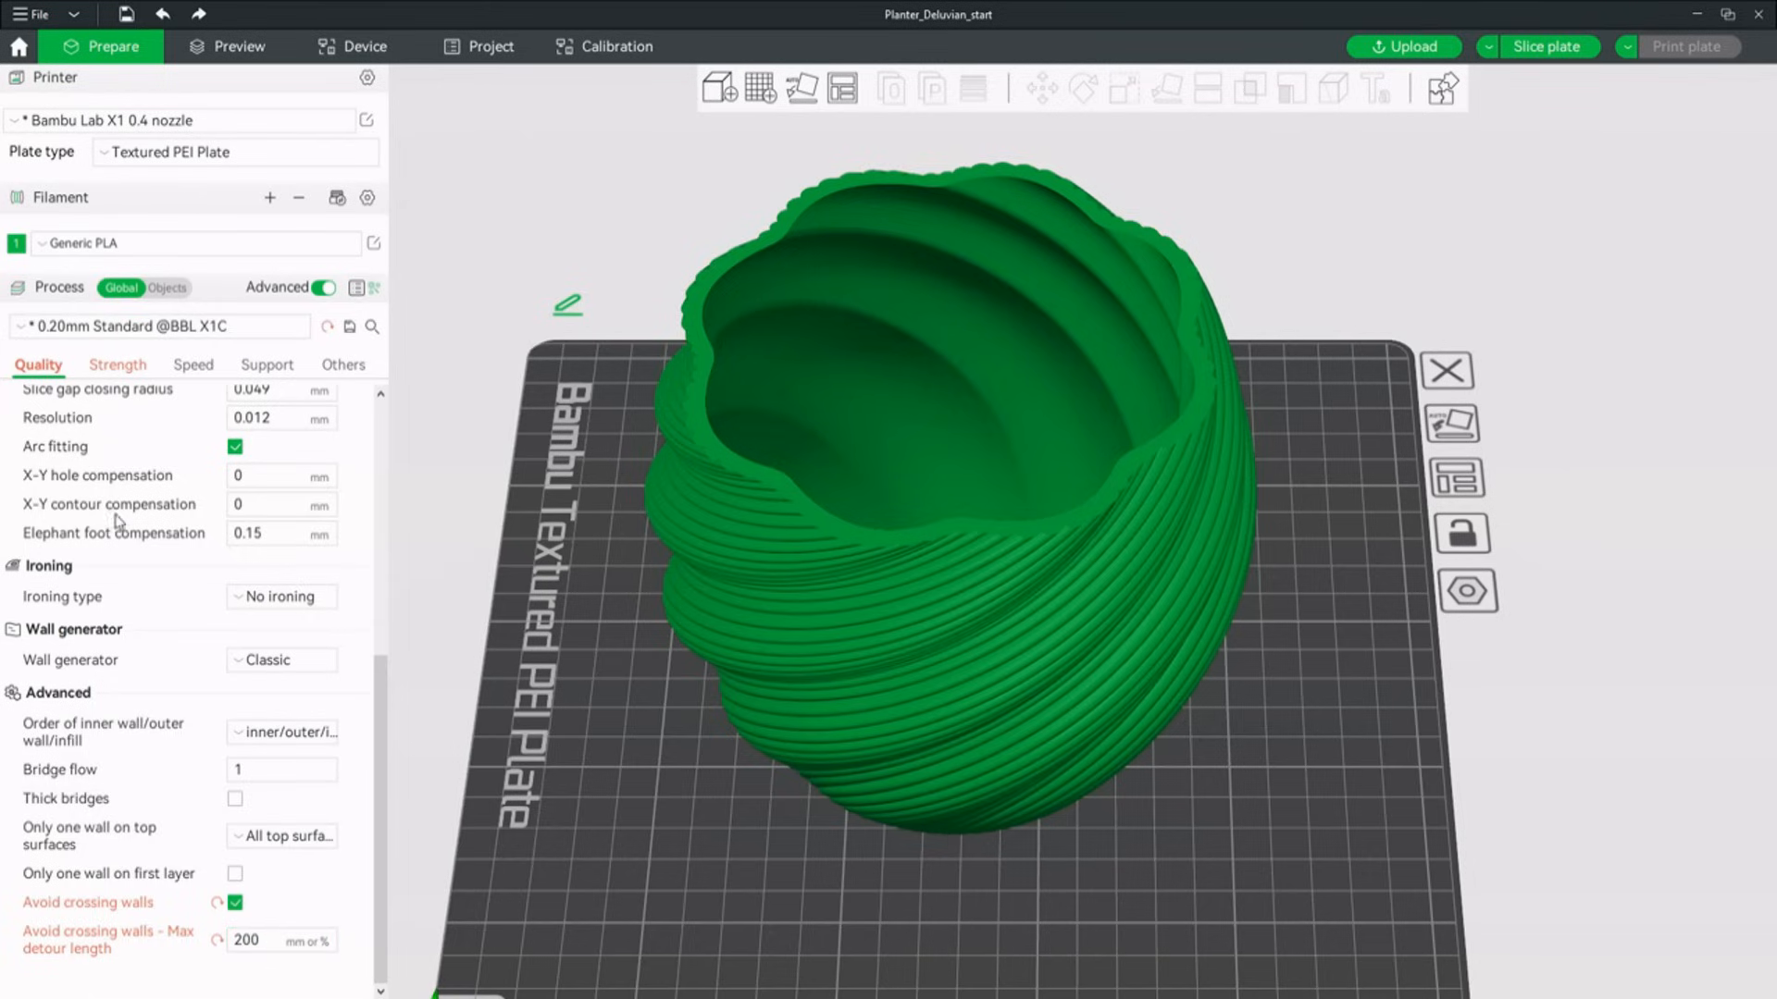
pyautogui.moveTo(124, 377)
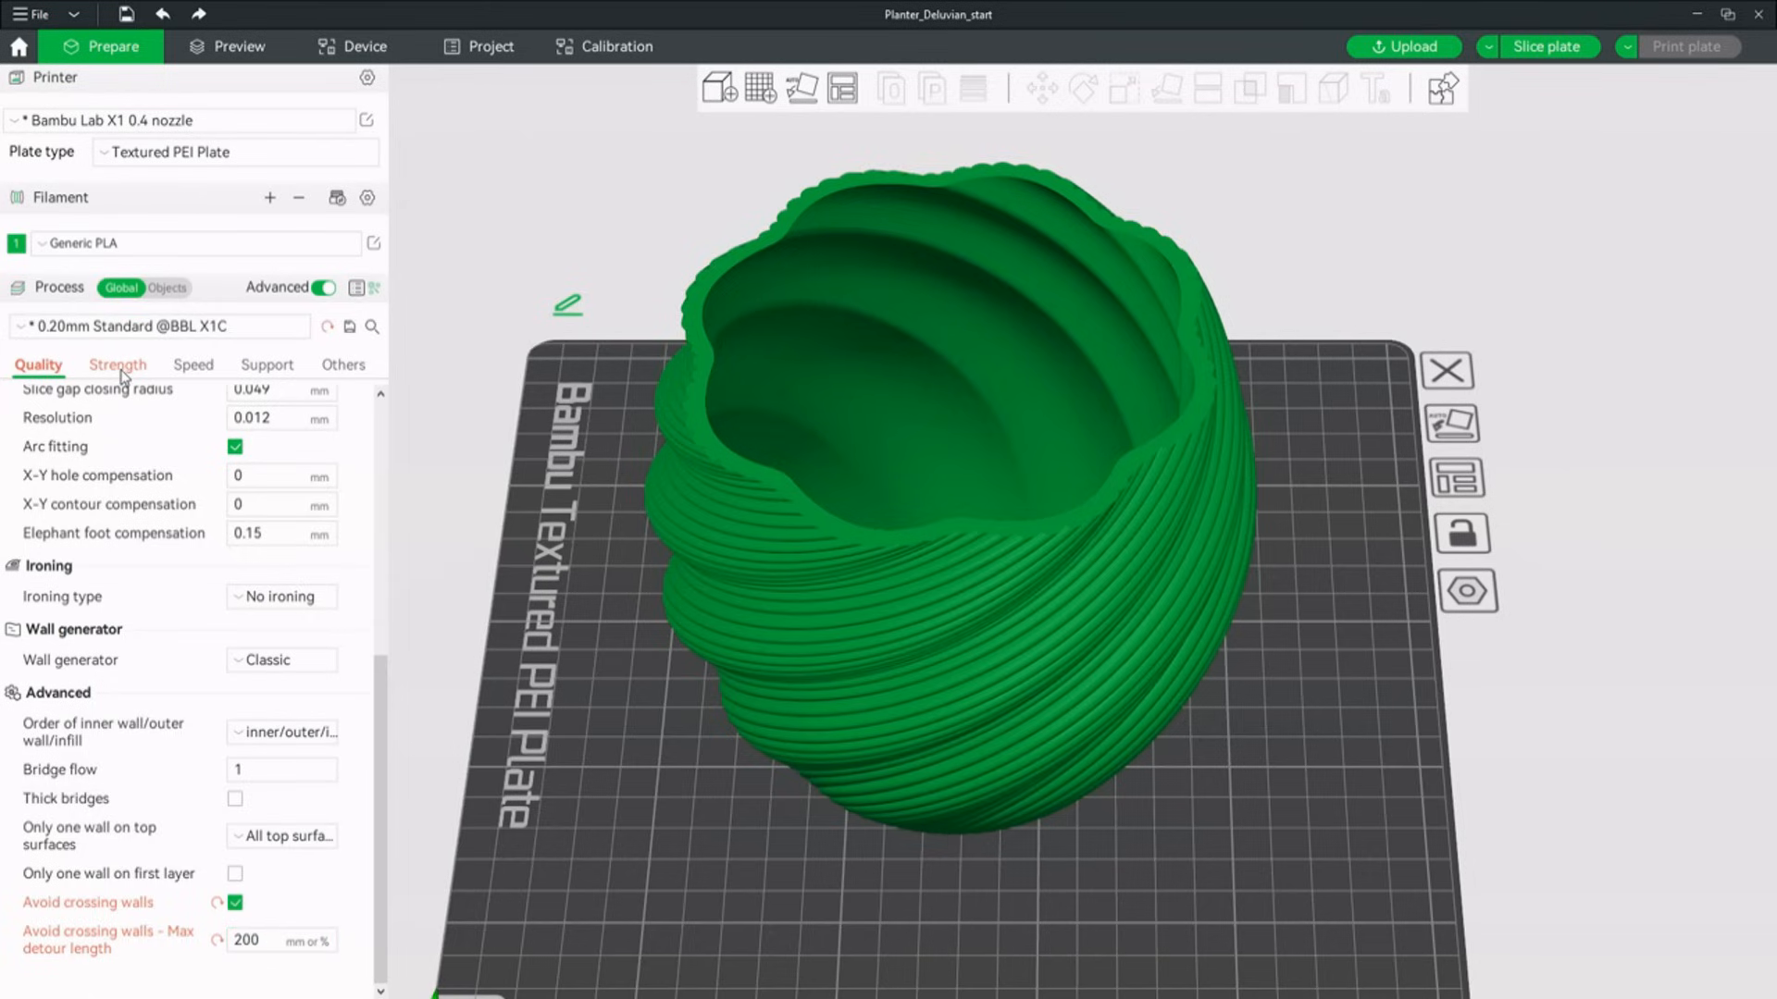
# Disable detecting narrow internal solid infill and ensuring vertical shell thickness in Strength.
pyautogui.click(115, 365)
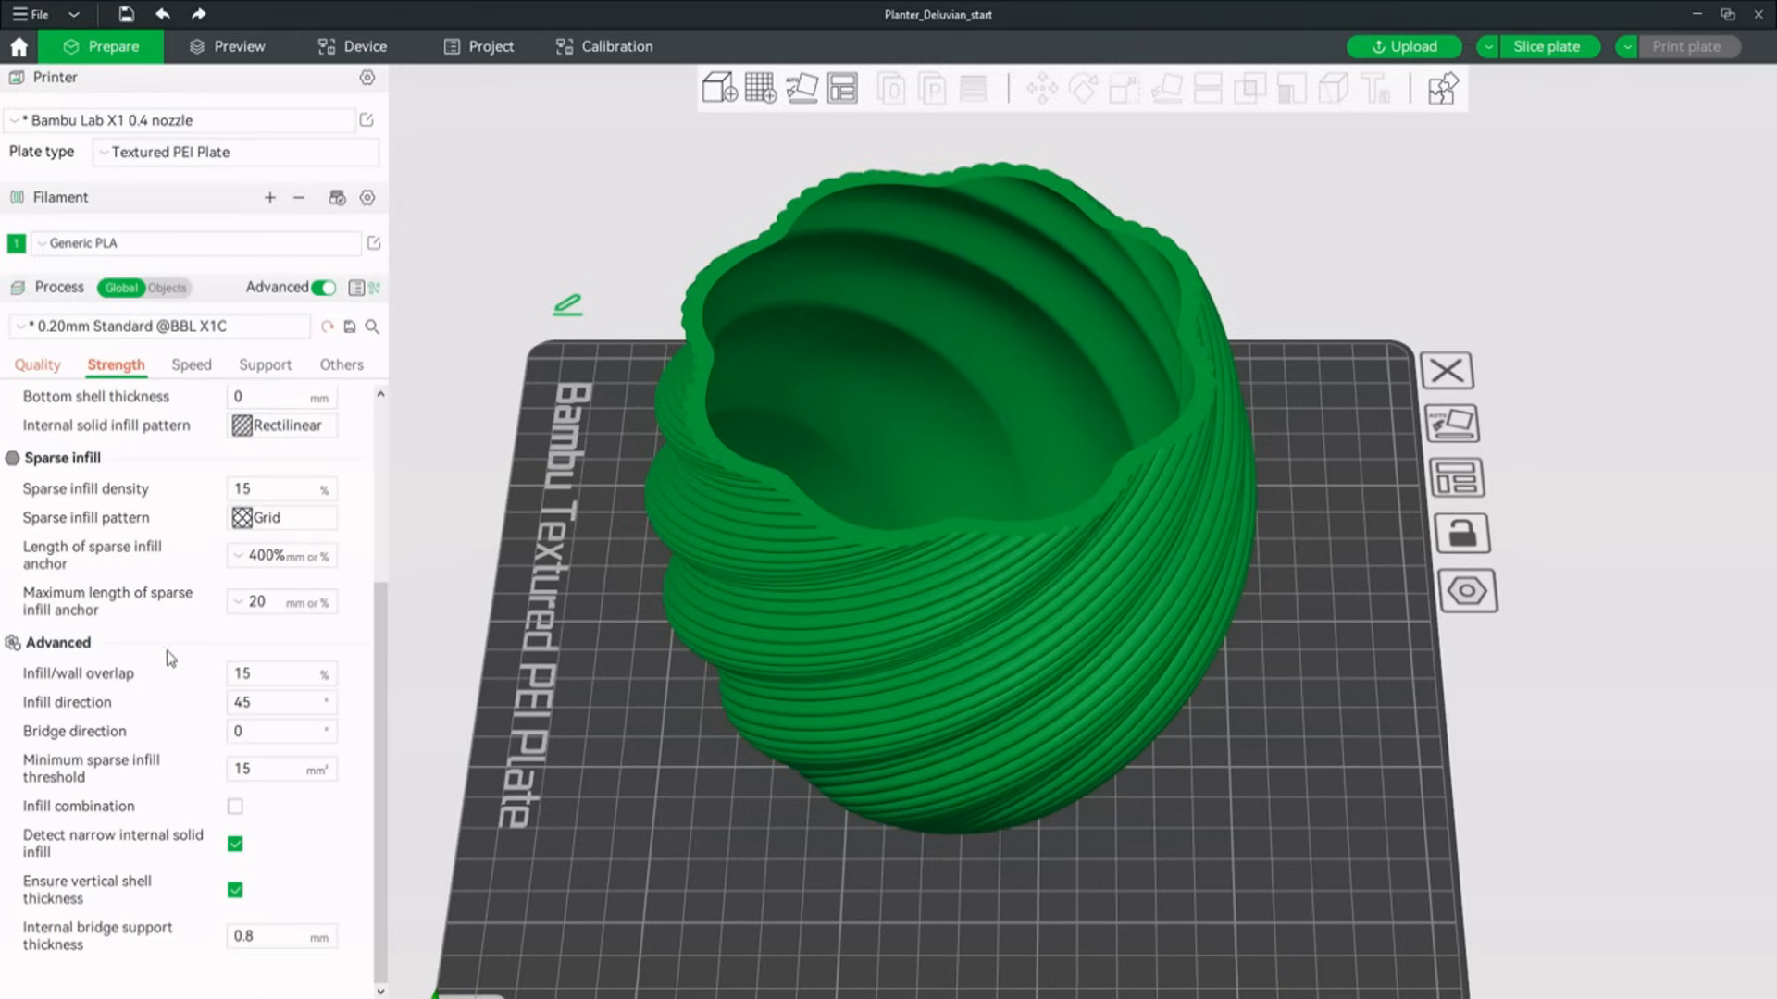
pyautogui.scroll(3)
pyautogui.write('0')
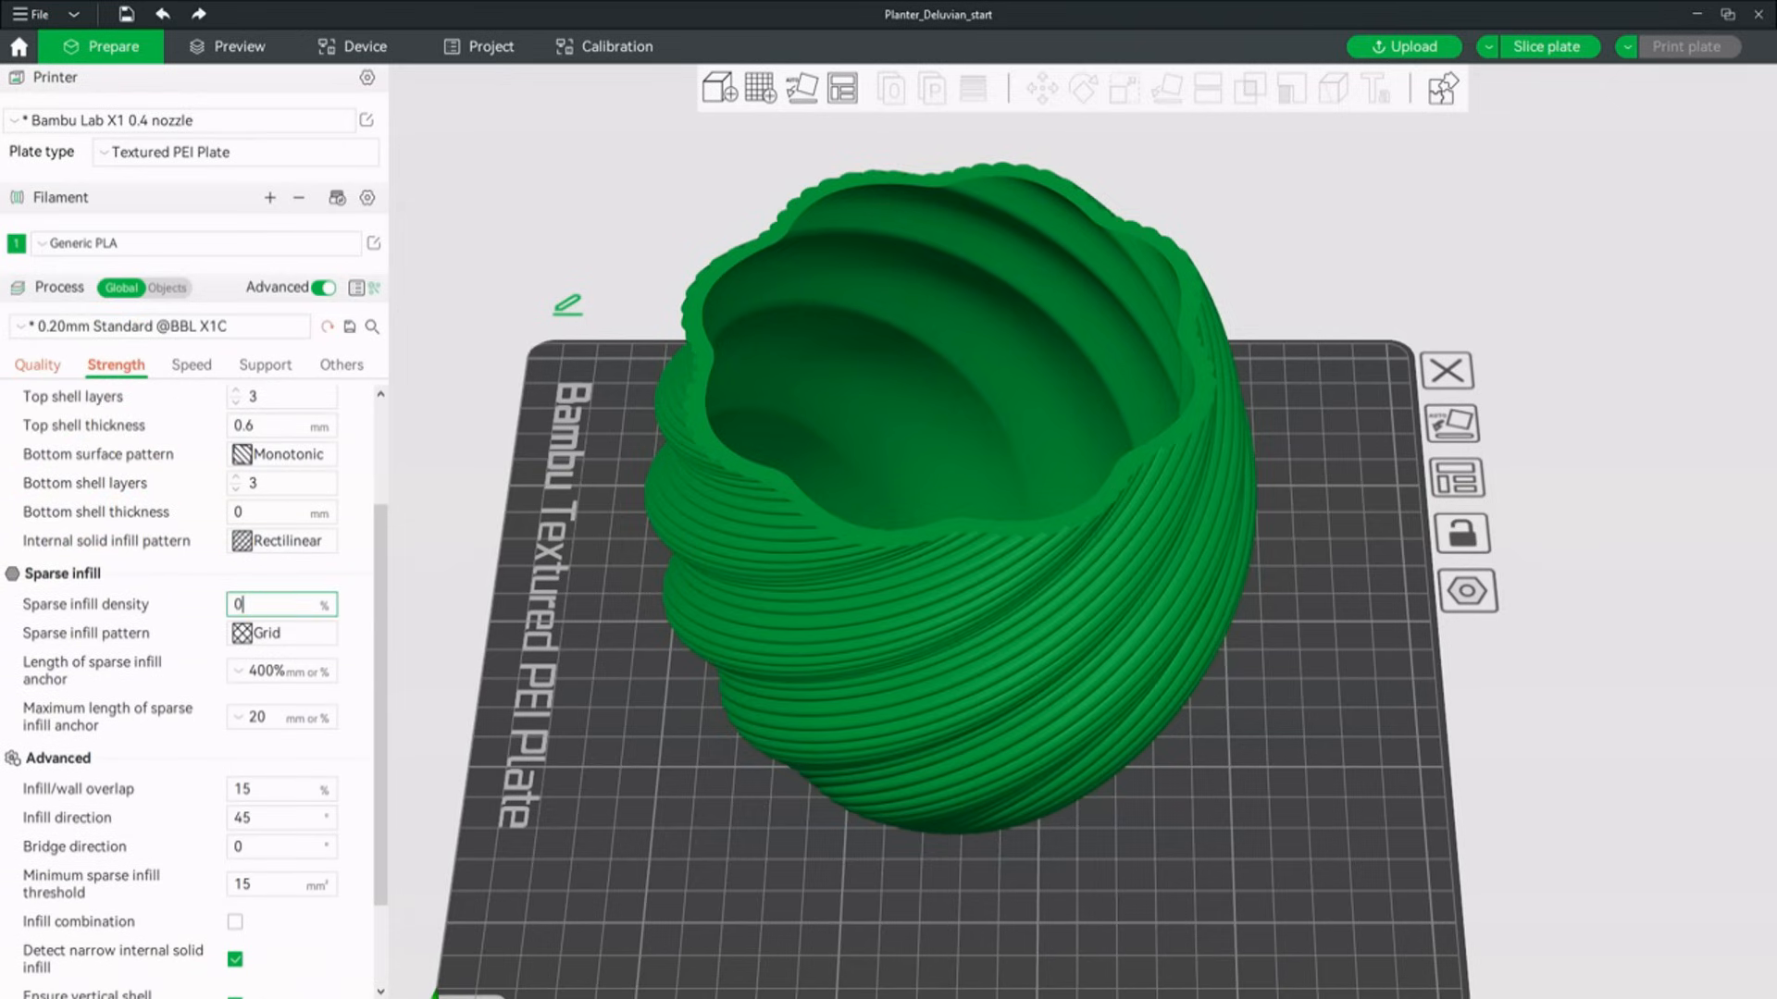
pyautogui.scroll(-3)
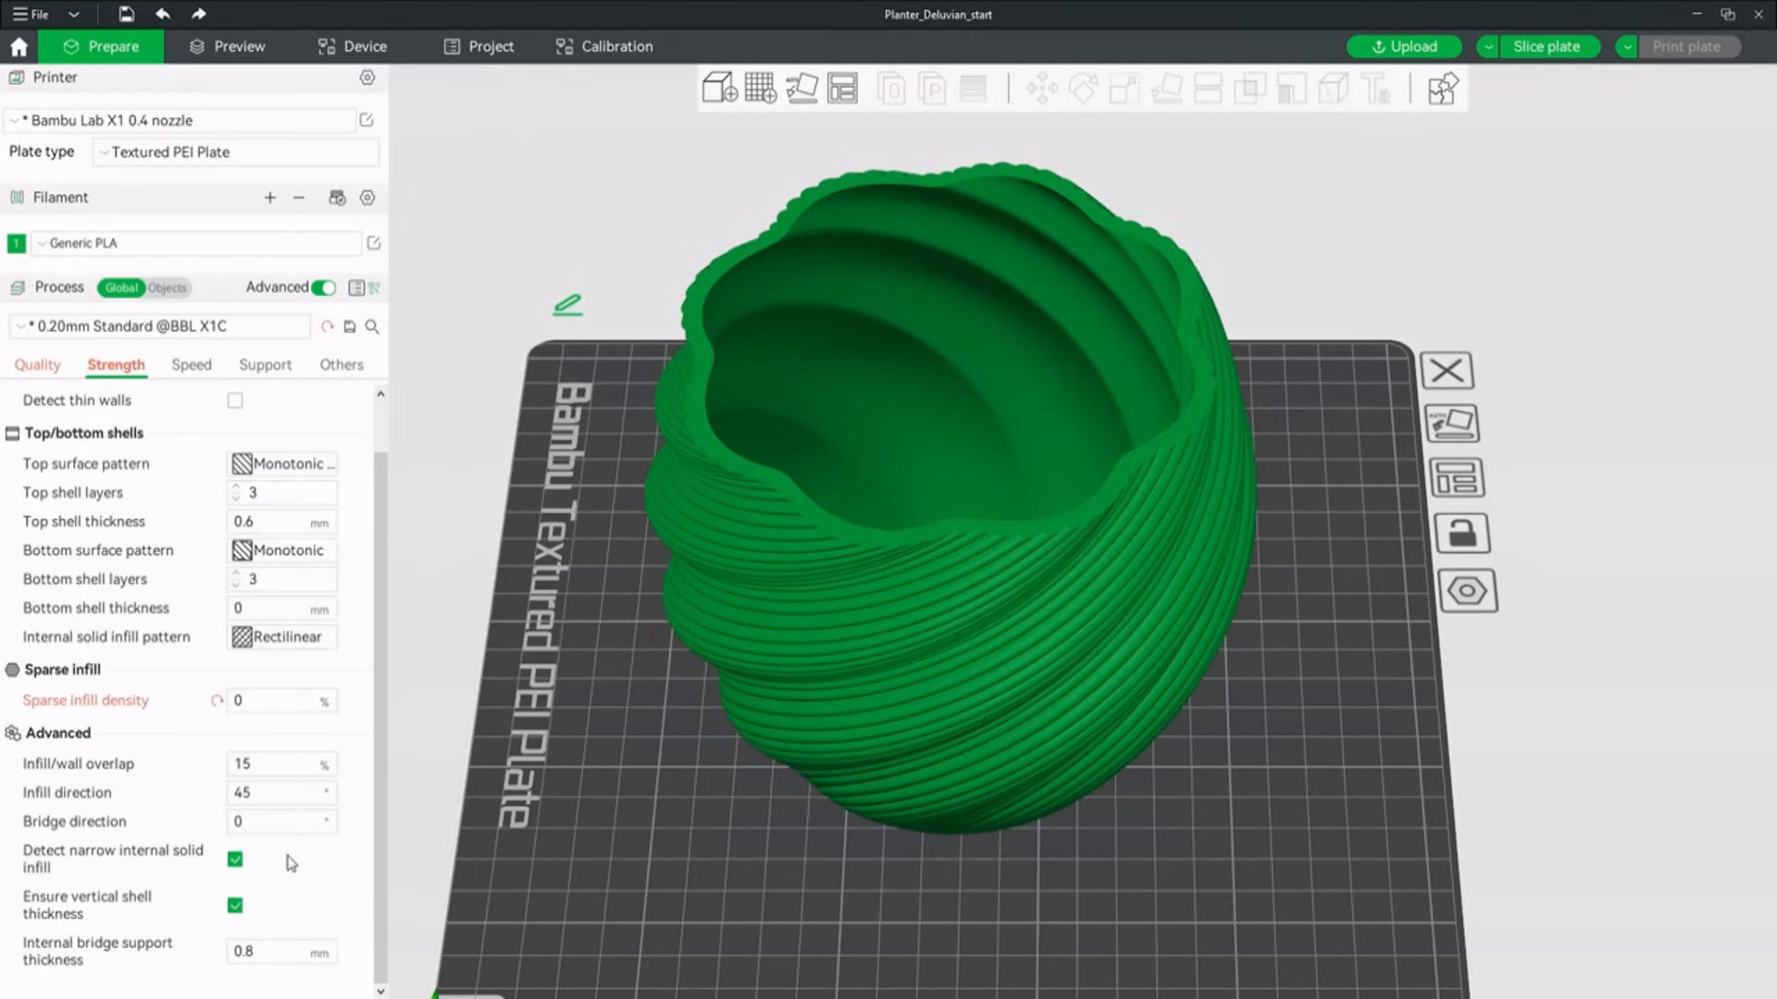
pyautogui.click(235, 861)
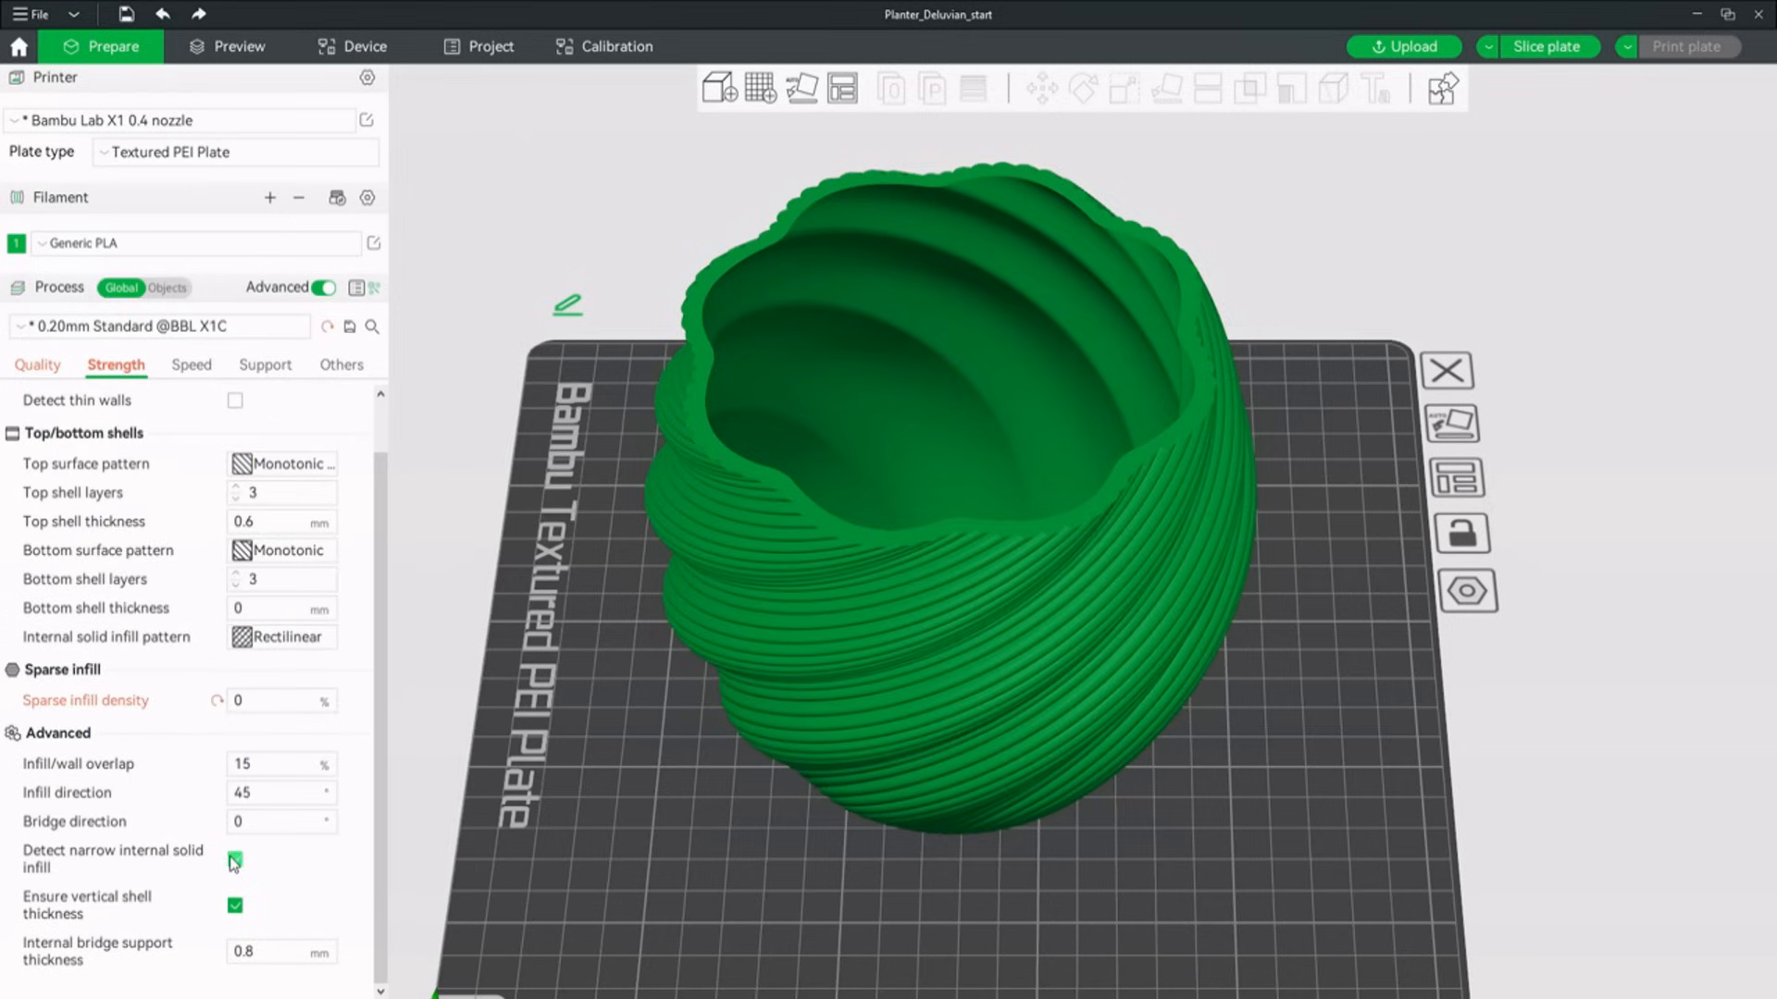
pyautogui.click(235, 905)
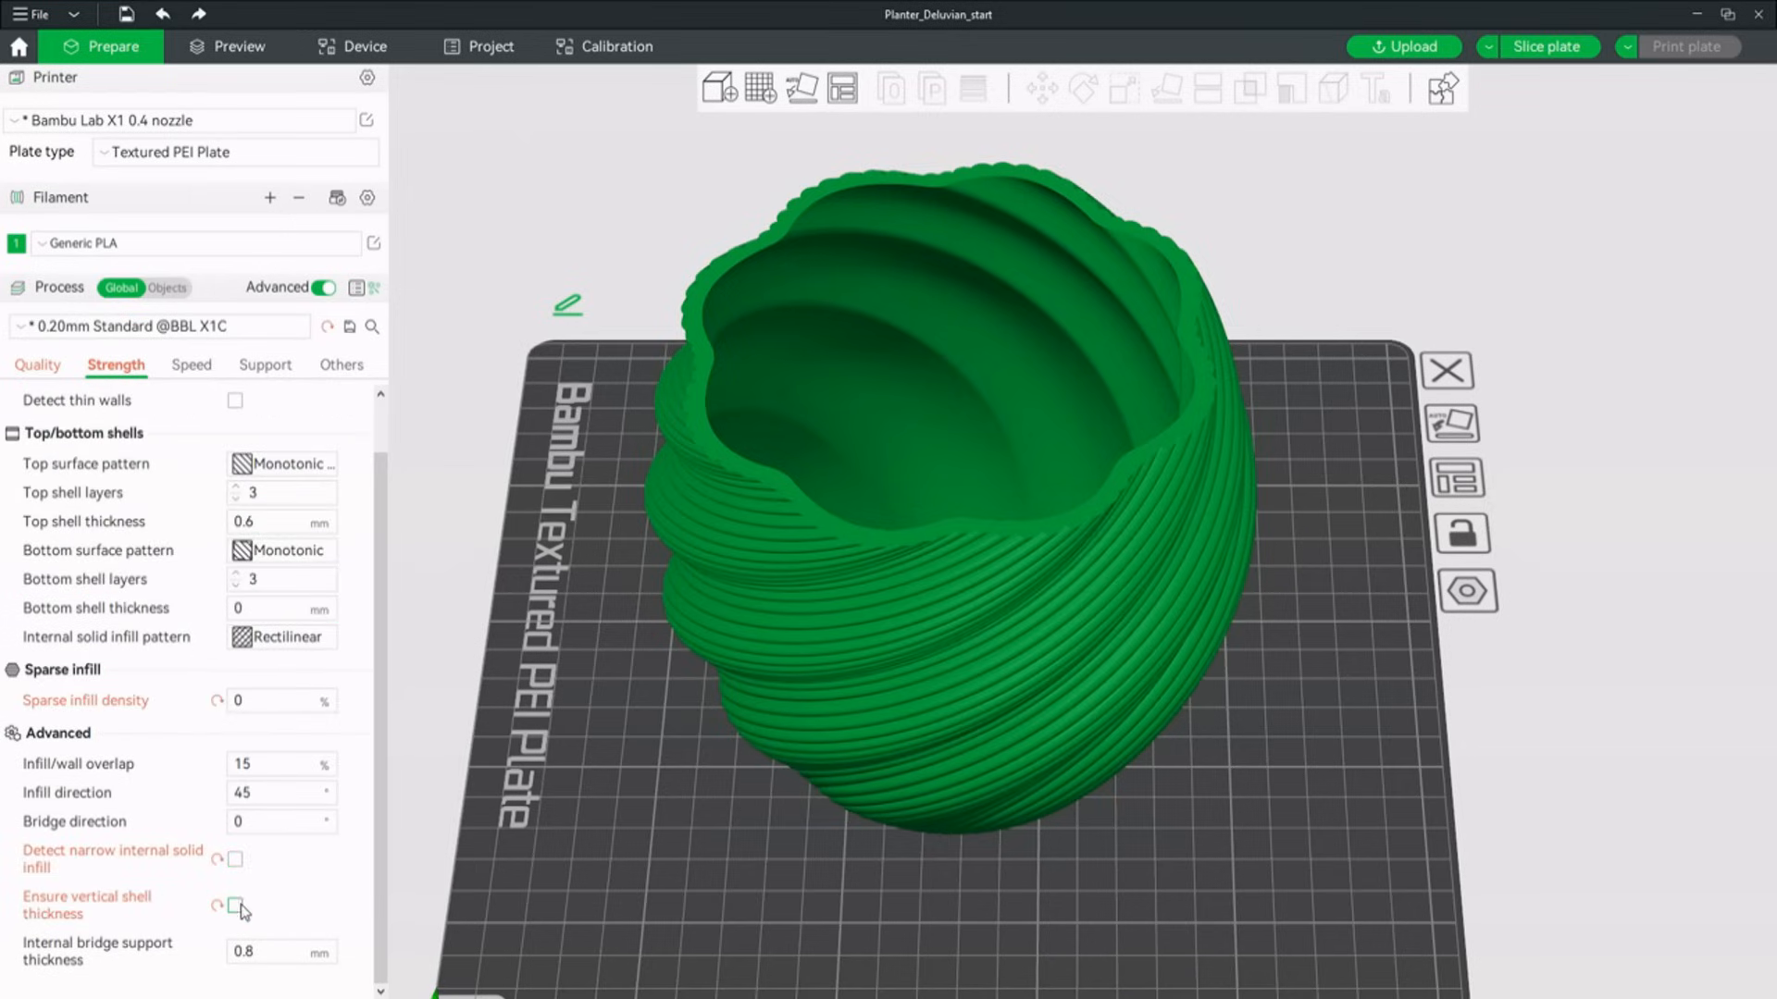
pyautogui.scroll(3)
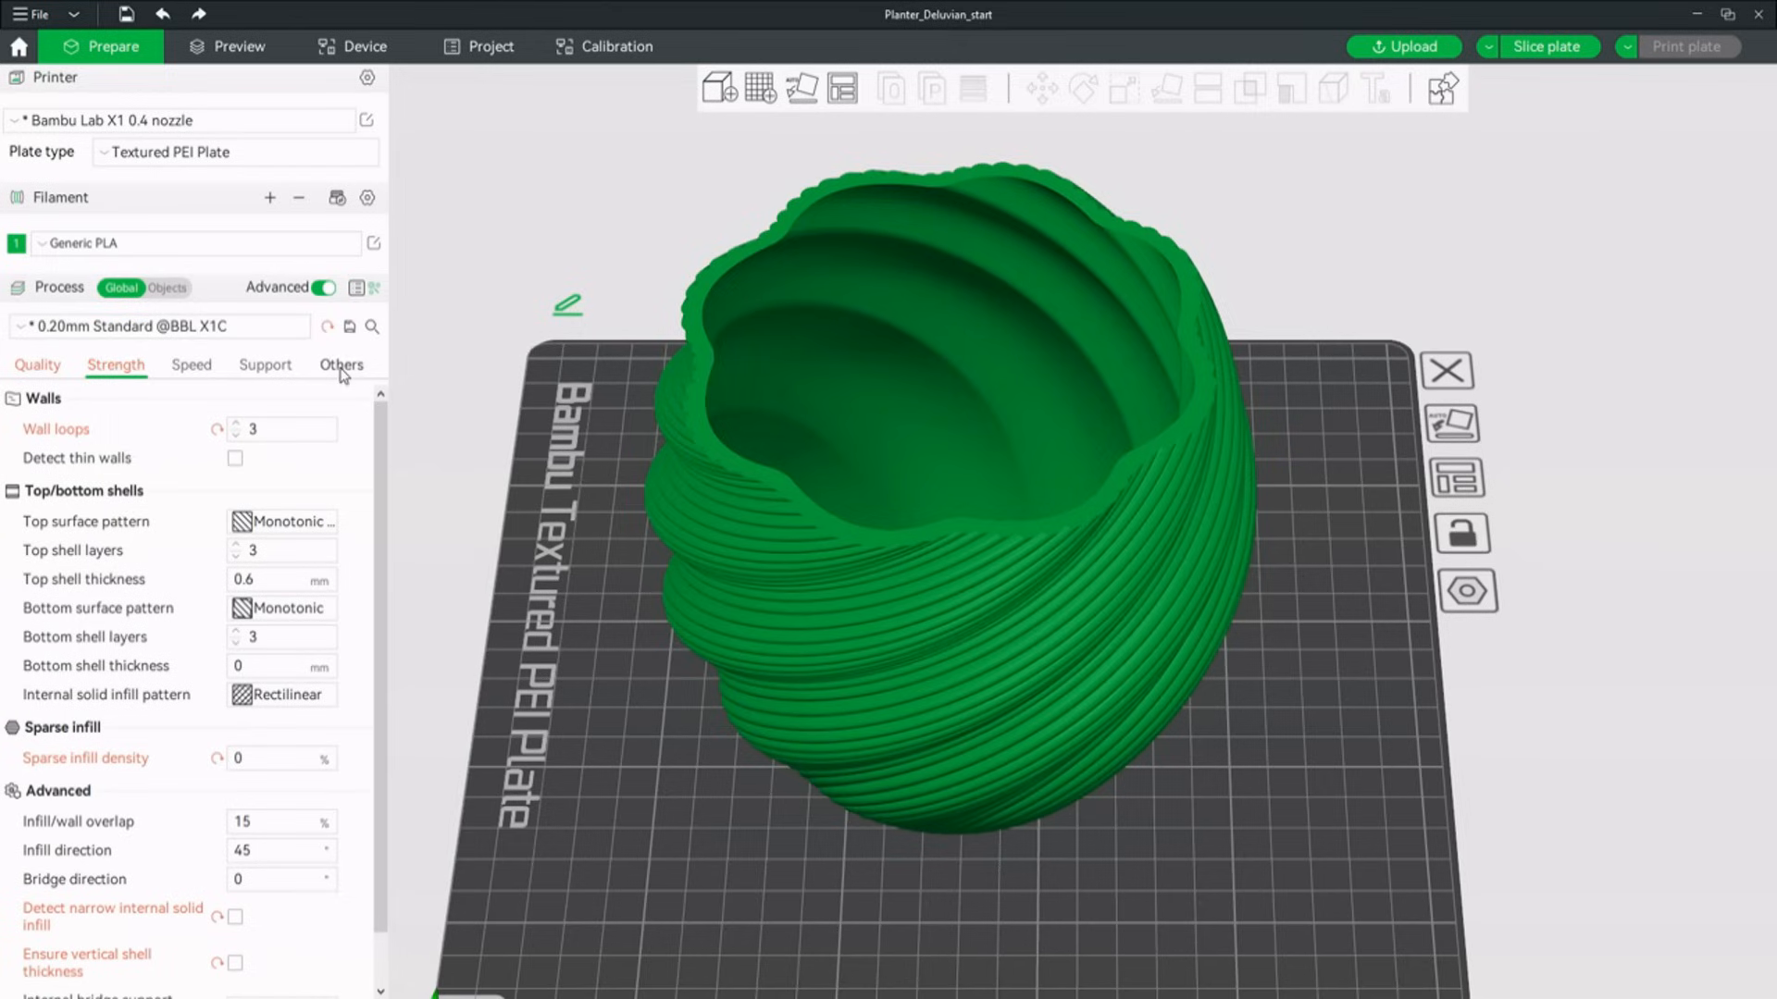
# Set the brim type to No-brim in the Others settings.
pyautogui.click(340, 364)
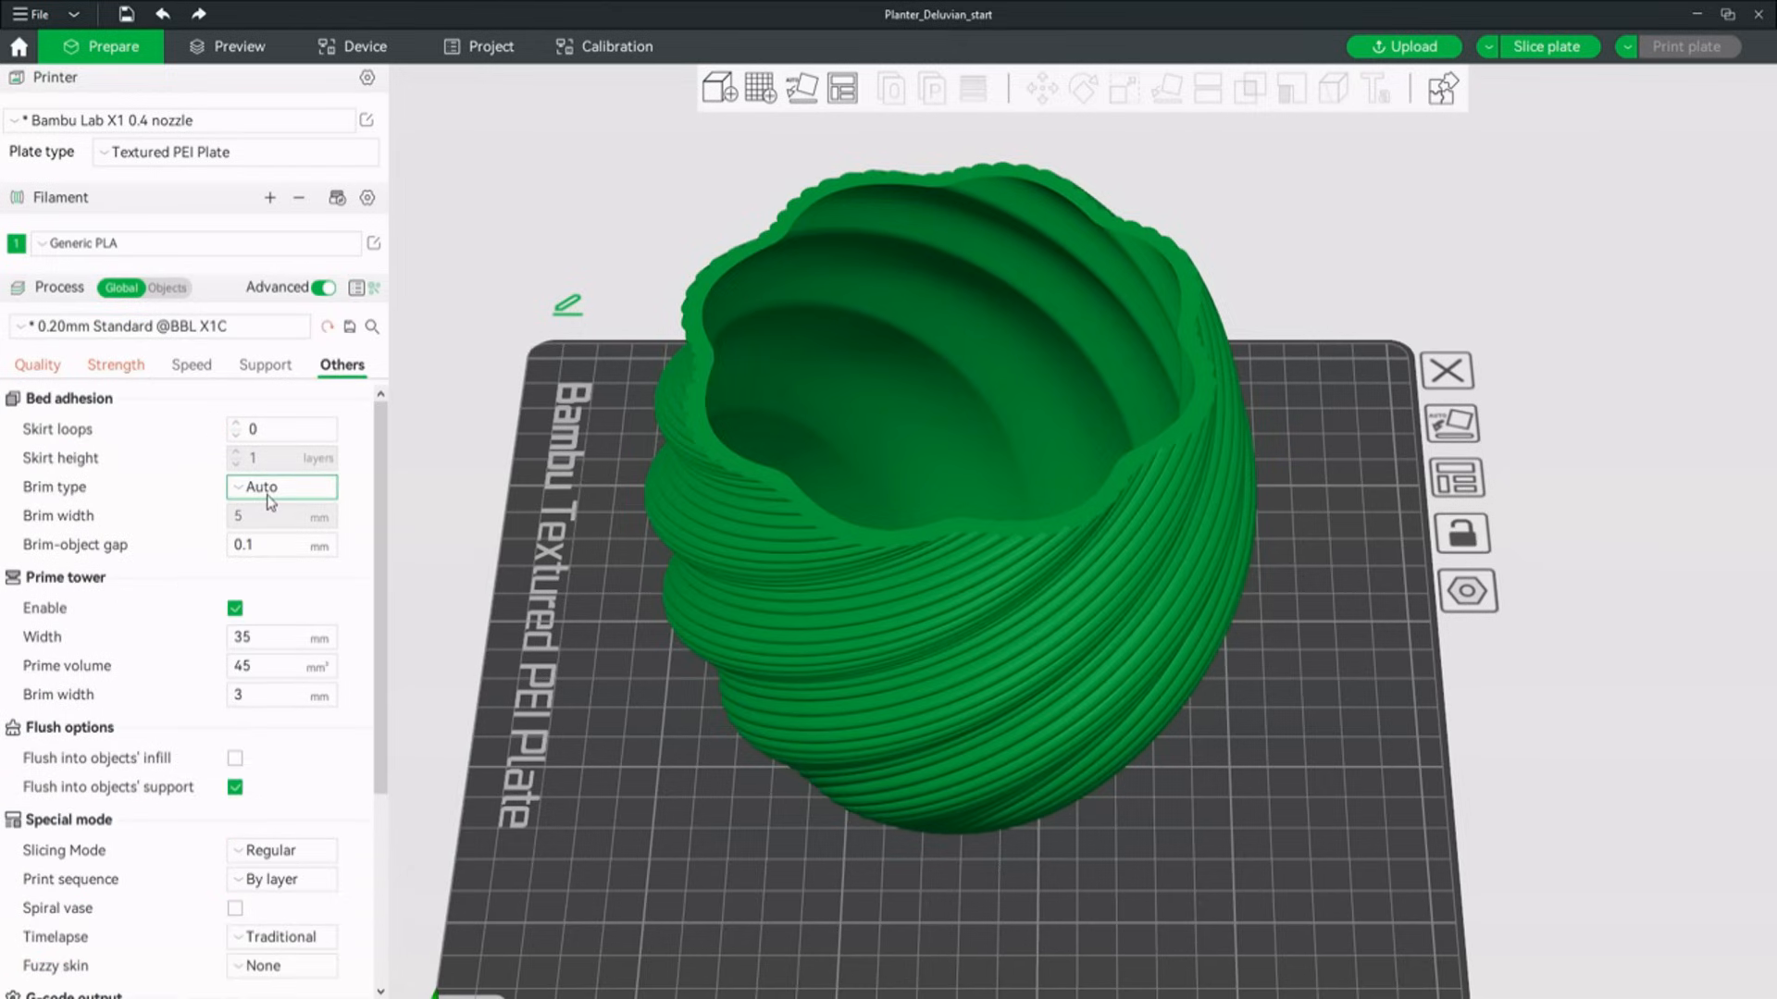
pyautogui.click(282, 487)
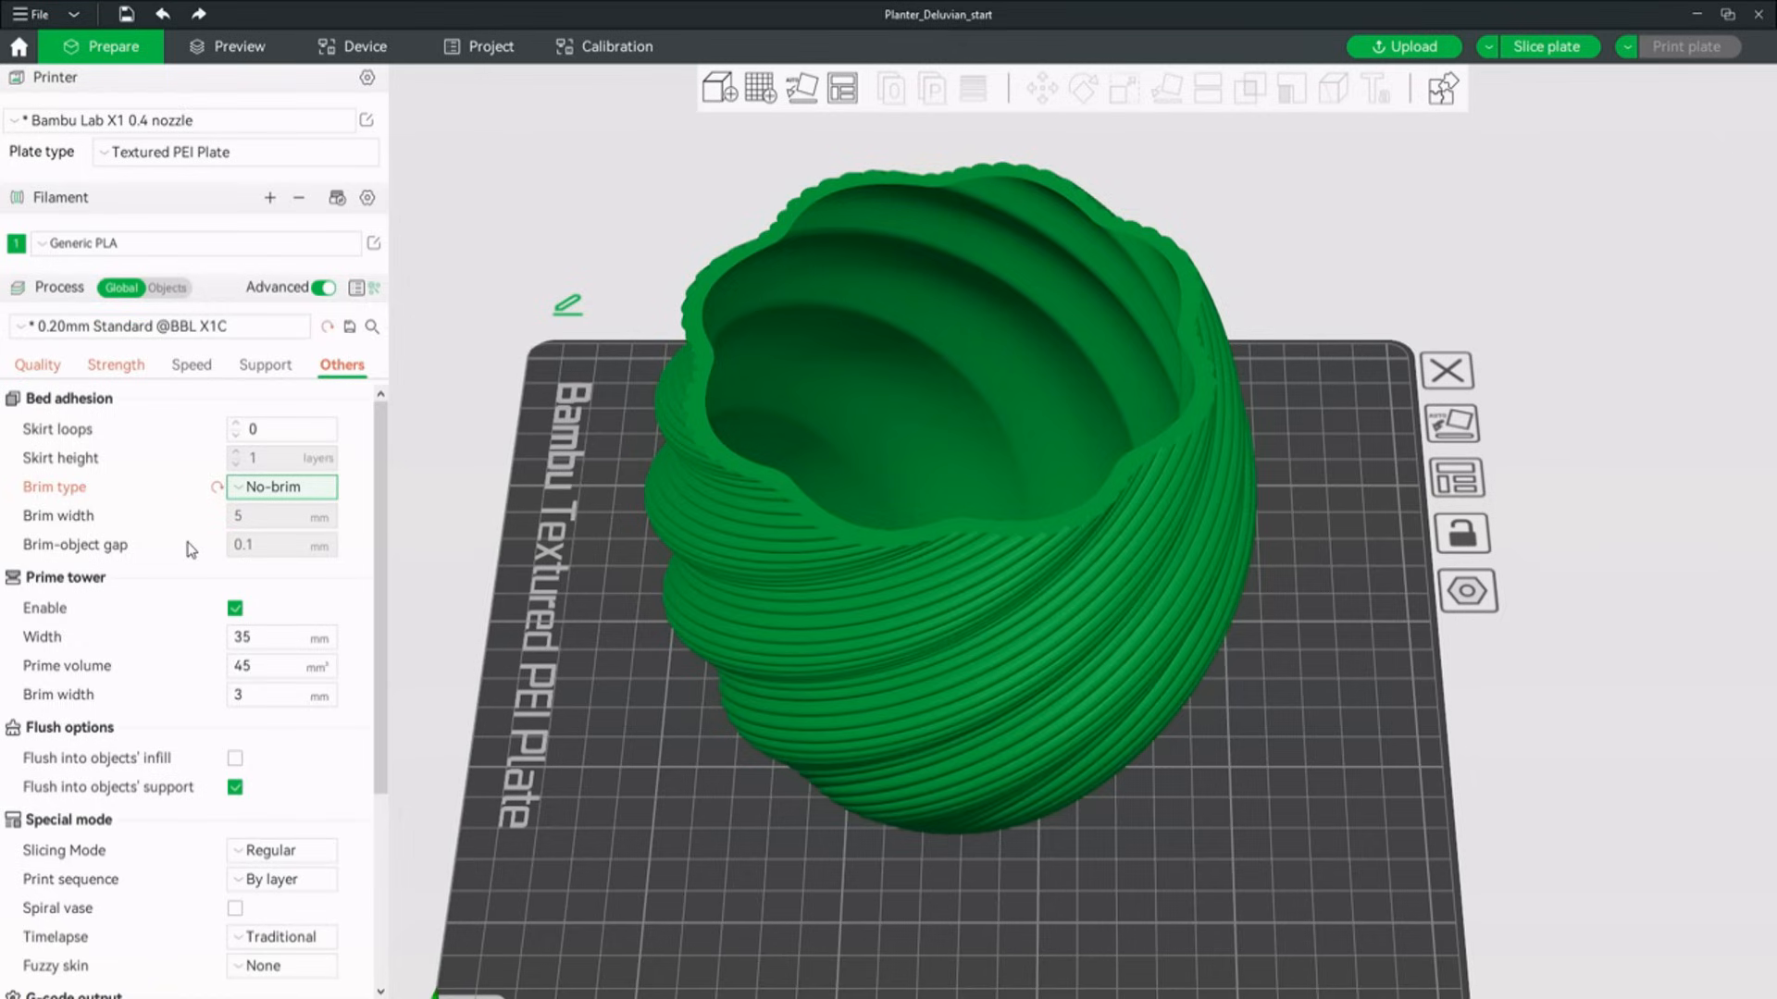
pyautogui.moveTo(1553, 216)
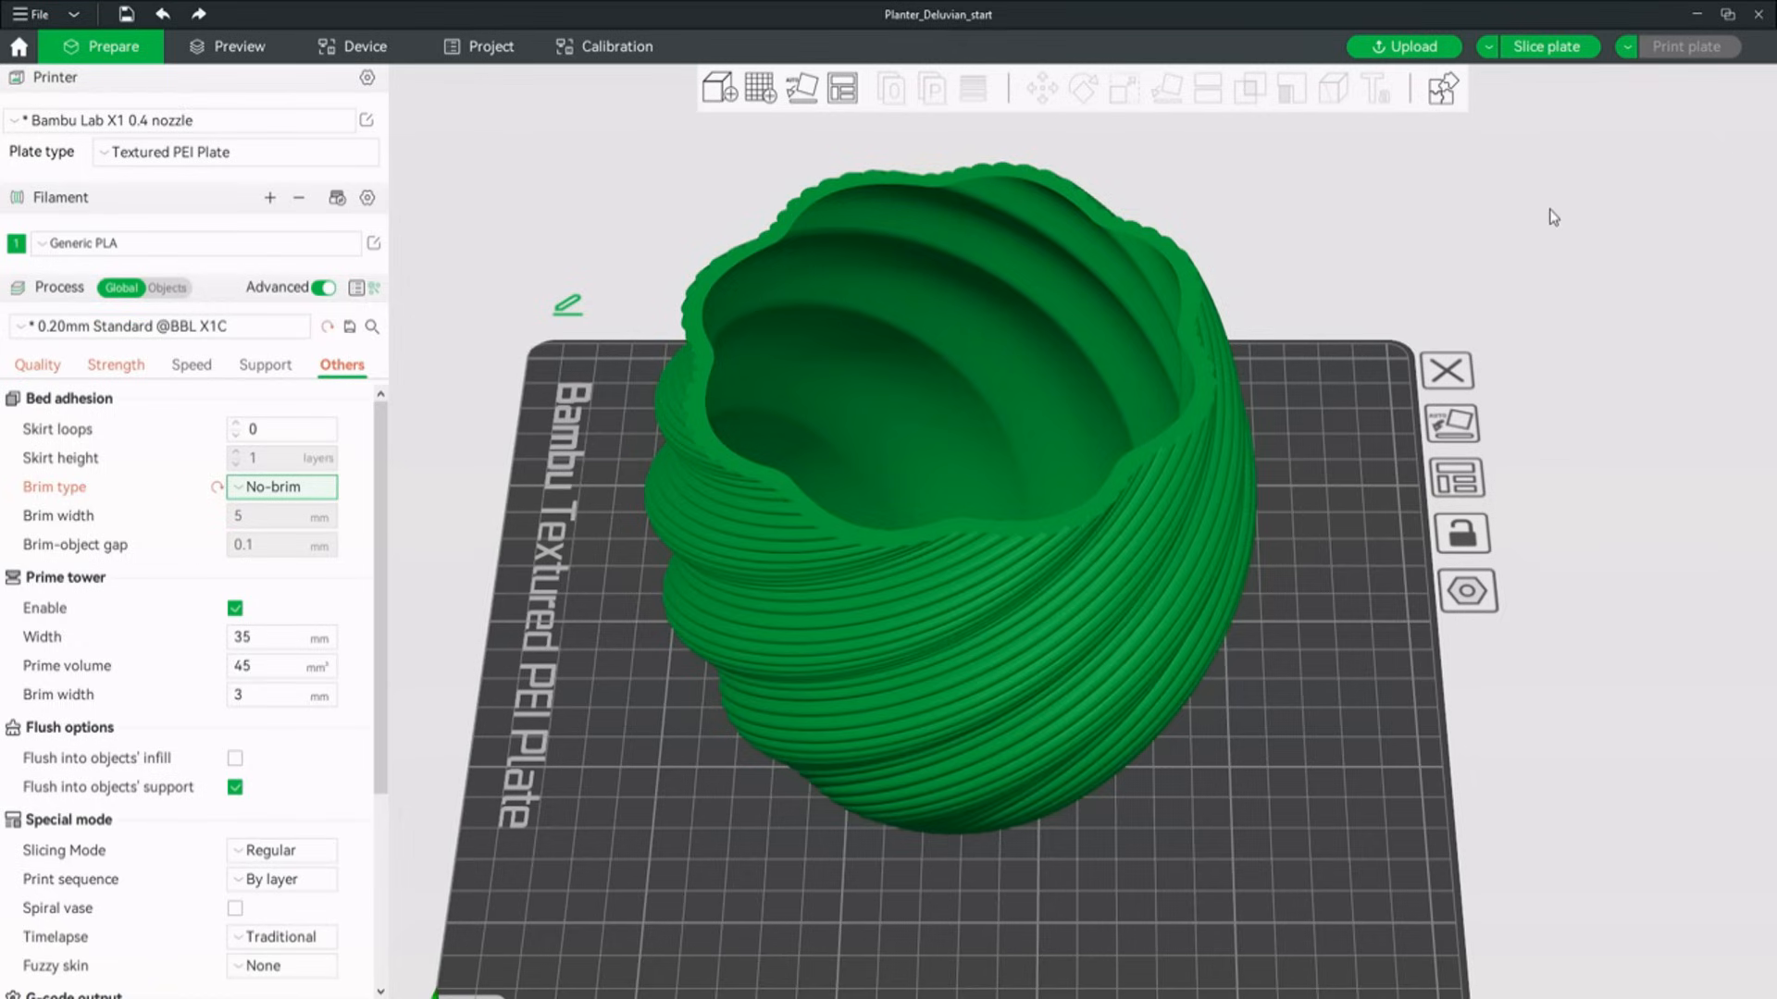
pyautogui.moveTo(1549, 46)
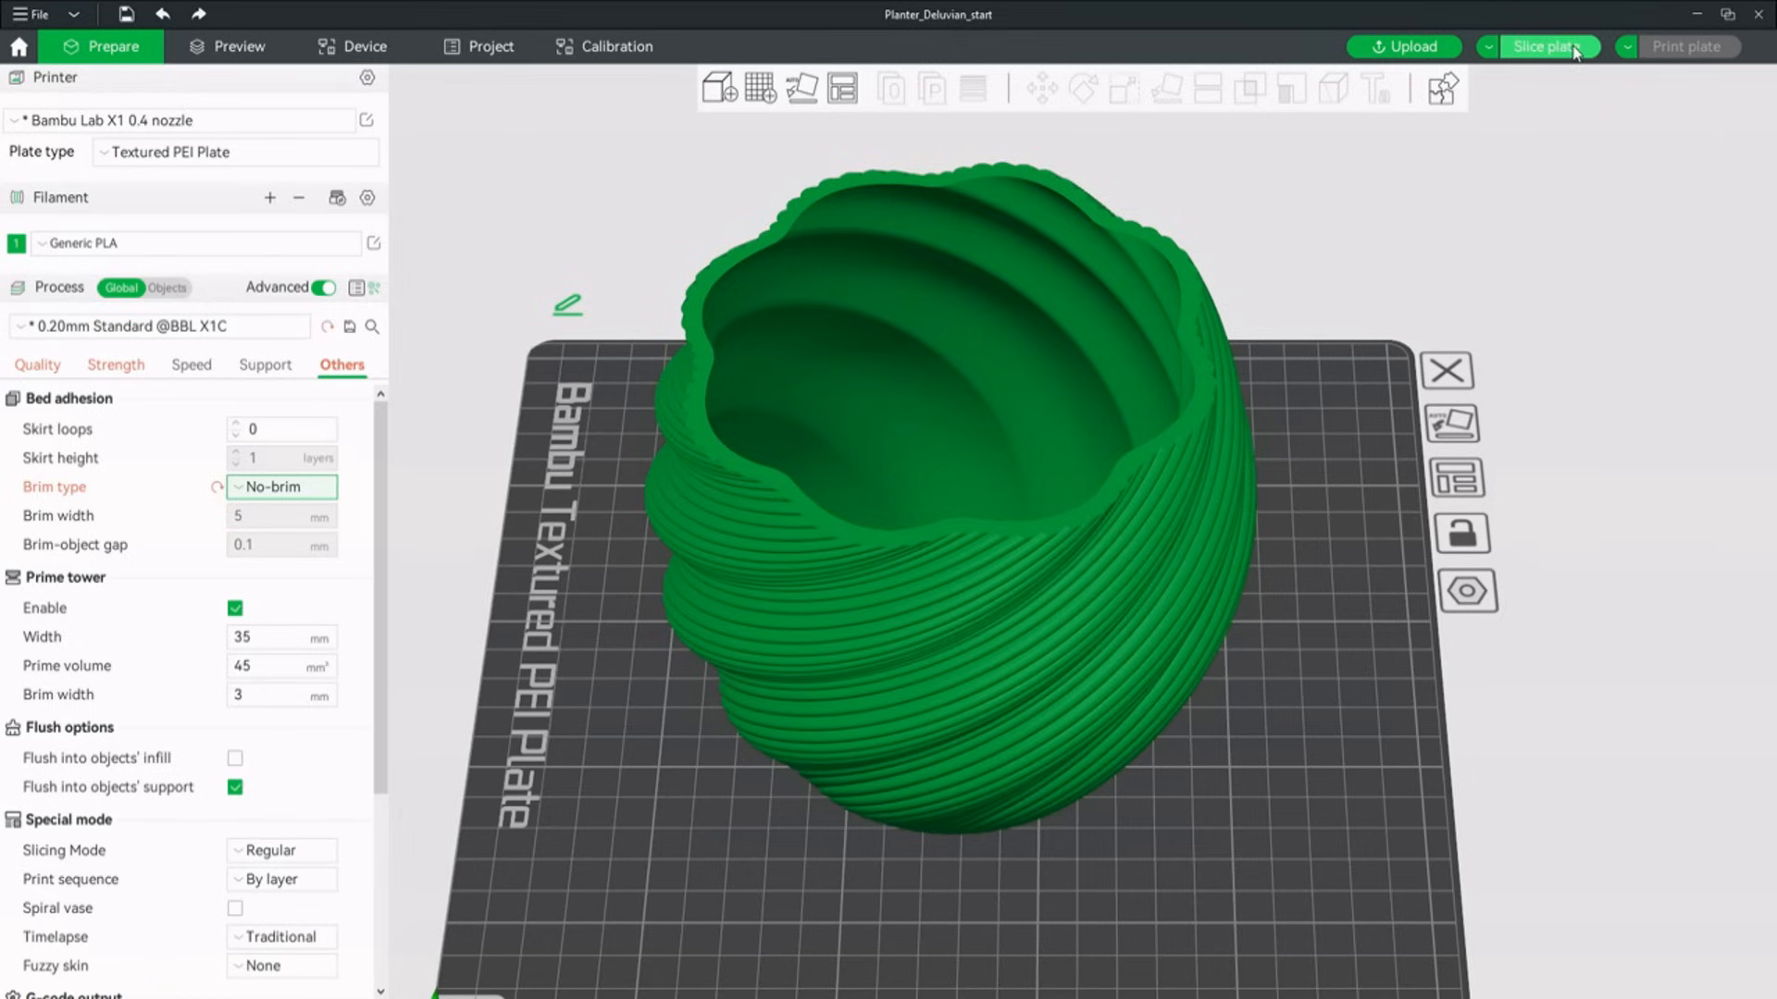
# Slice the plate and review the new estimate of 6h35m and 58.67 m filament.
pyautogui.click(1546, 46)
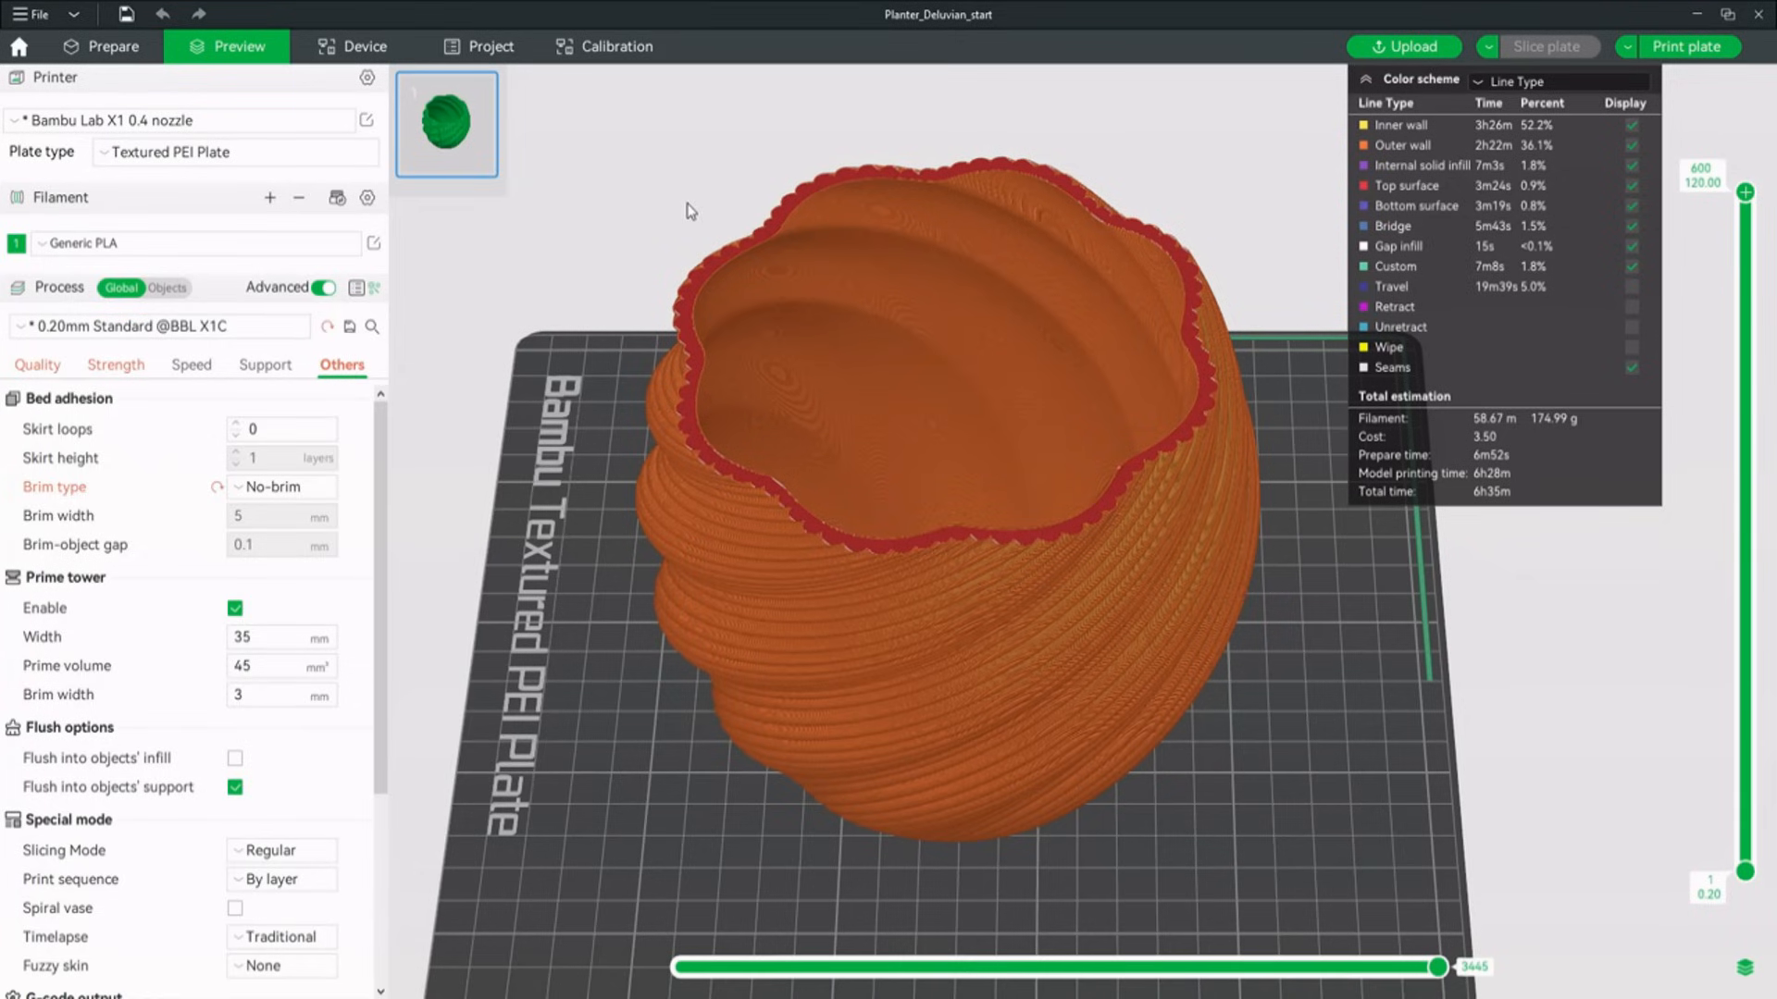
pyautogui.moveTo(1571, 366)
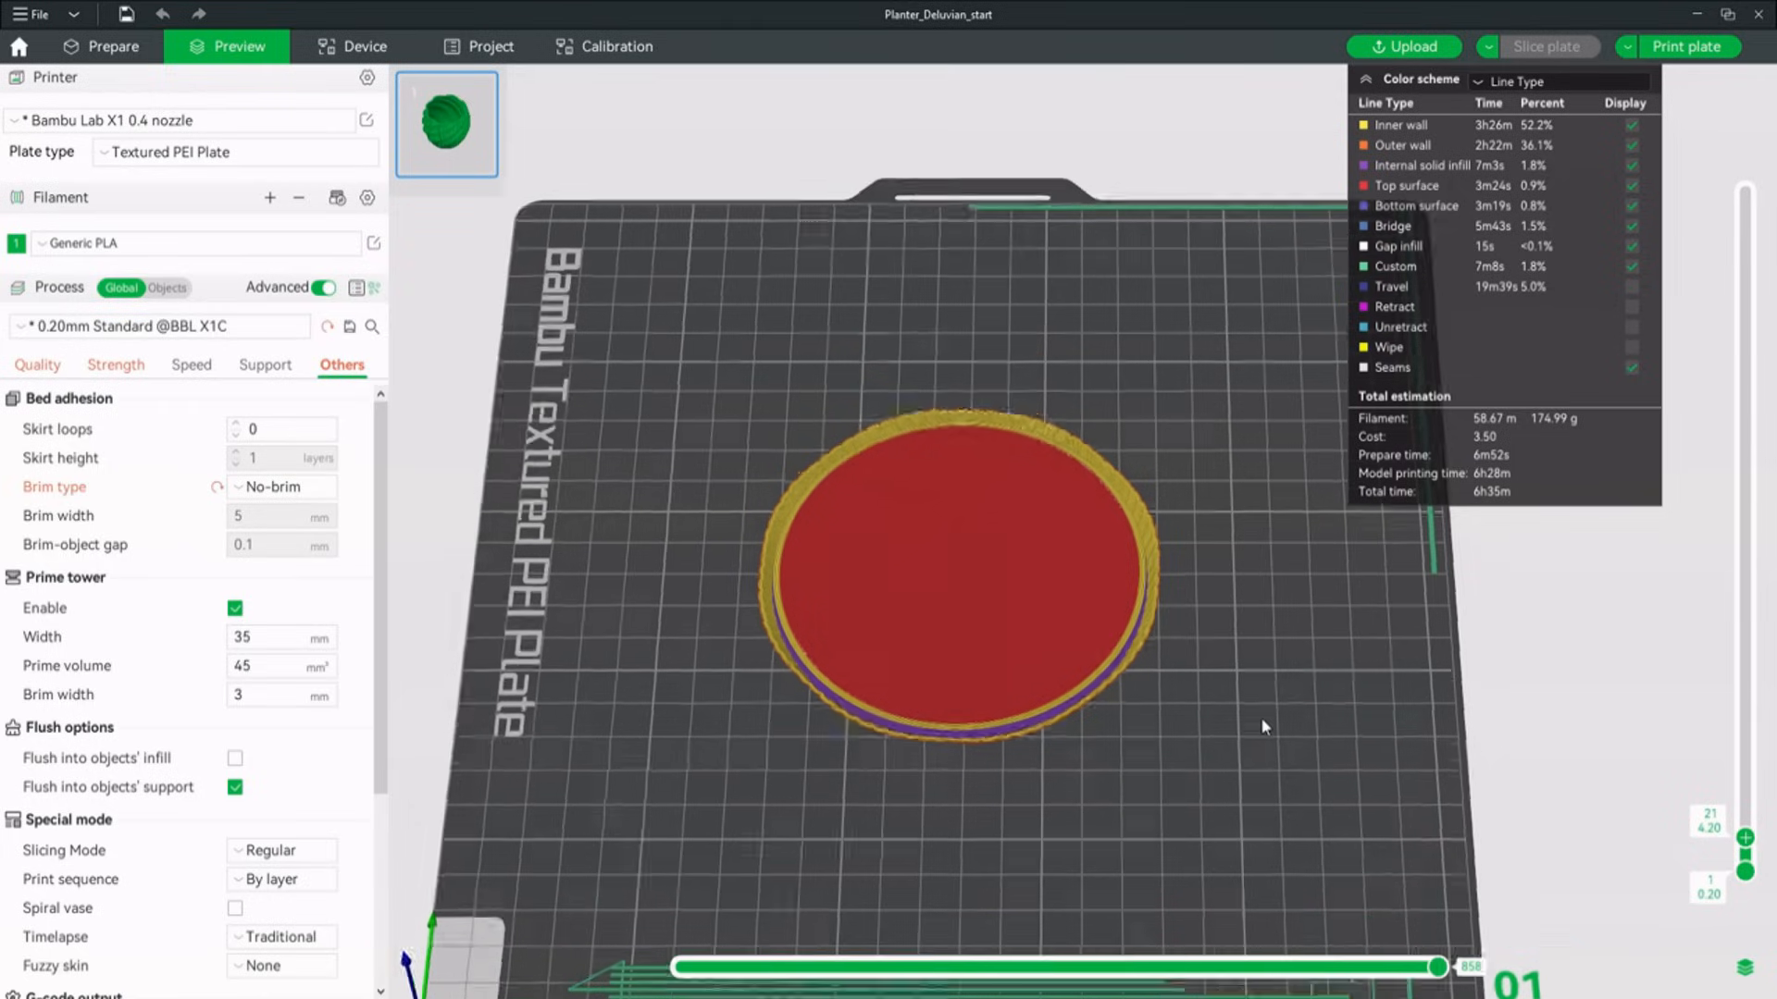
pyautogui.scroll(3)
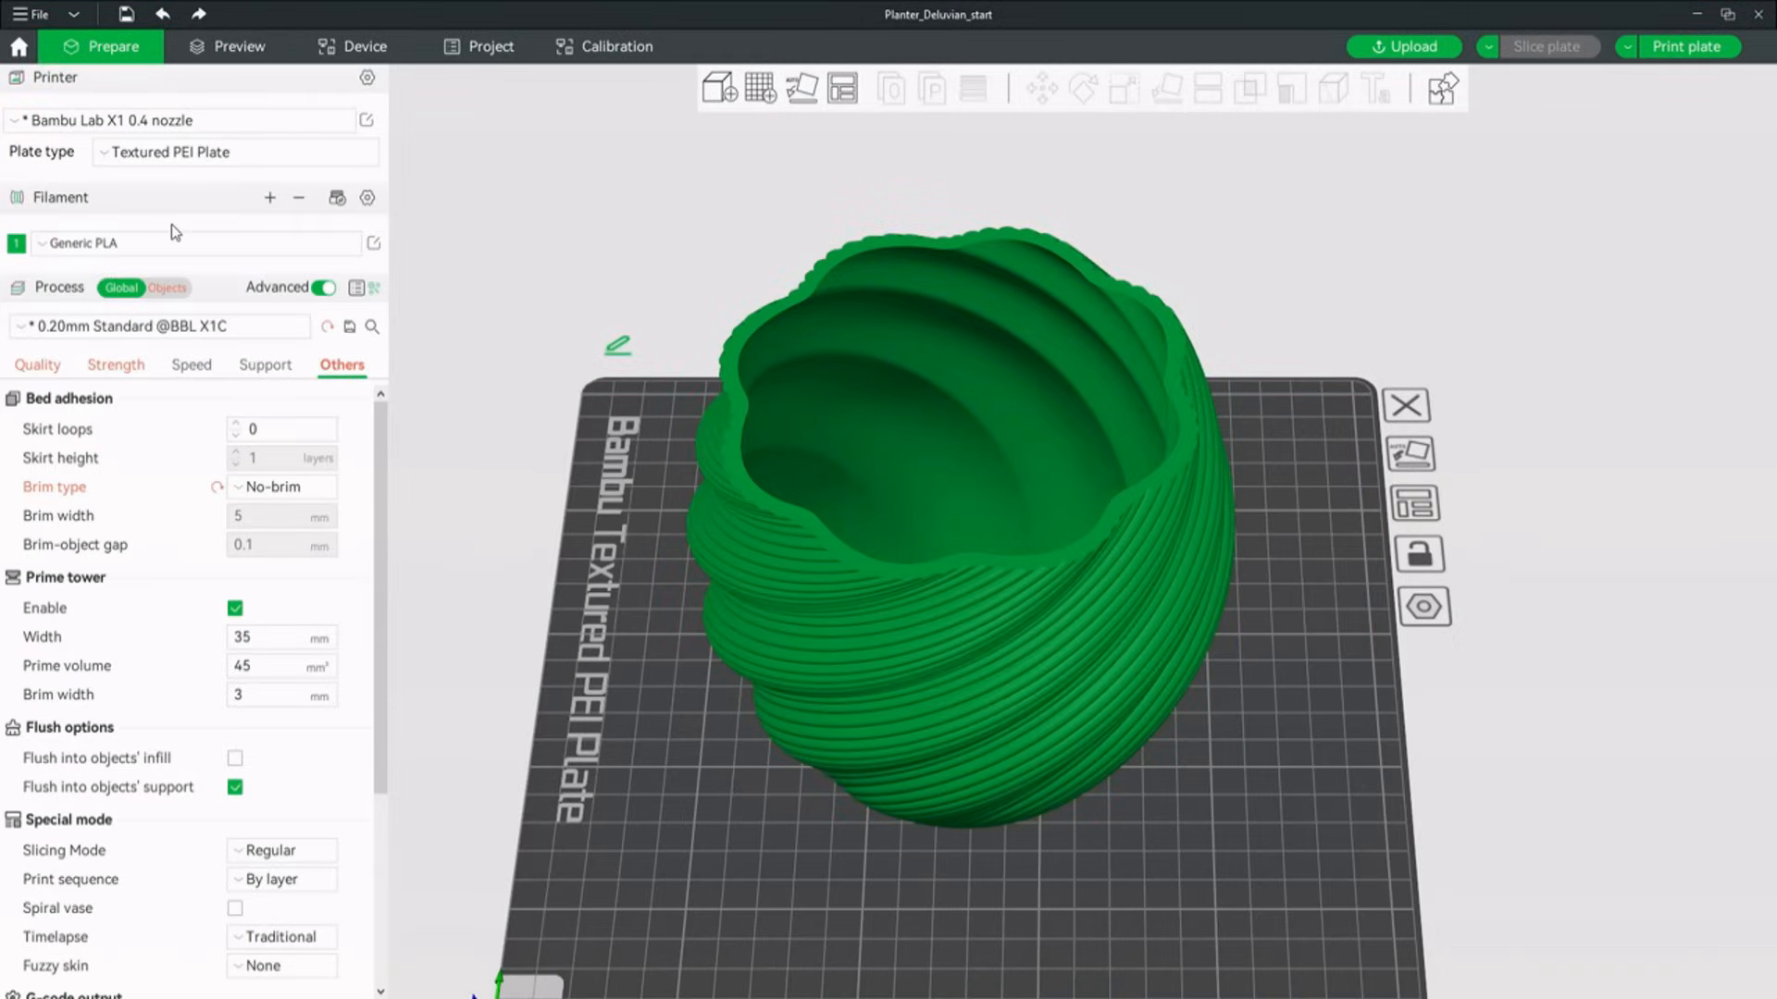
# Add a Generic-Cylinder modifier to the planter and resize it to cover the bottom.
pyautogui.click(166, 287)
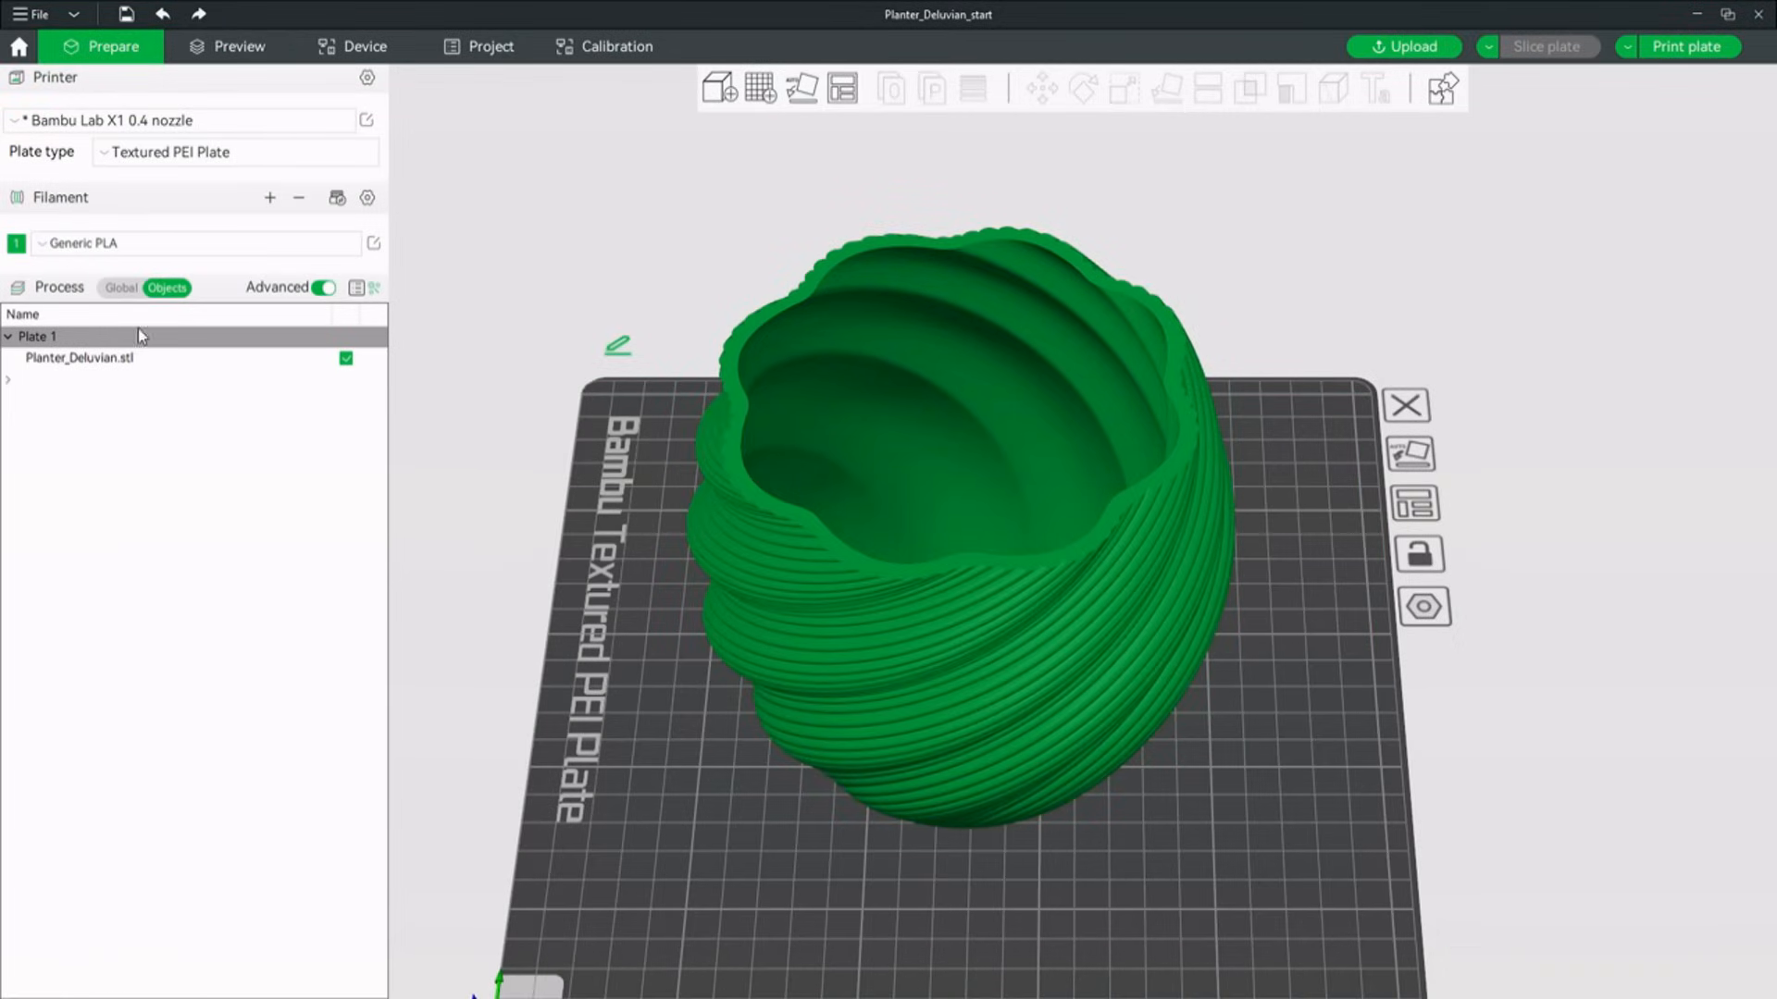
pyautogui.click(80, 358)
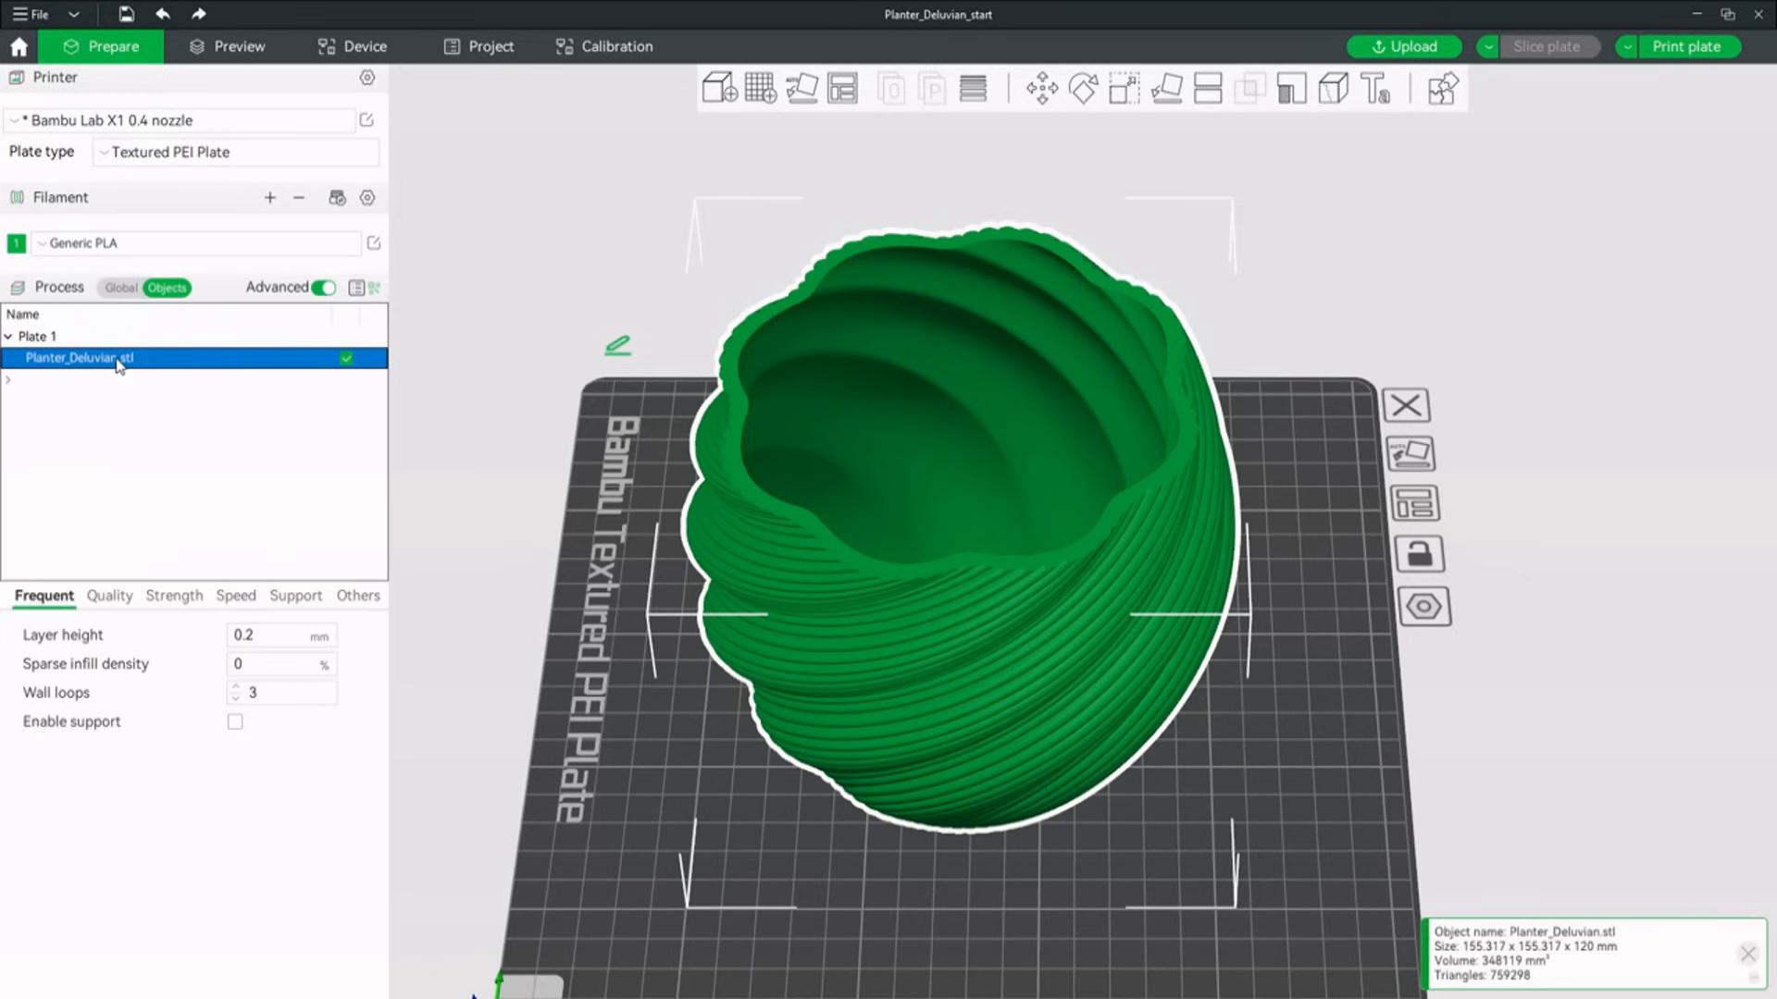
pyautogui.rightClick(80, 357)
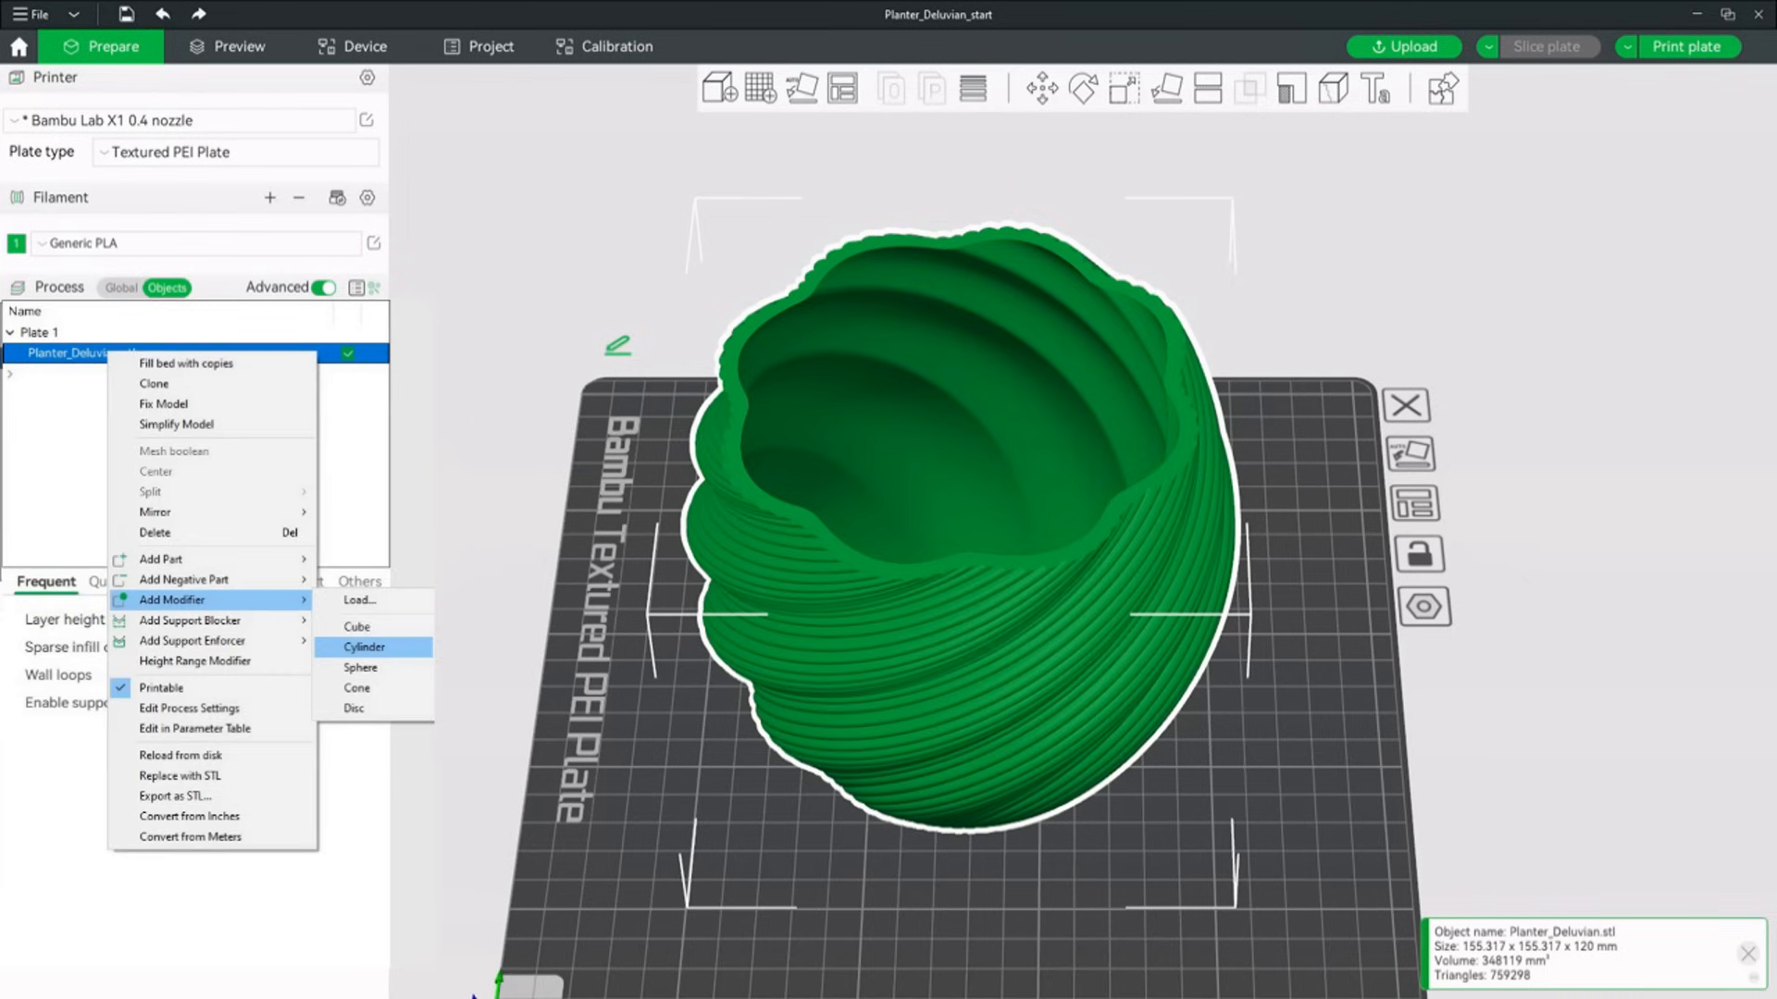
pyautogui.click(364, 648)
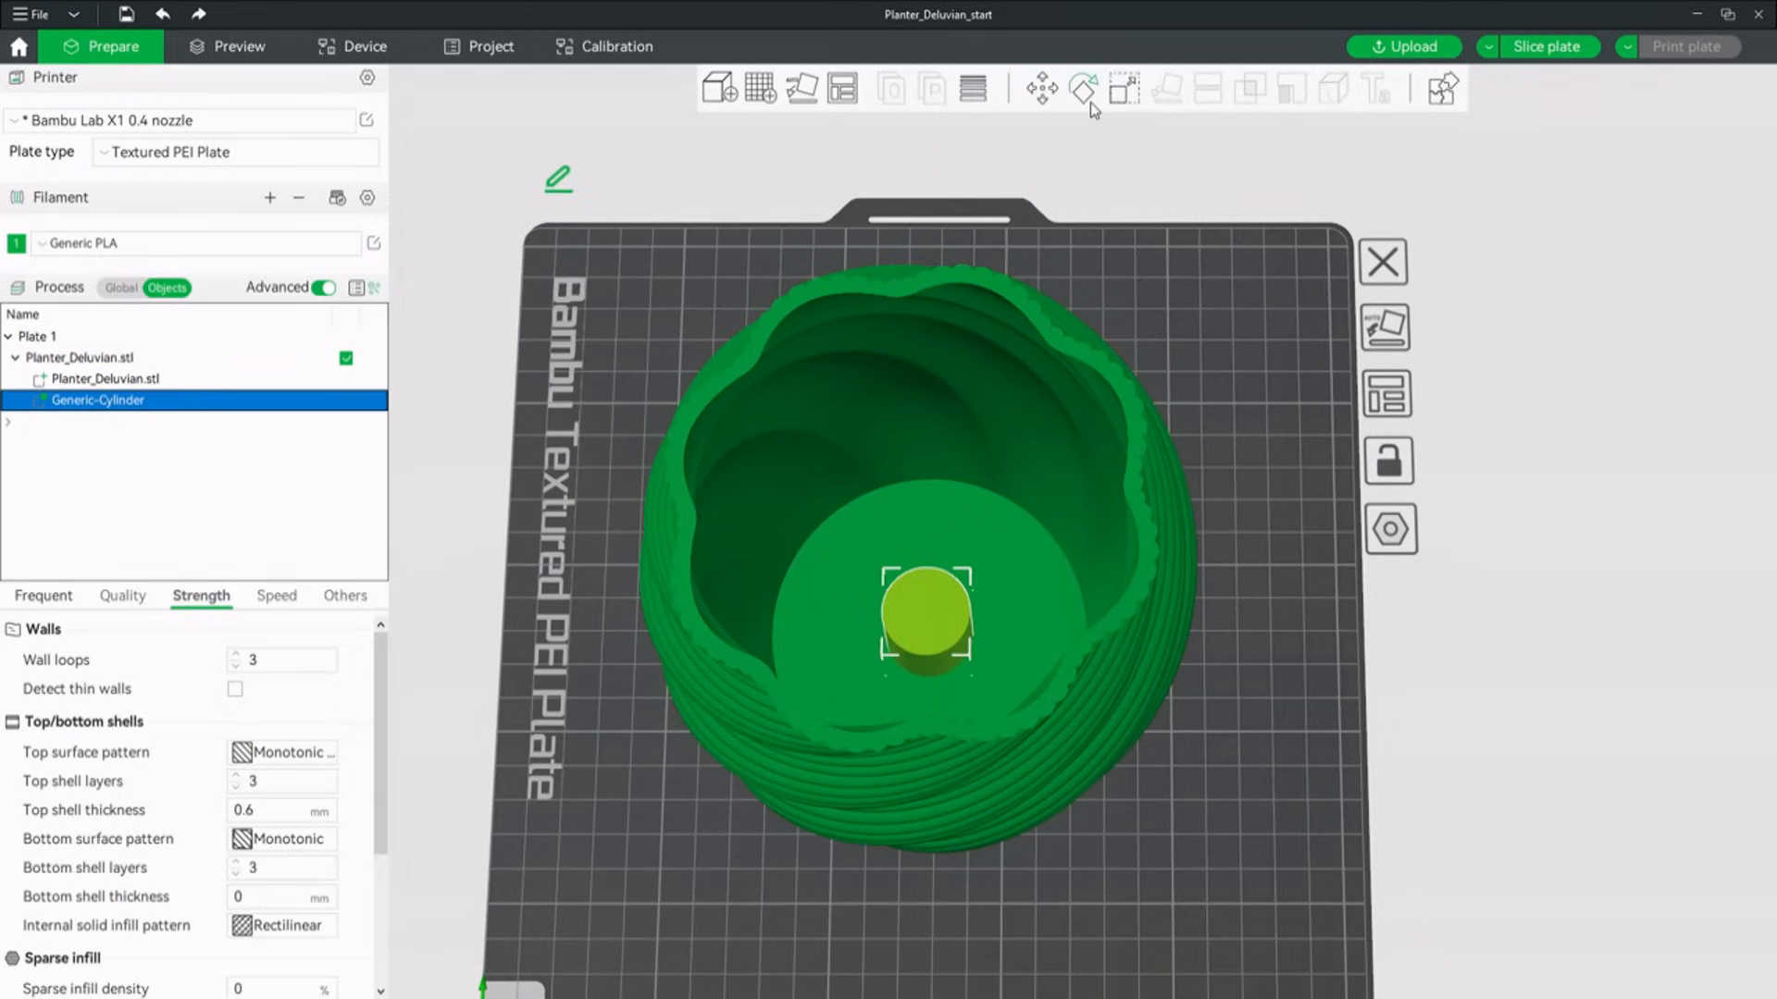
pyautogui.moveTo(1121, 90)
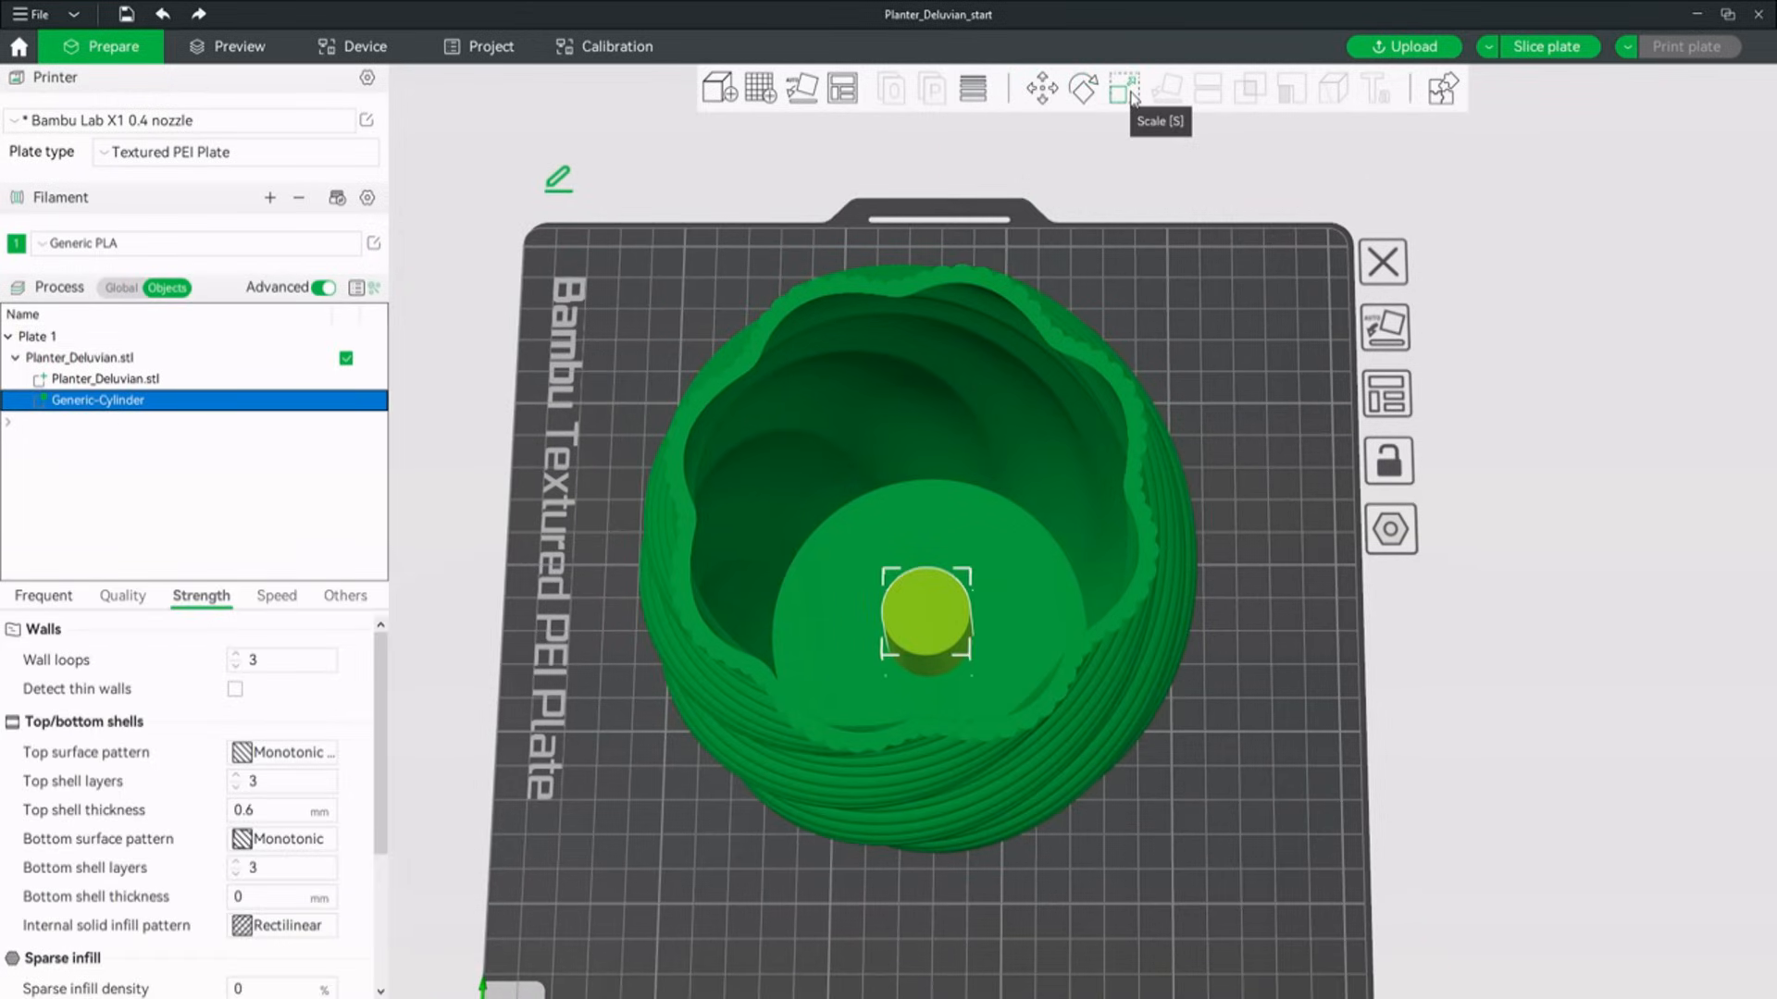
pyautogui.click(1123, 89)
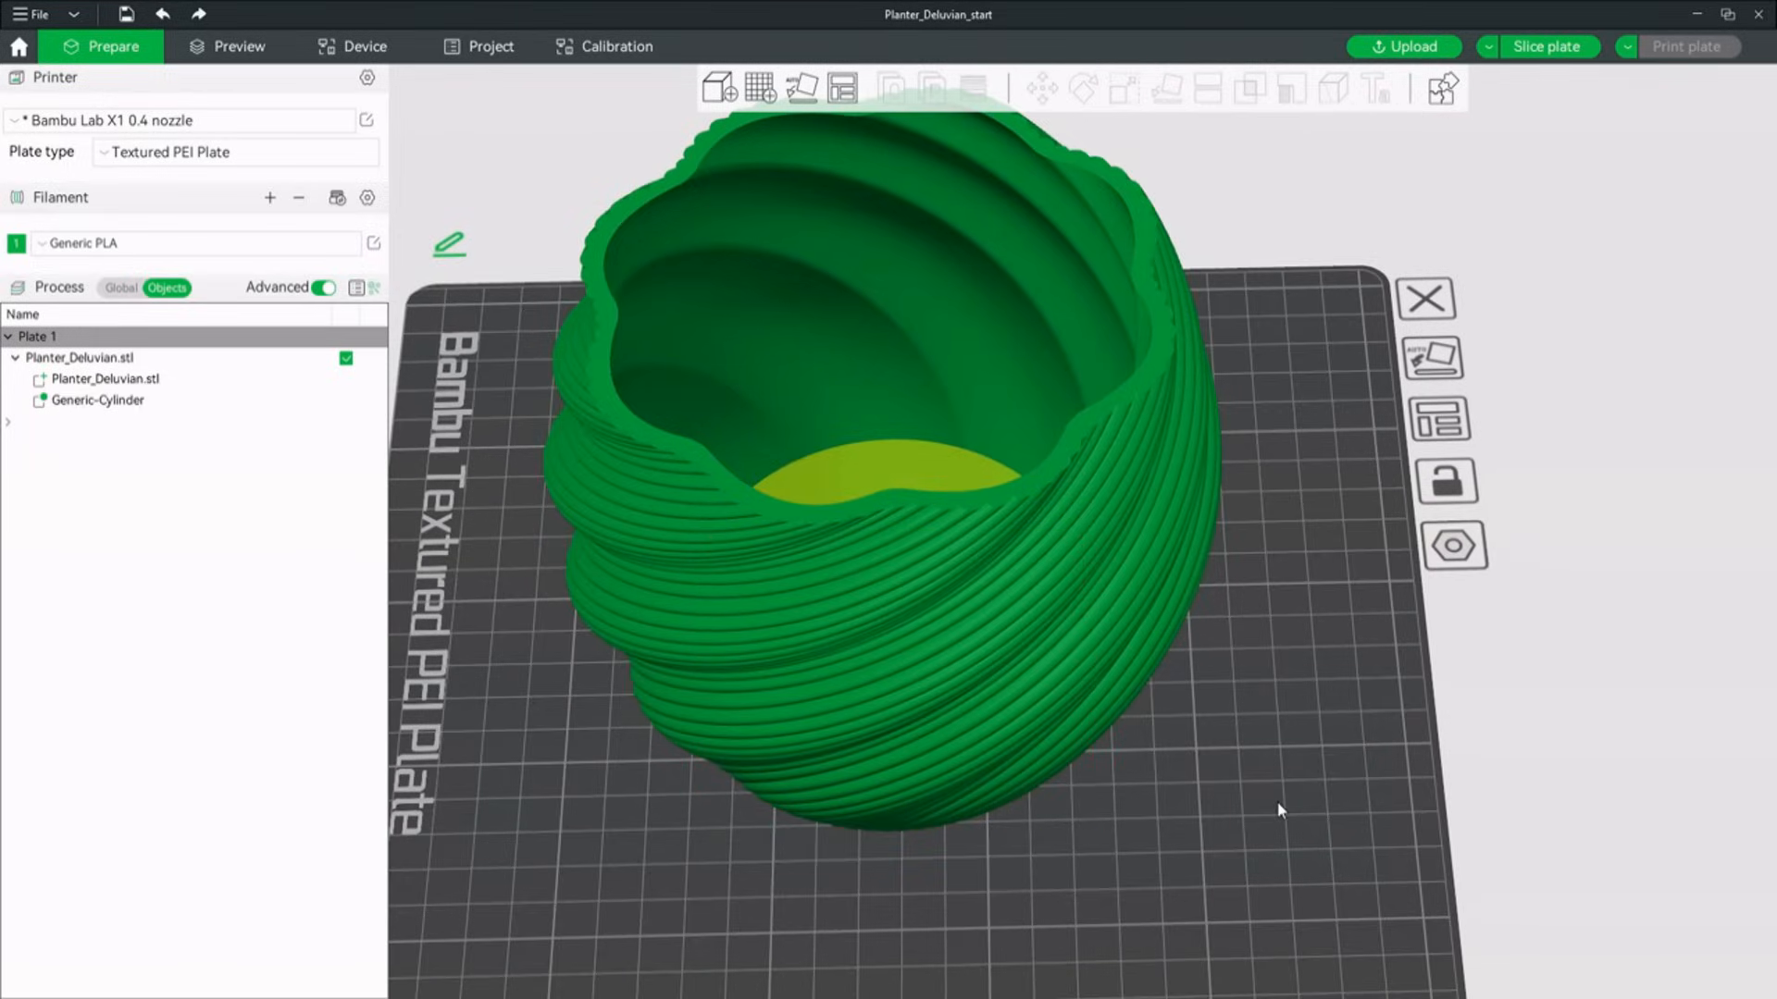
# Give the bottom cylinder modifier a sparse infill density of 30%.
pyautogui.click(100, 400)
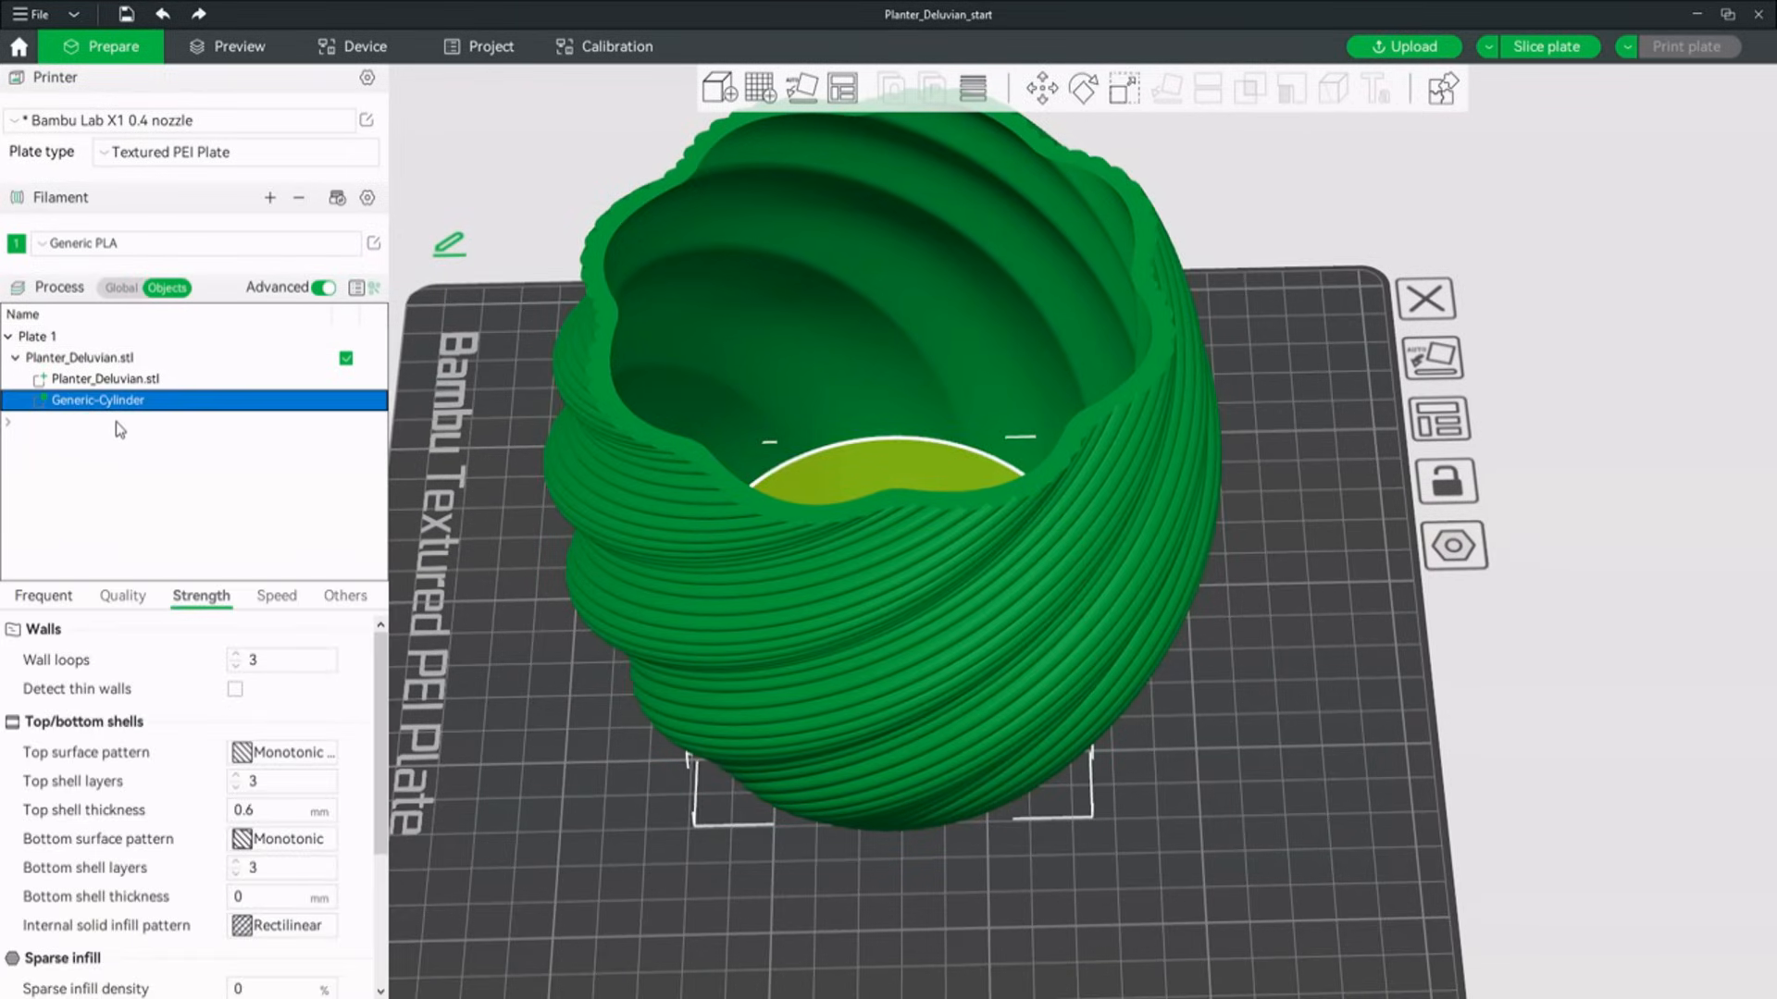
pyautogui.click(45, 594)
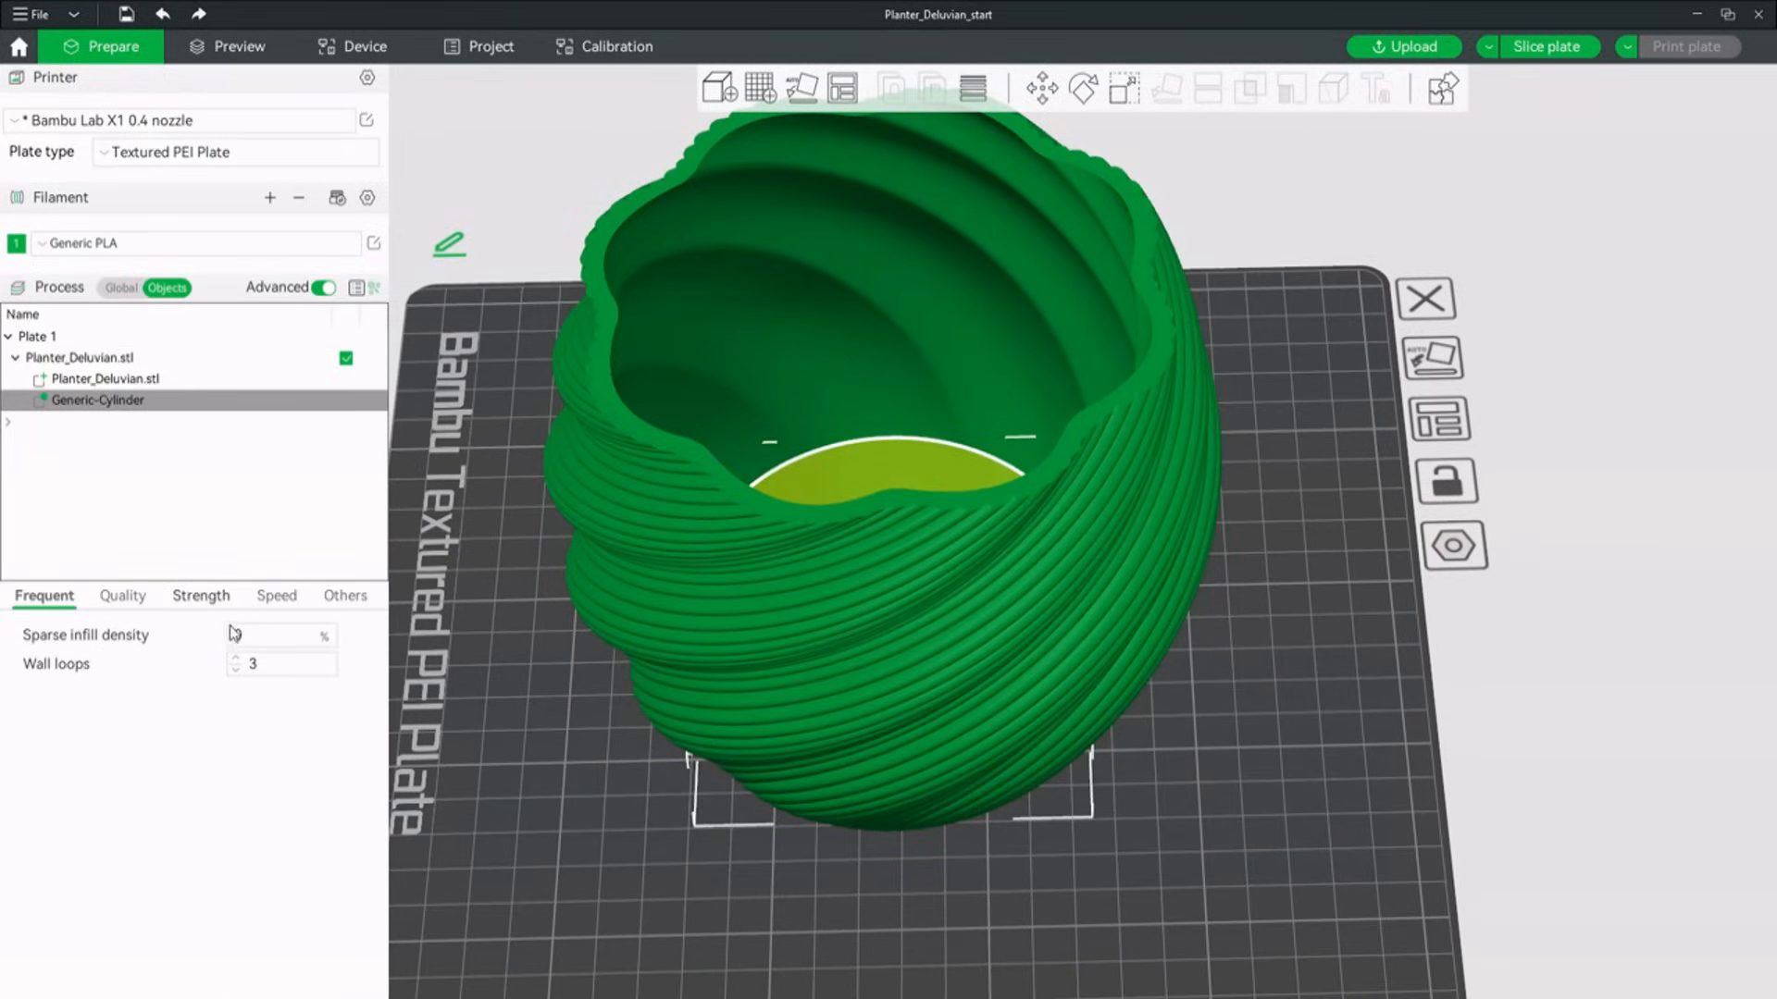
pyautogui.click(278, 633)
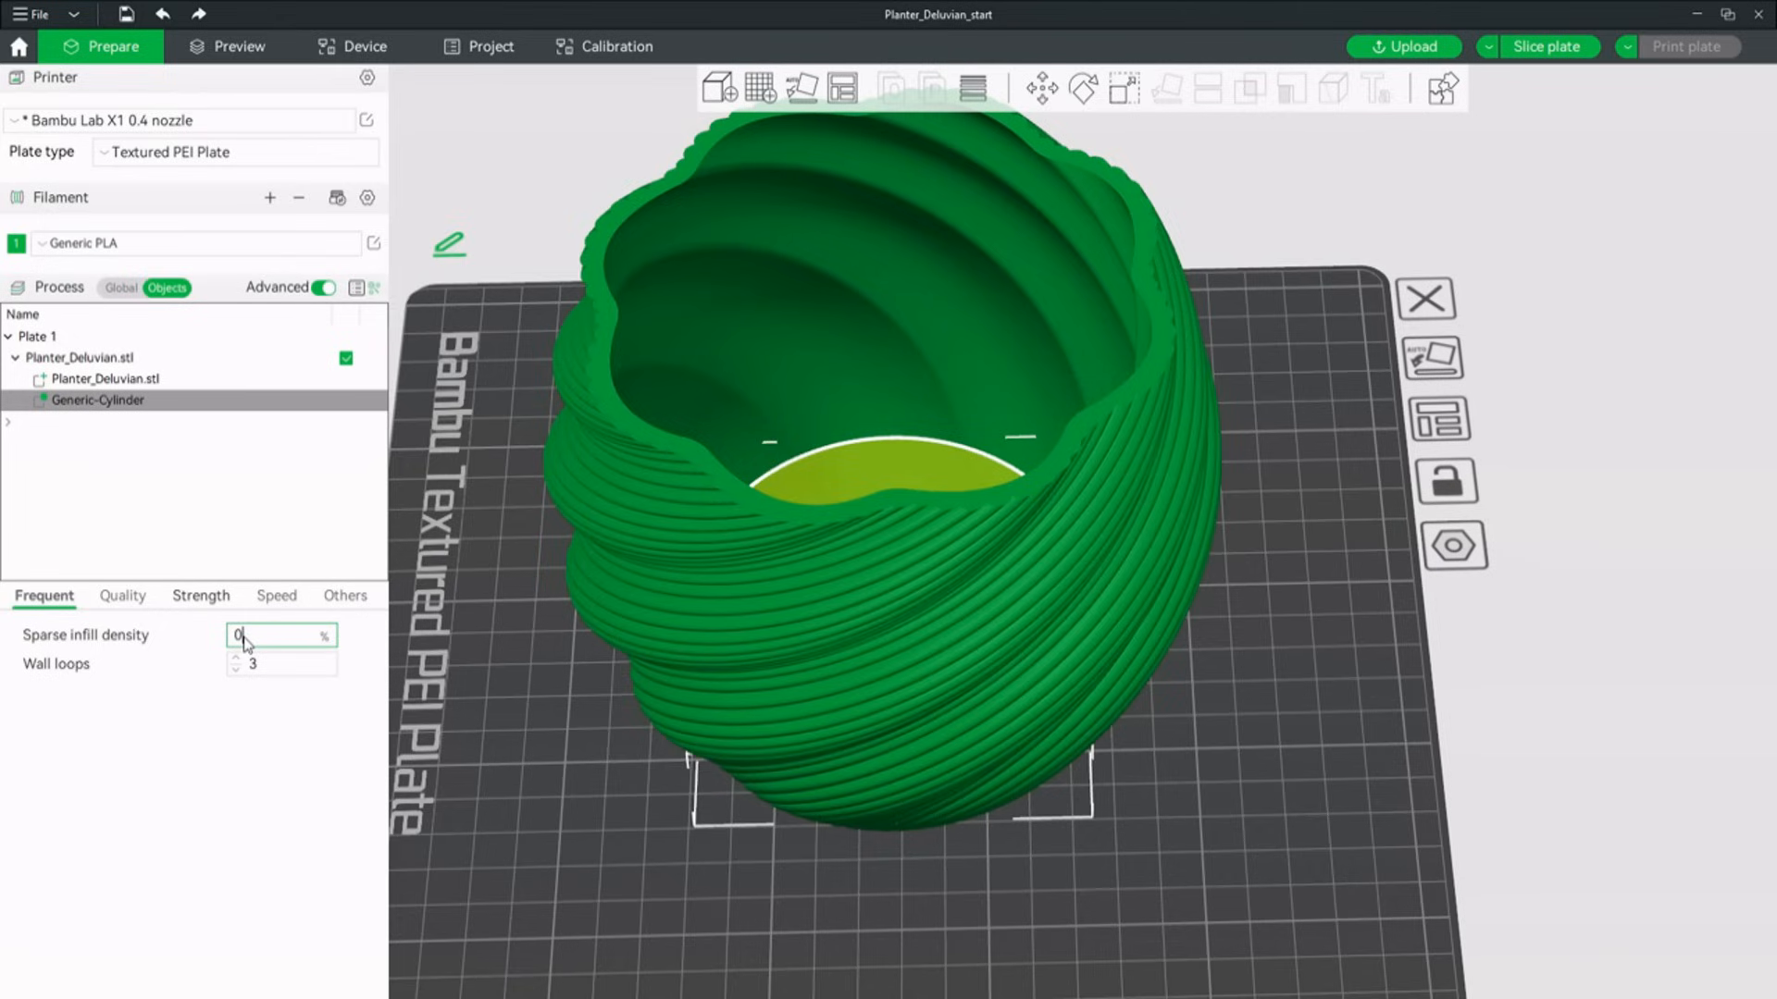
pyautogui.write('30')
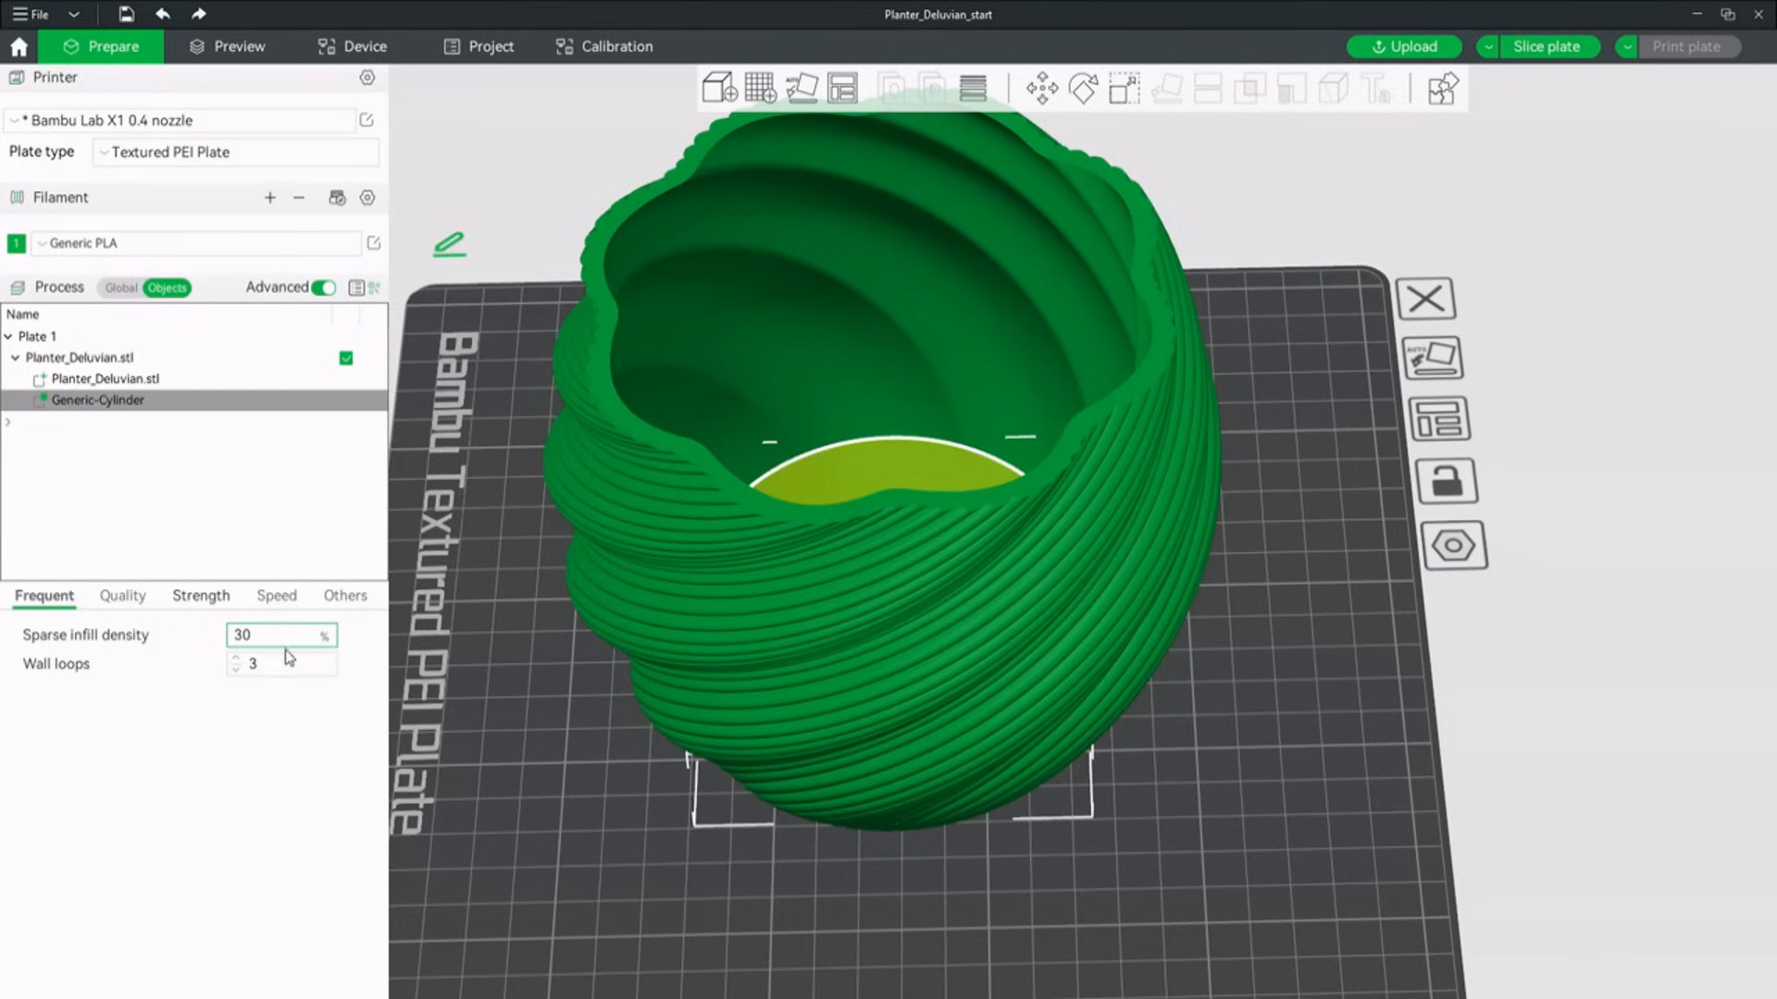
# Review the modifier's Quality and Strength settings, adjusting an option under walls and shells.
pyautogui.click(122, 594)
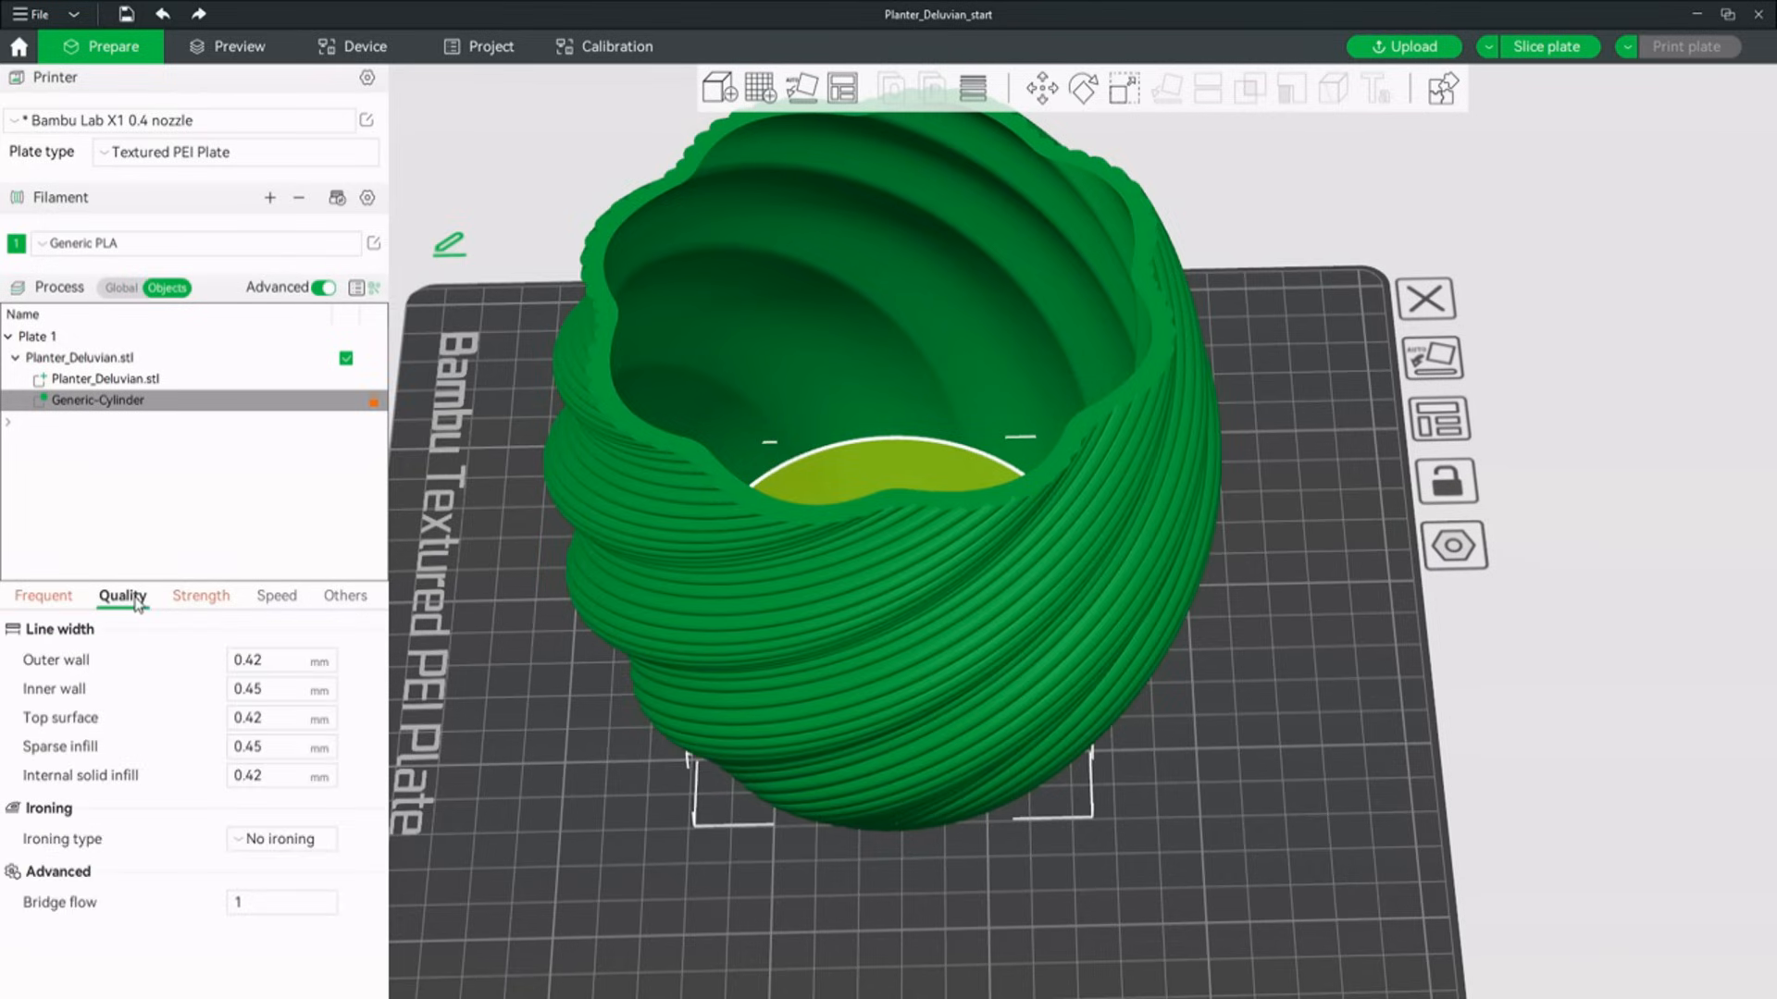
pyautogui.moveTo(191, 598)
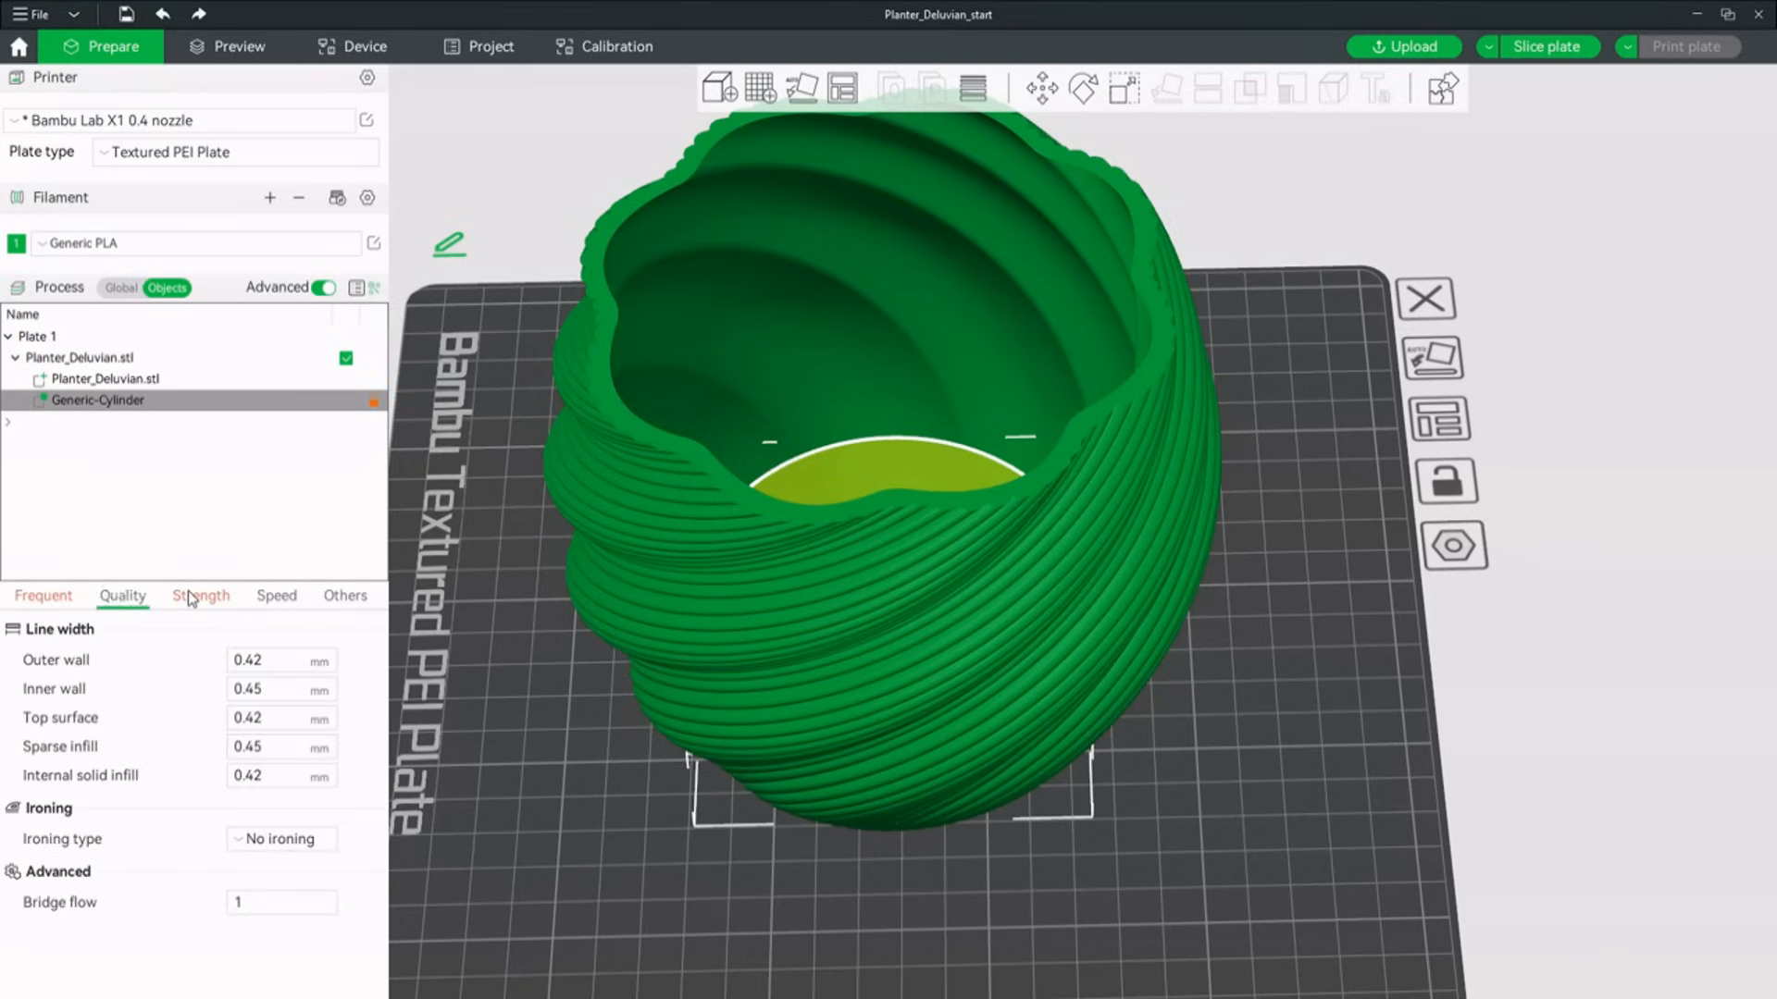
pyautogui.click(200, 594)
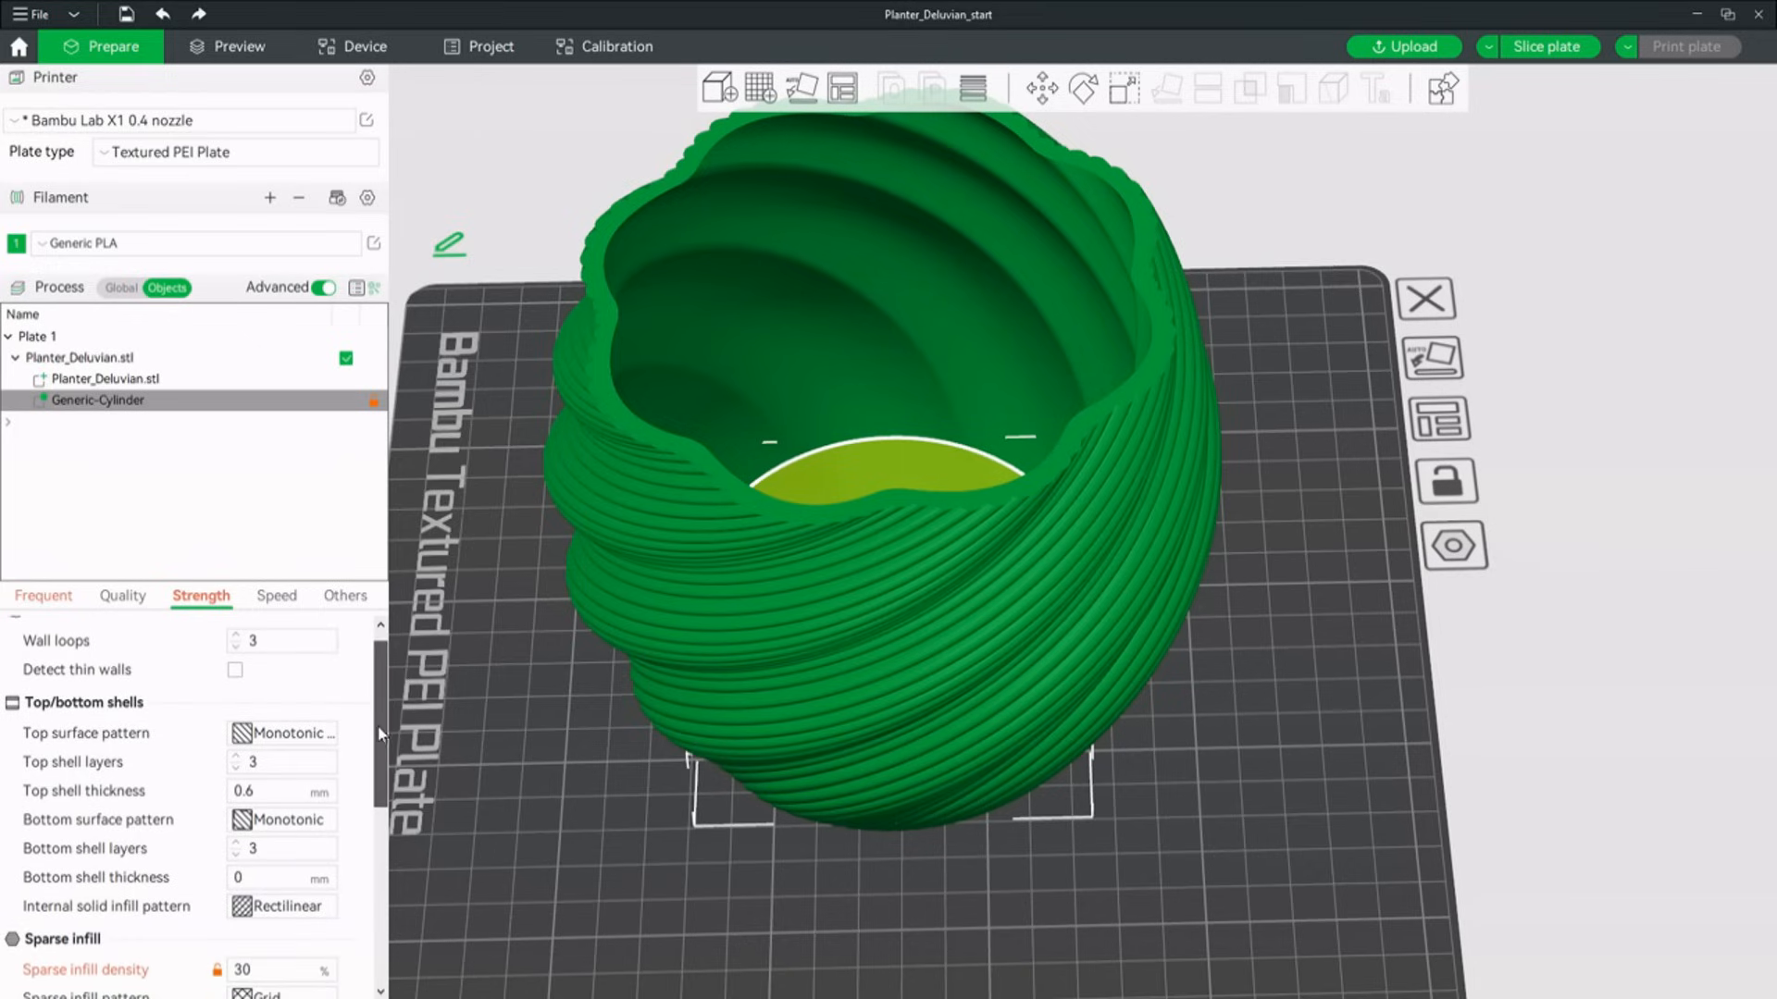
pyautogui.scroll(-3)
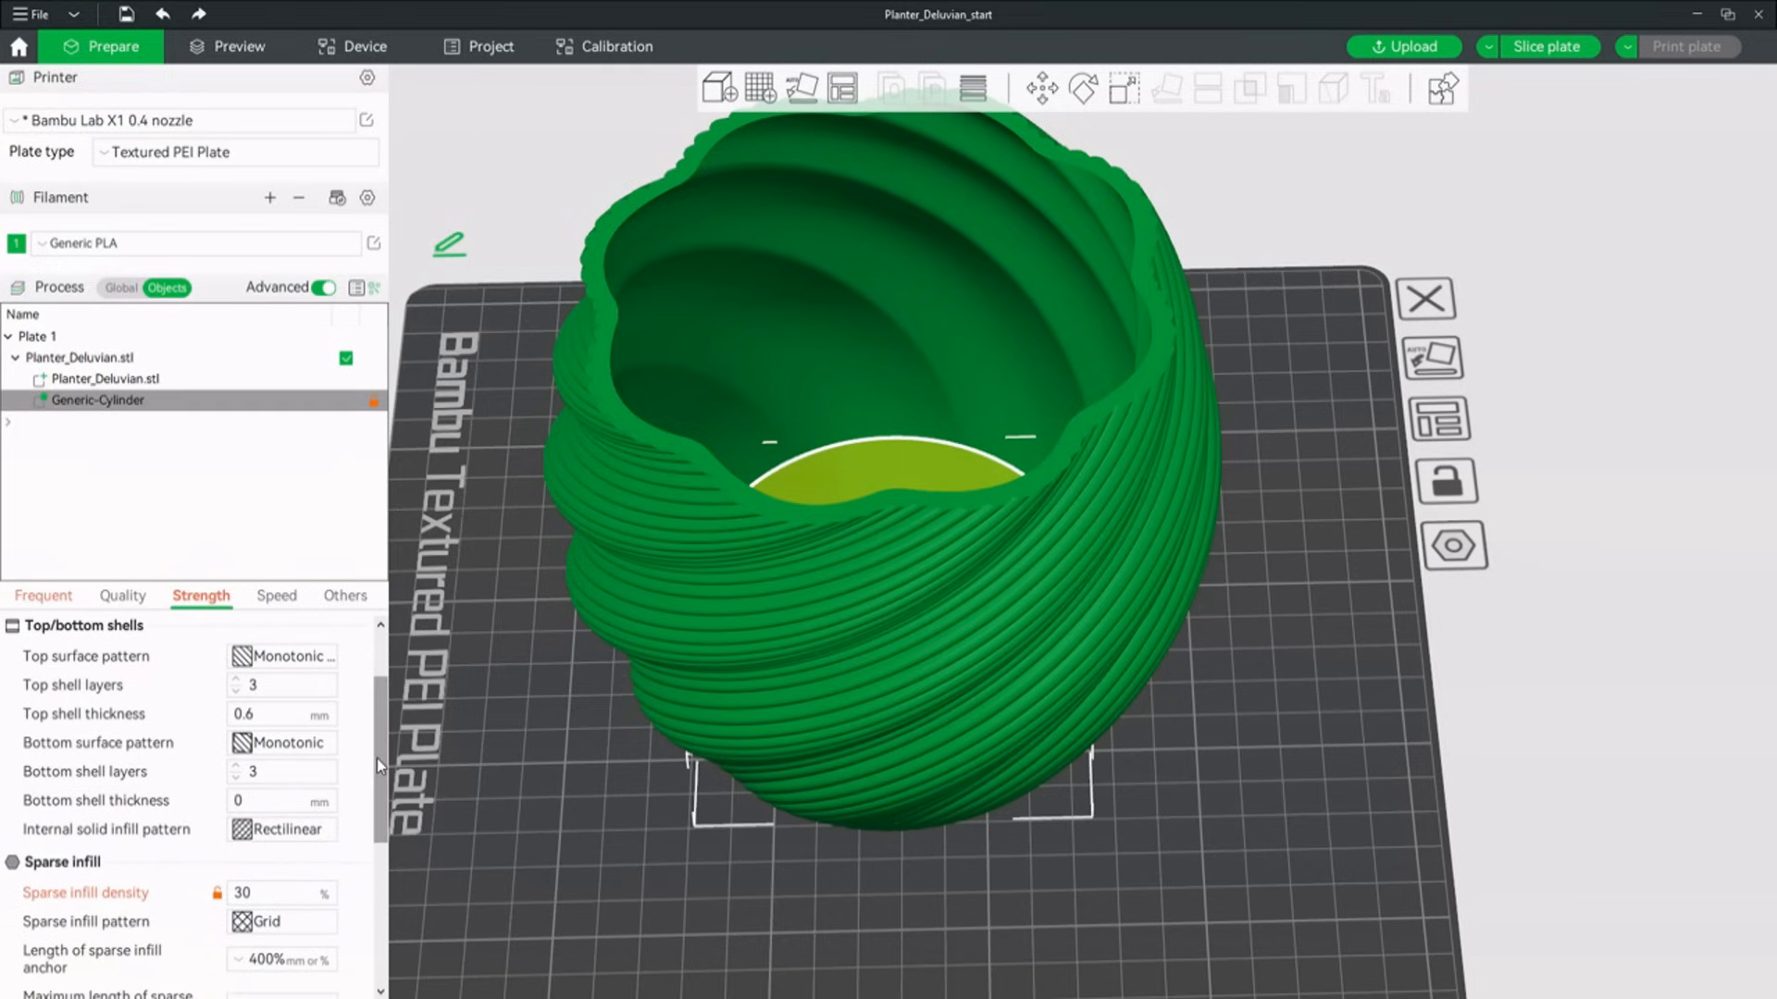
pyautogui.click(279, 743)
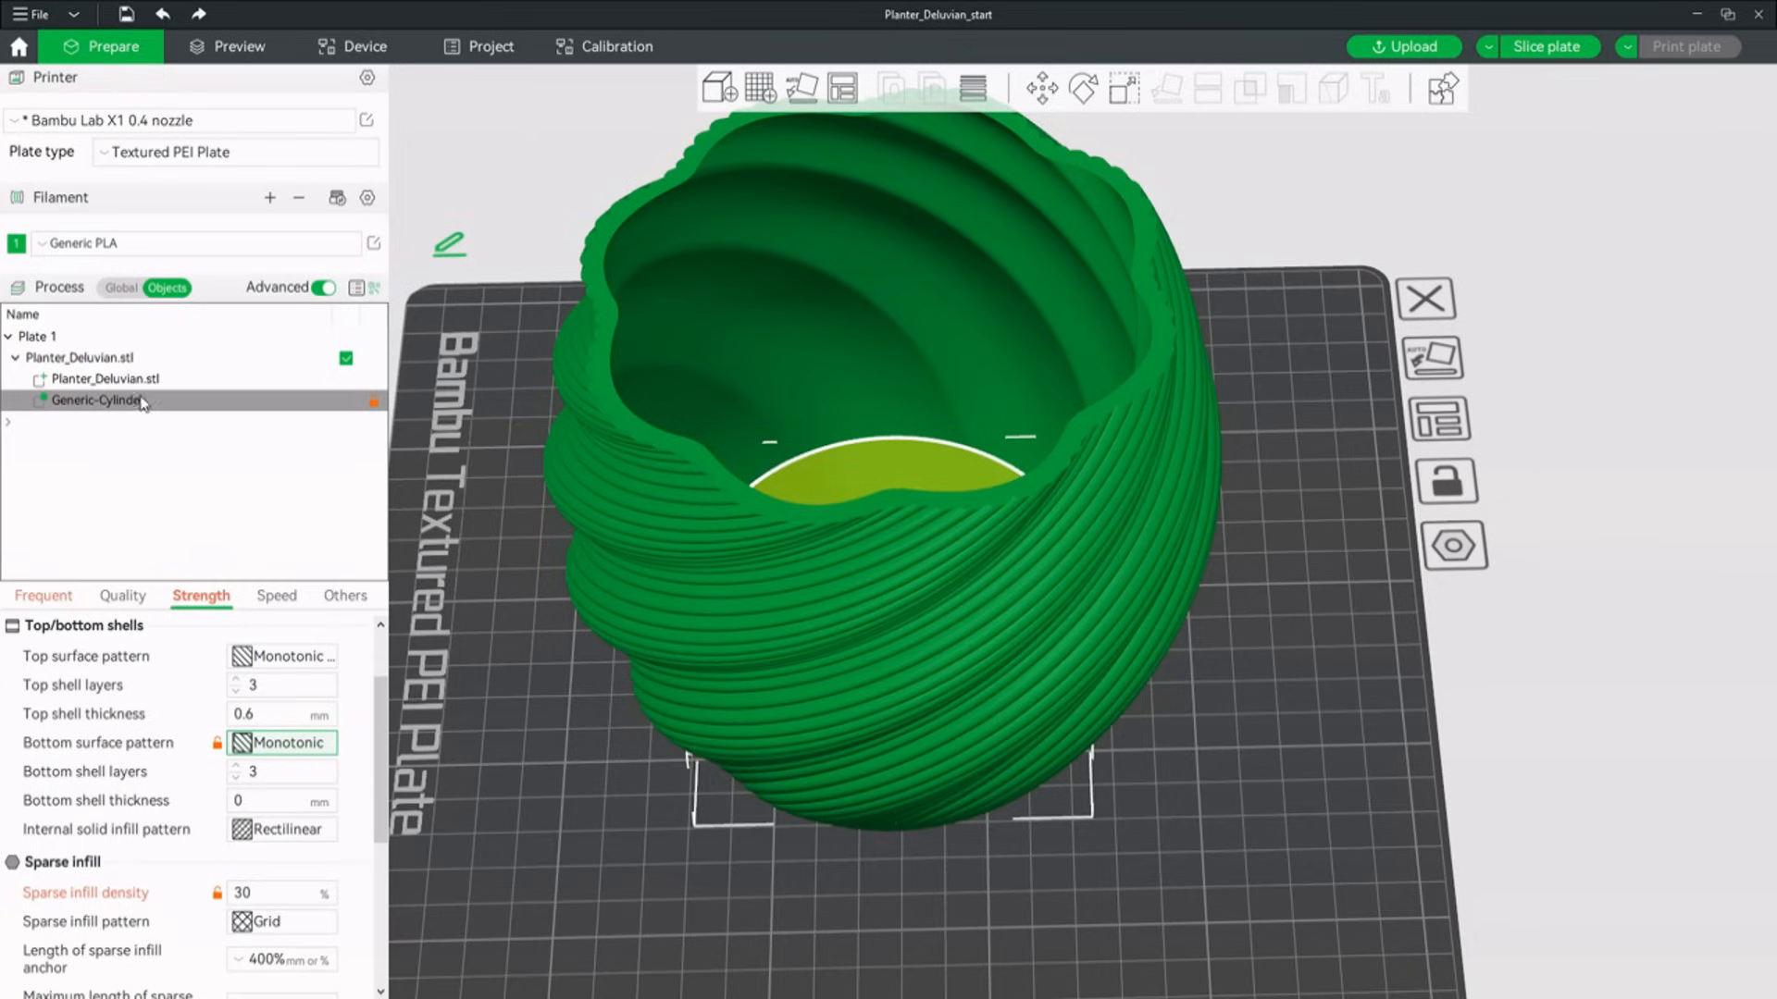
# Add a second cylinder modifier stretched across the planter's top rim, then view the preview.
pyautogui.click(79, 358)
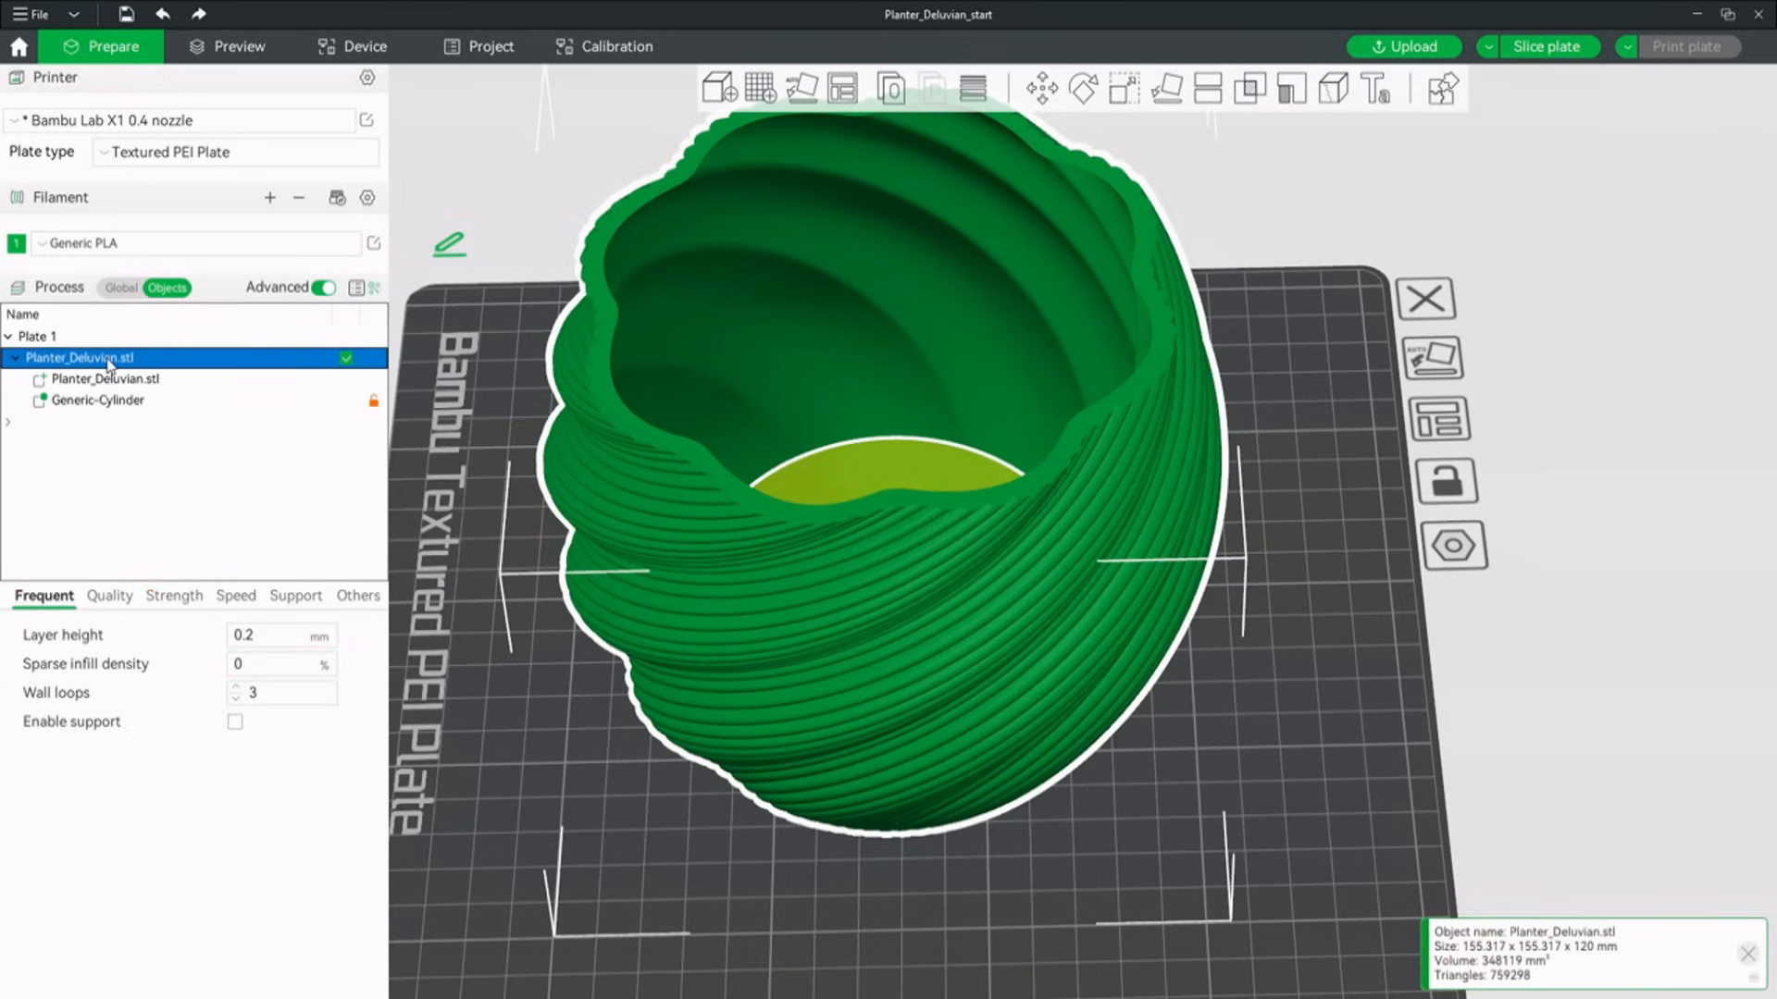
pyautogui.rightClick(80, 357)
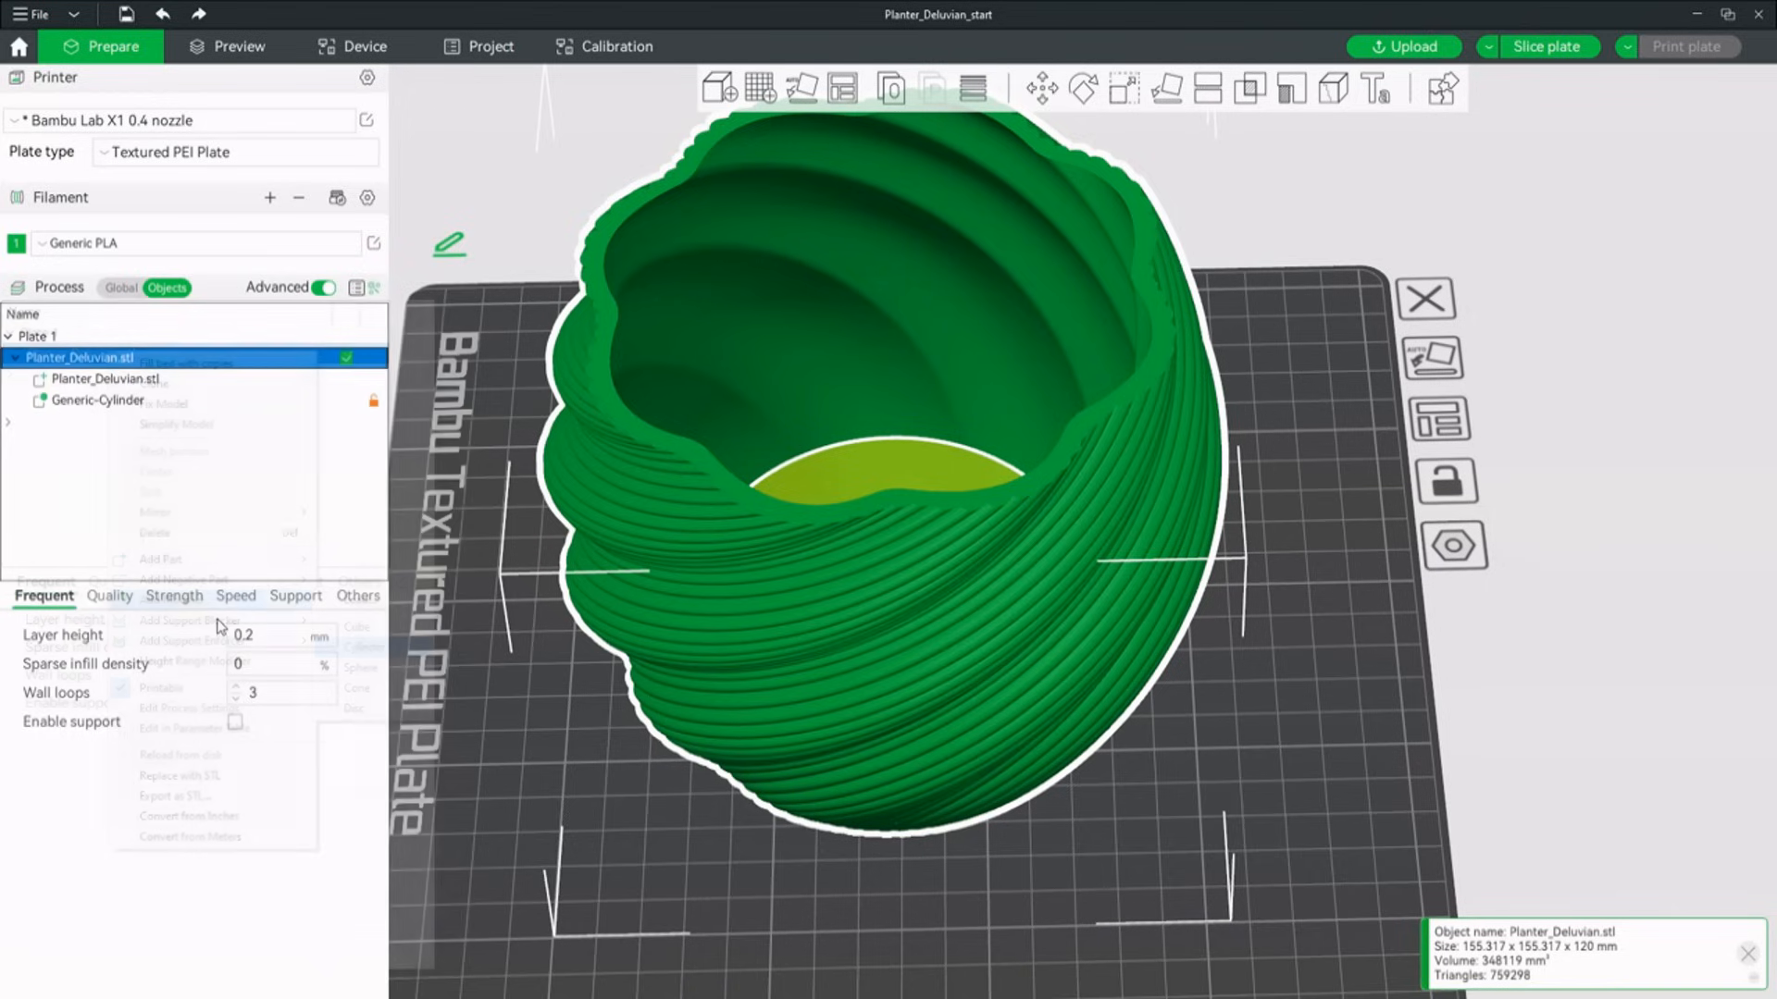
pyautogui.moveTo(173, 599)
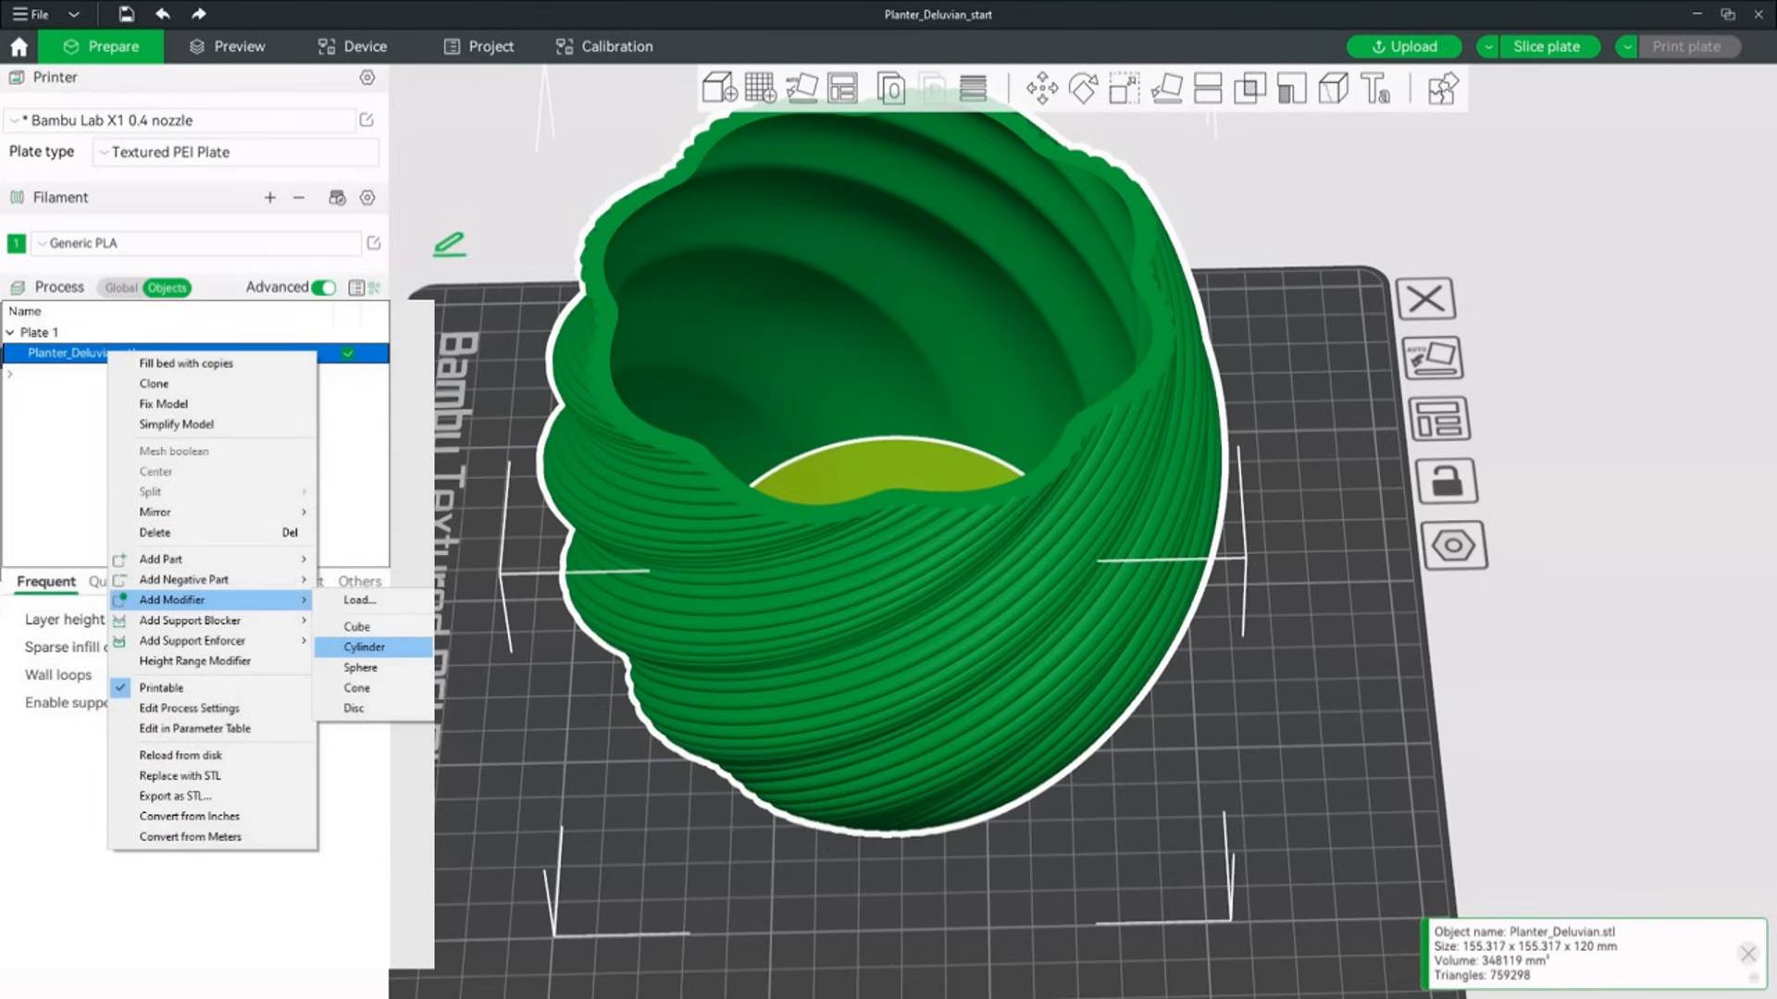
pyautogui.click(364, 648)
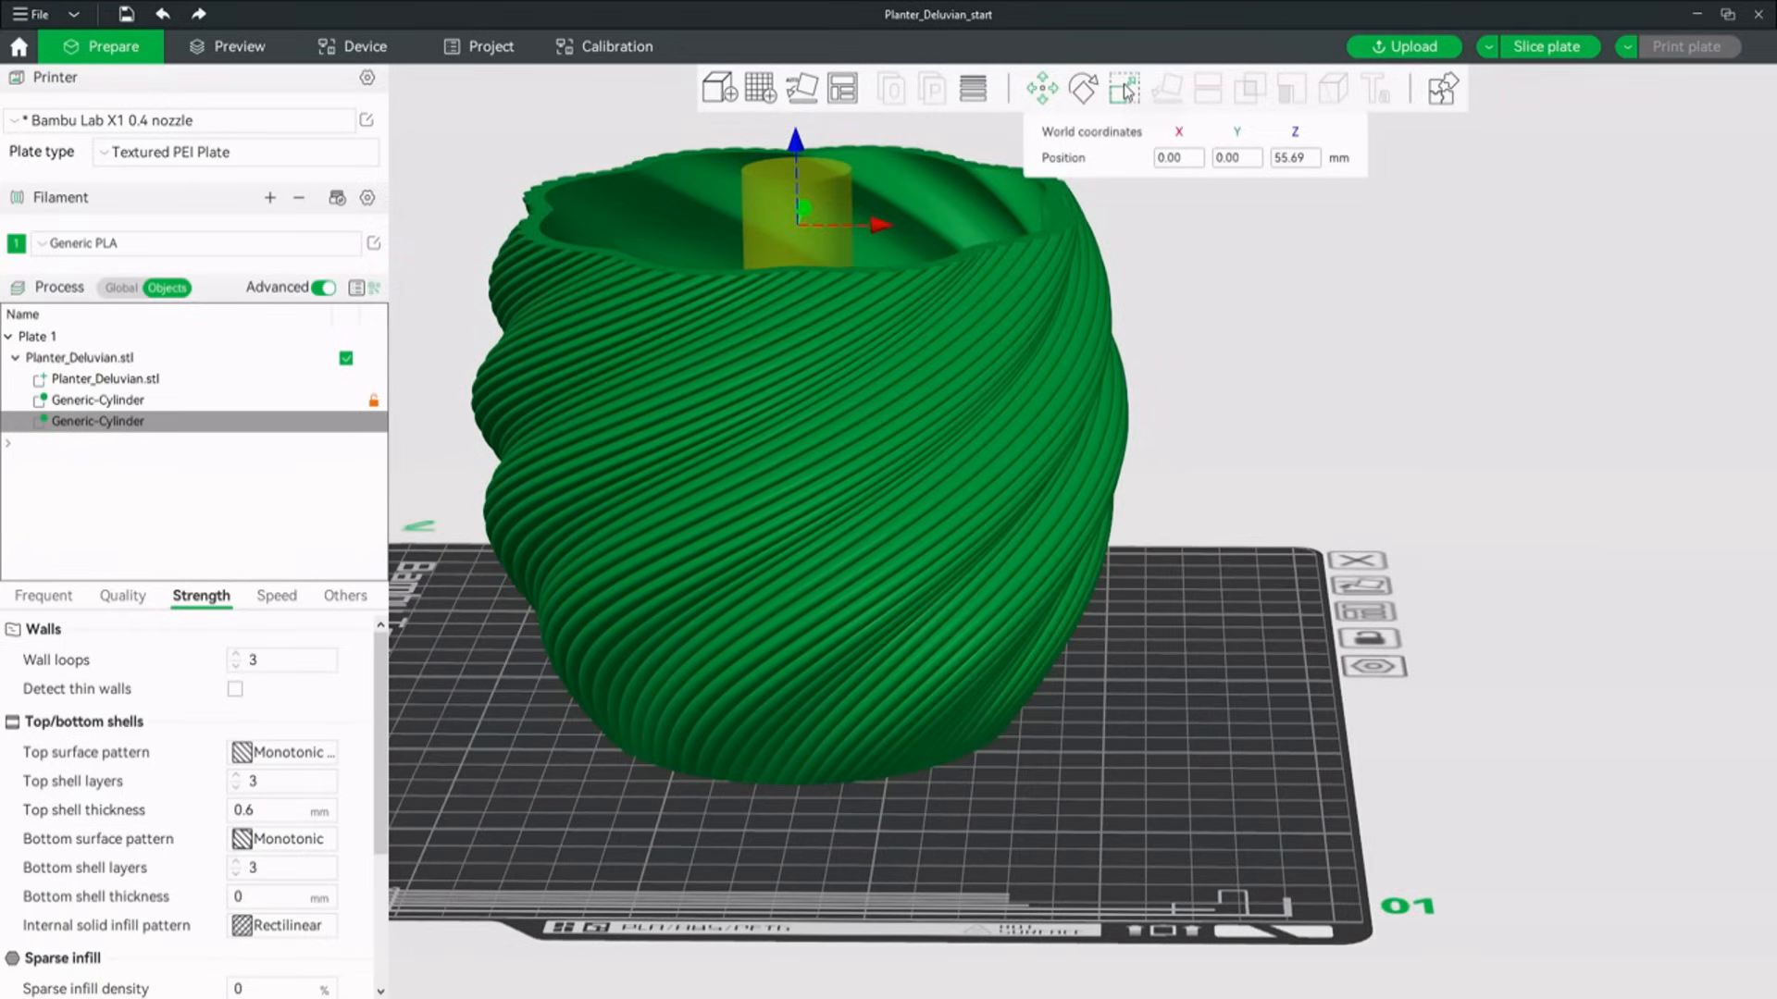
pyautogui.click(1081, 89)
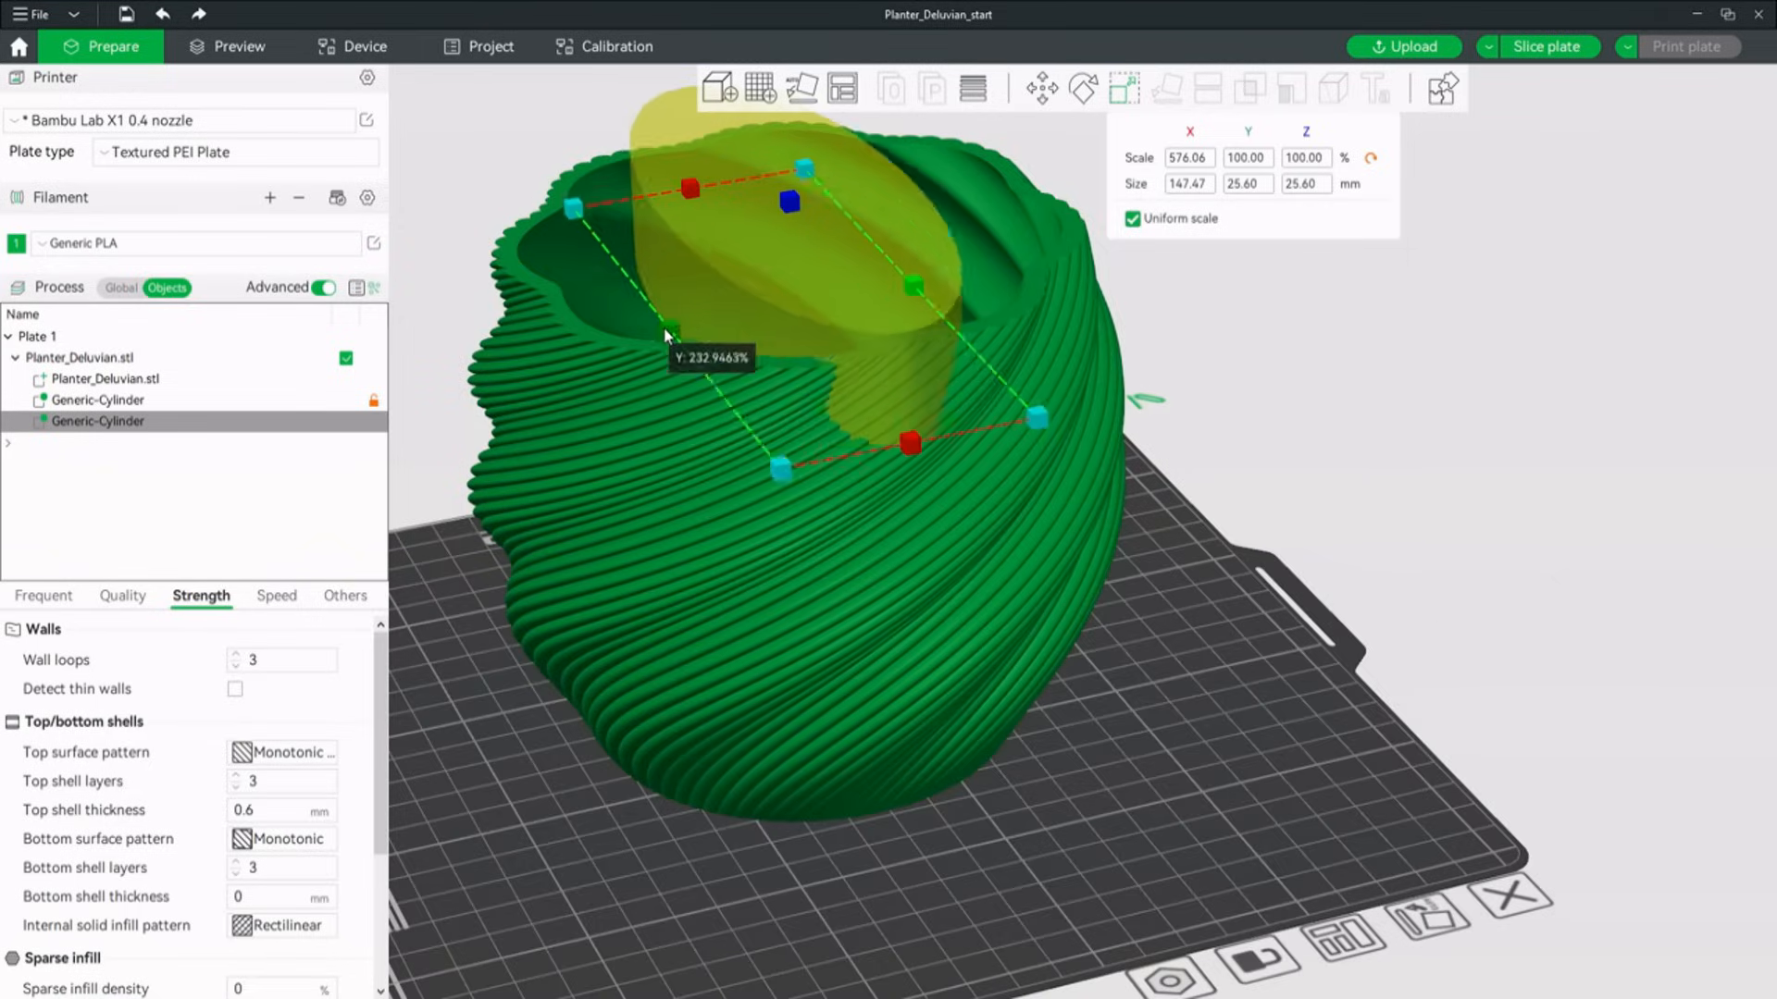
pyautogui.moveTo(664, 335); pyautogui.dragTo(498, 370)
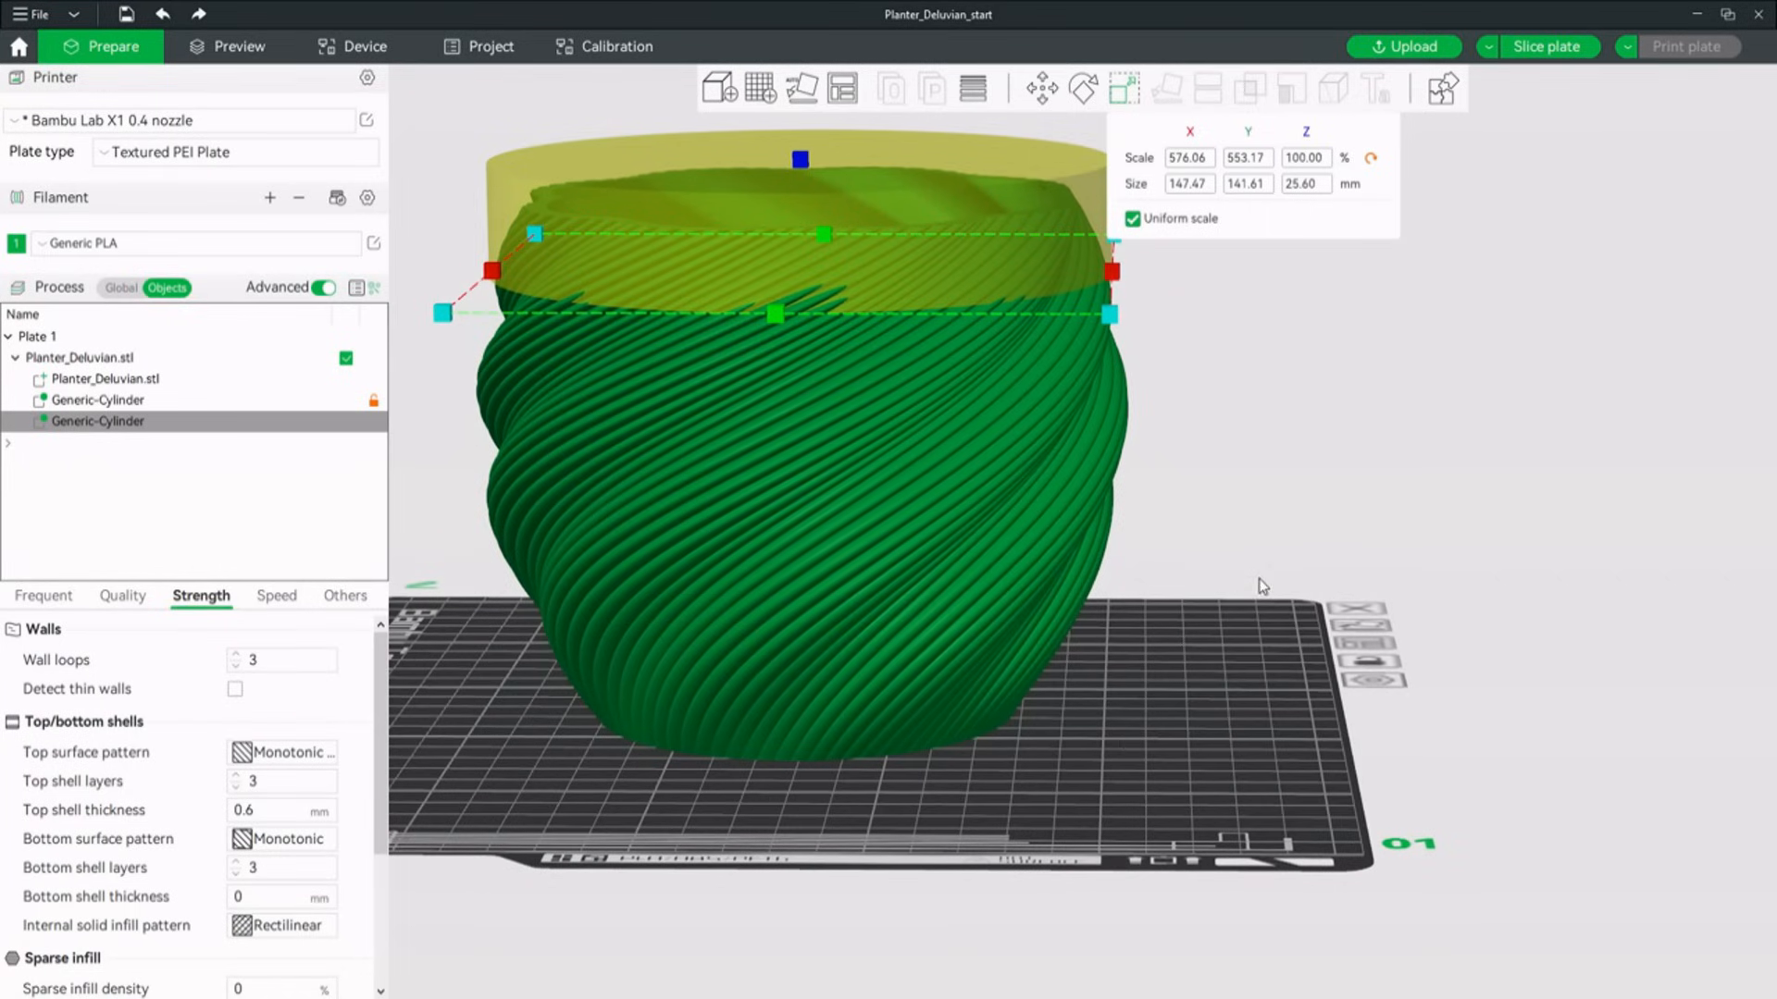
pyautogui.click(1038, 89)
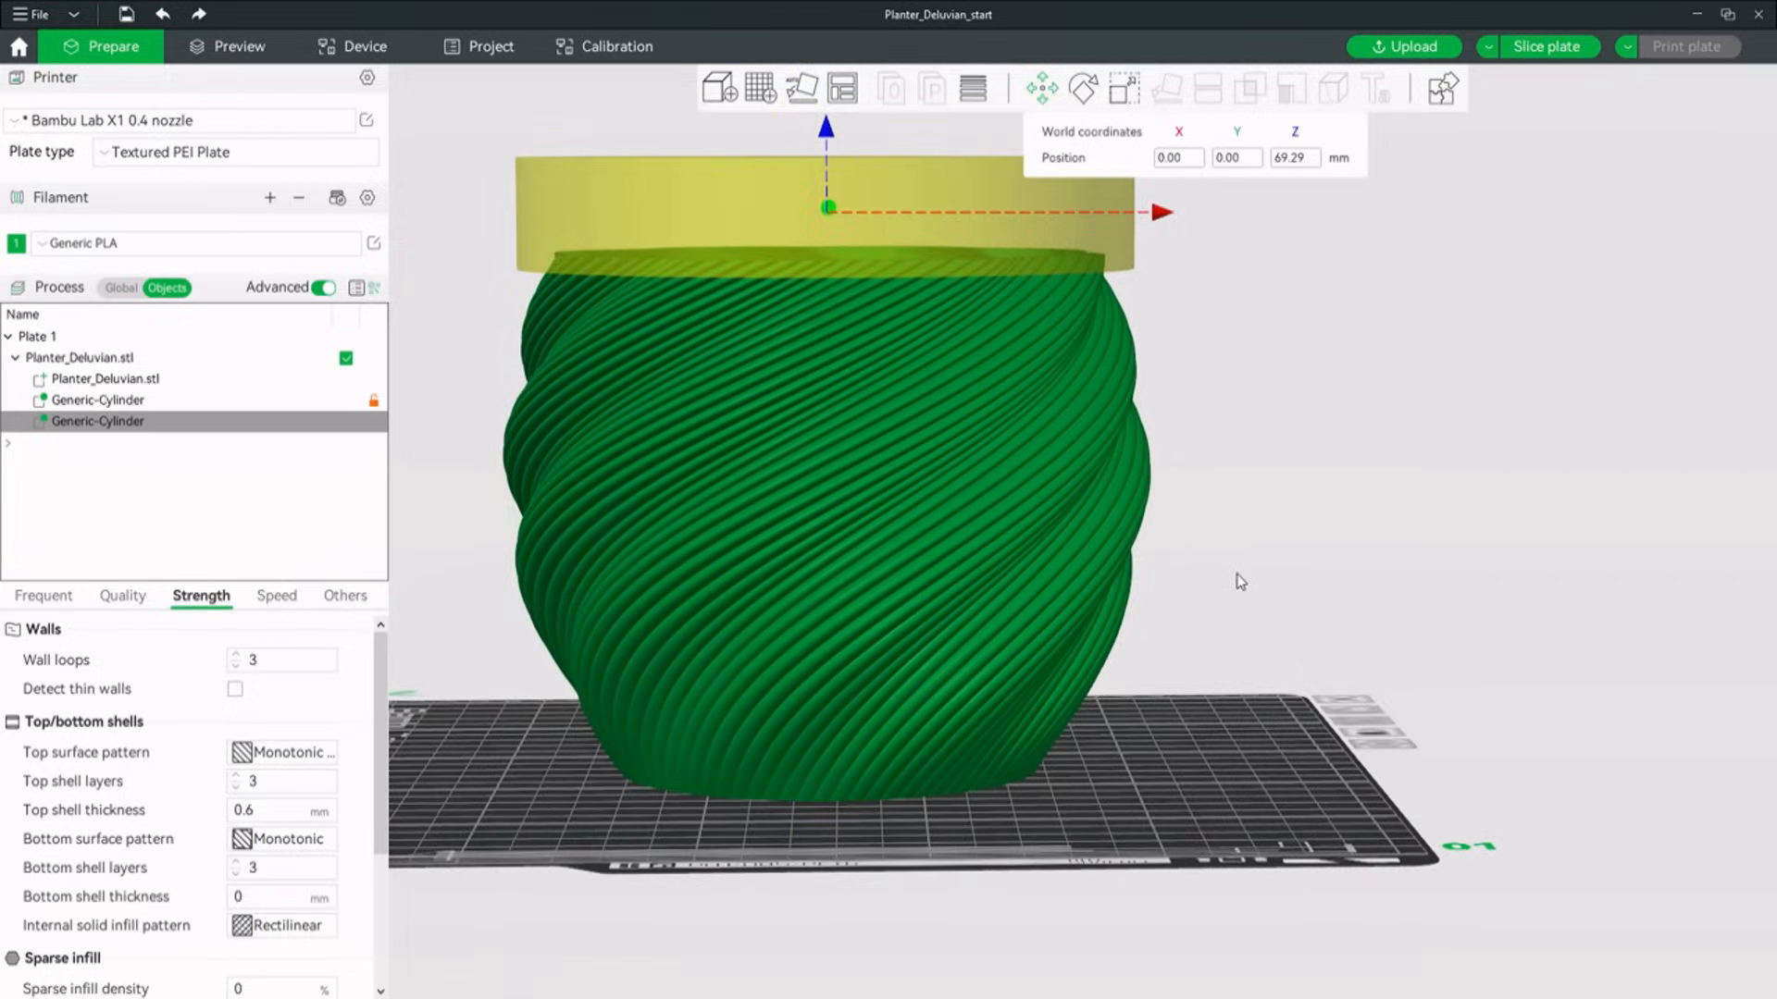
pyautogui.click(239, 47)
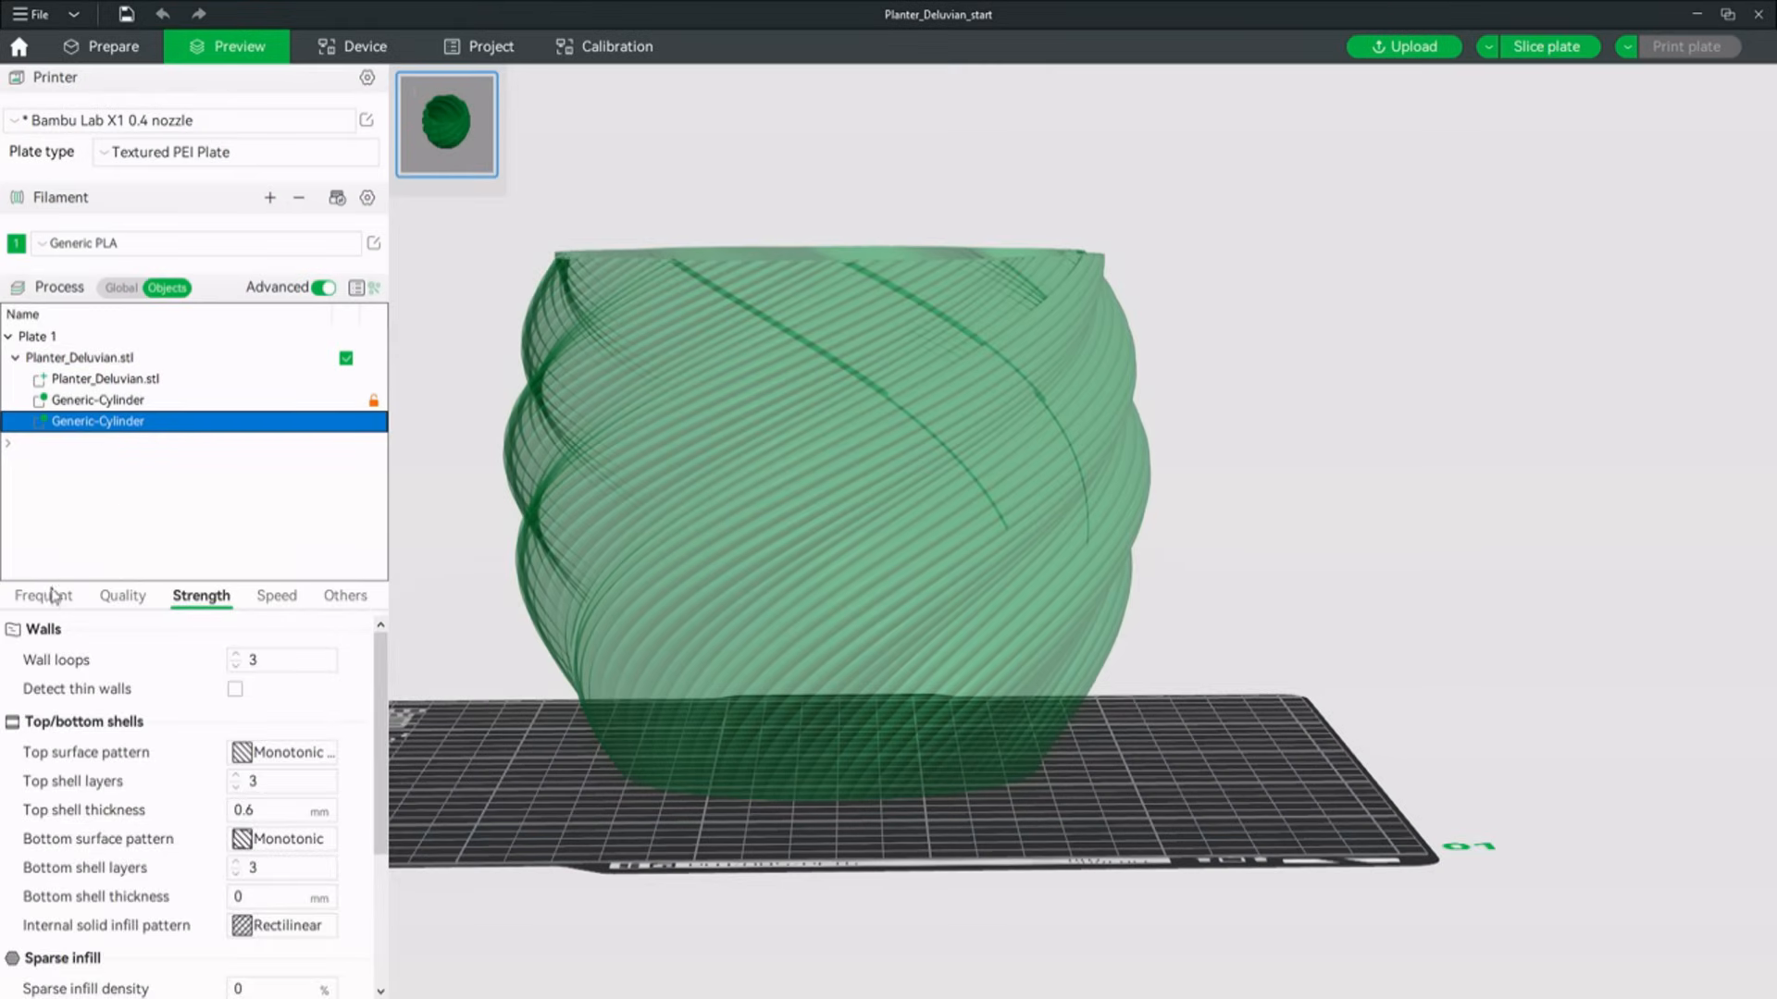
# Give the top modifier 40% sparse infill, a Concentric top surface and support cubic infill pattern.
pyautogui.click(44, 594)
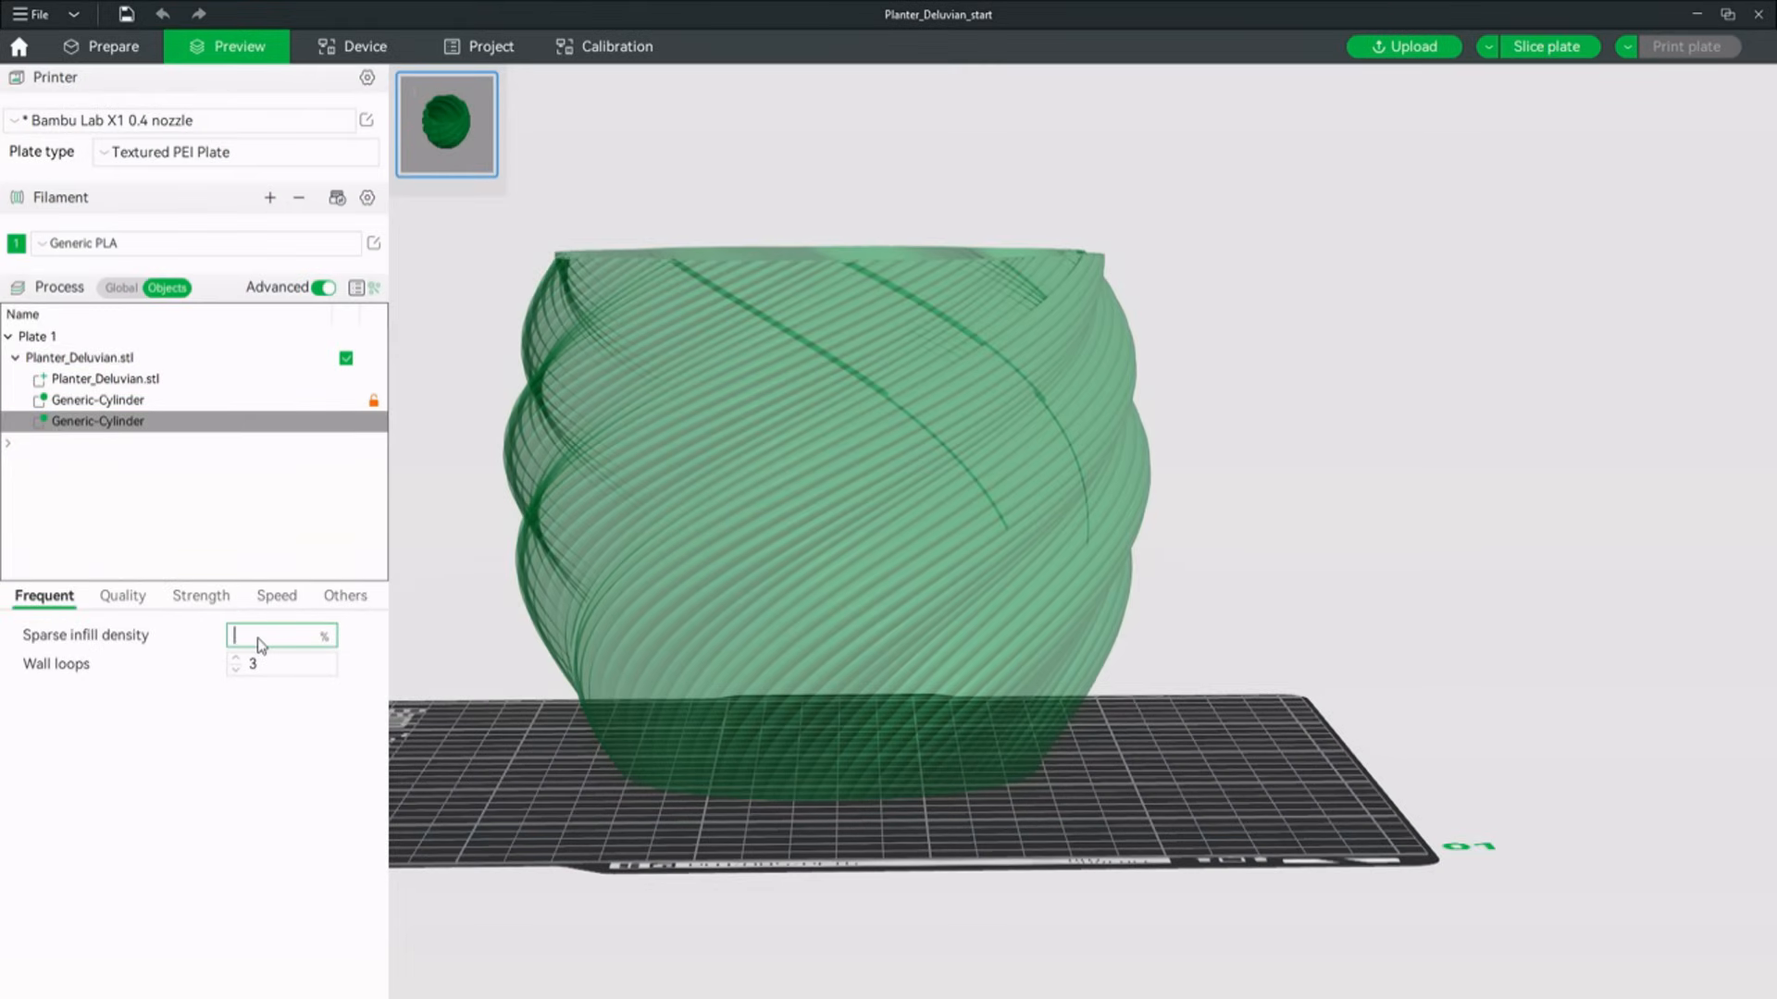
pyautogui.write('40')
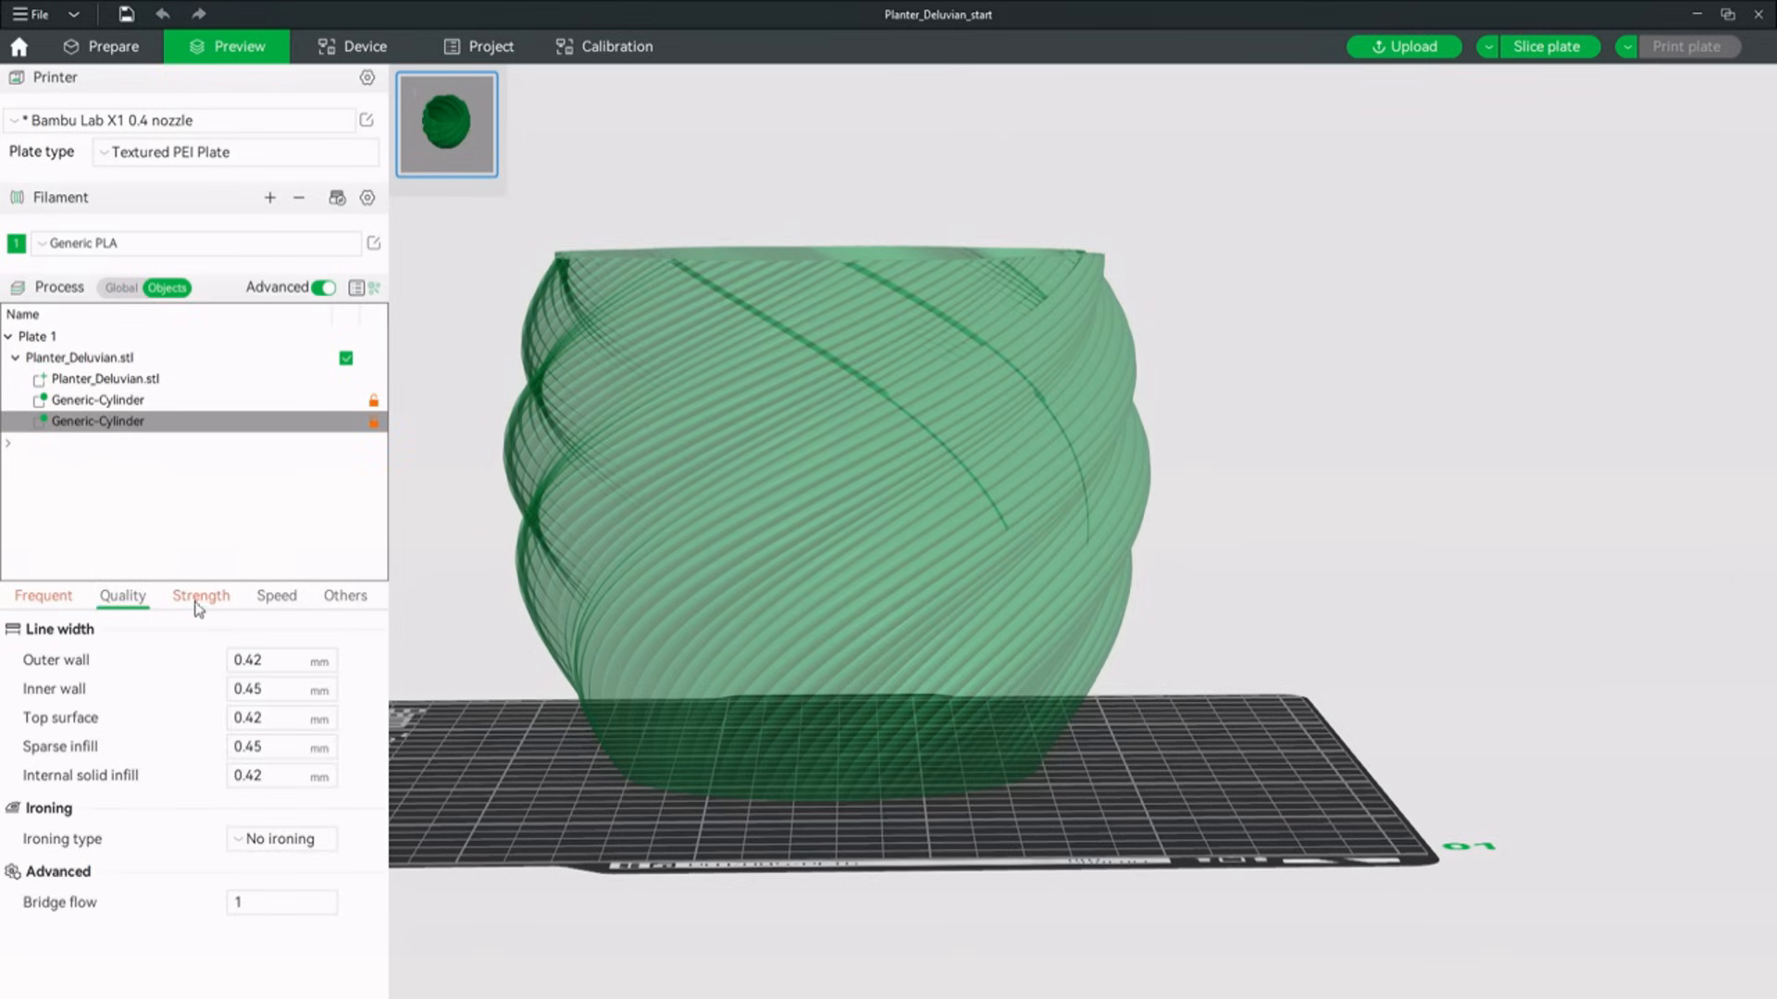
pyautogui.click(199, 596)
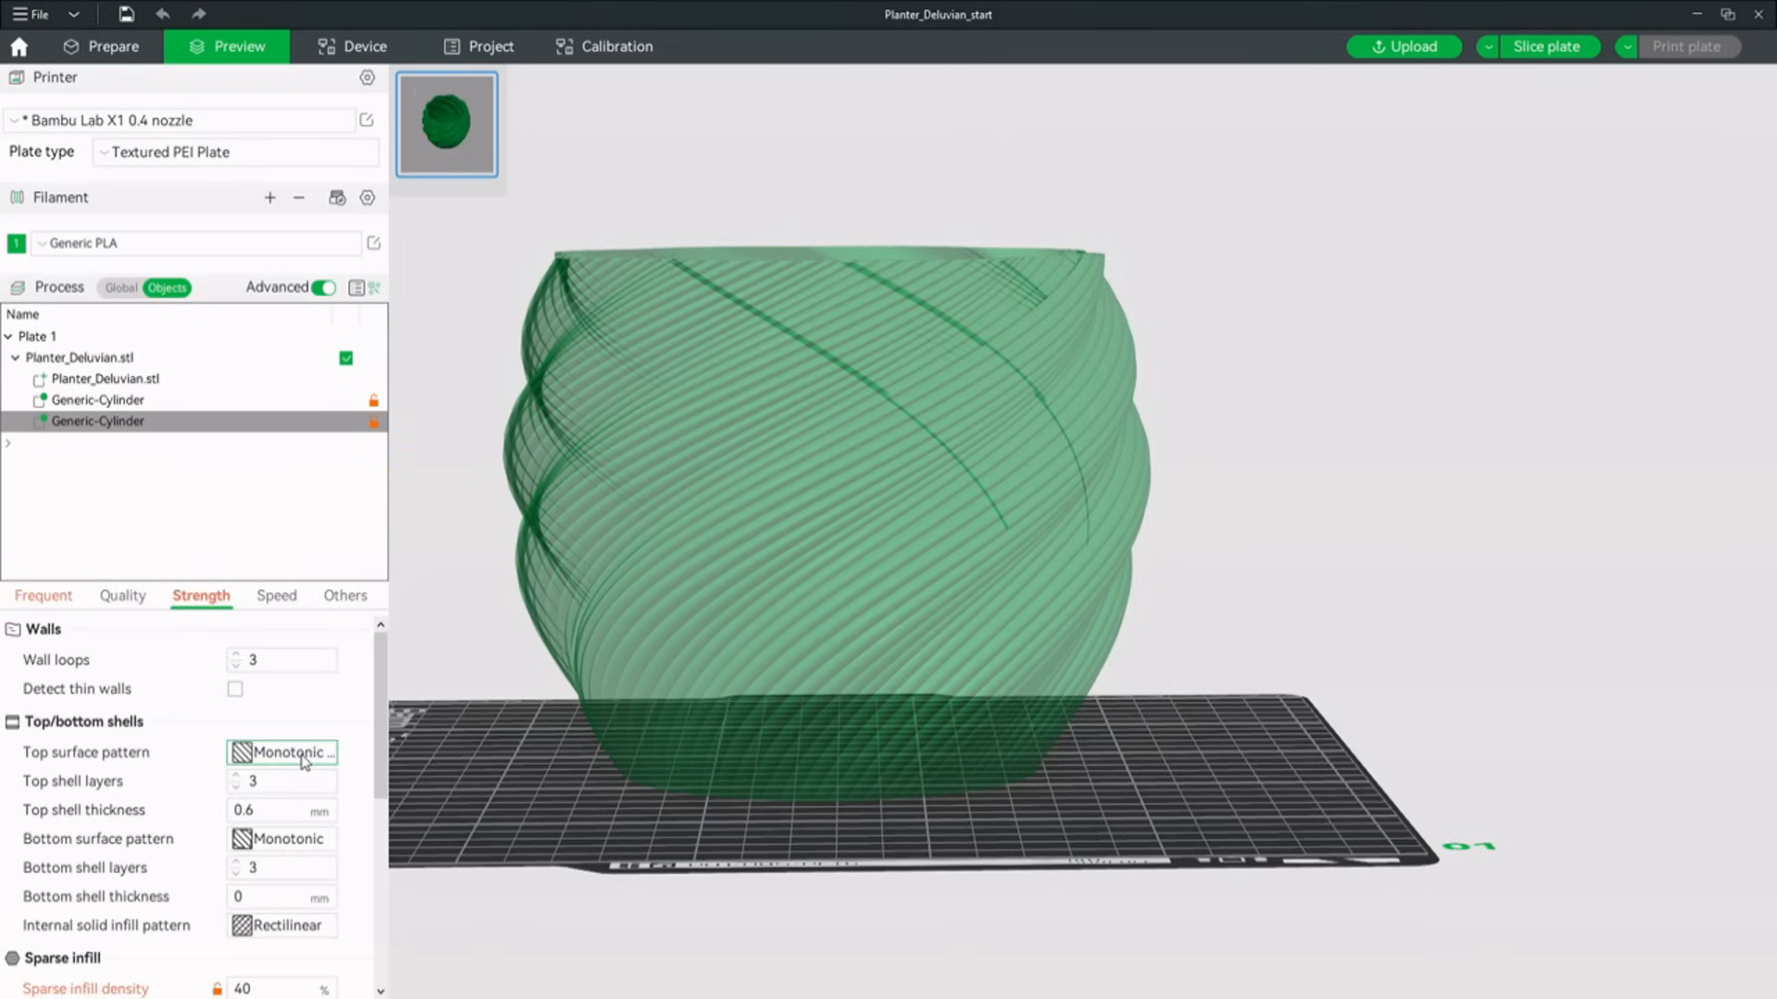
pyautogui.click(281, 751)
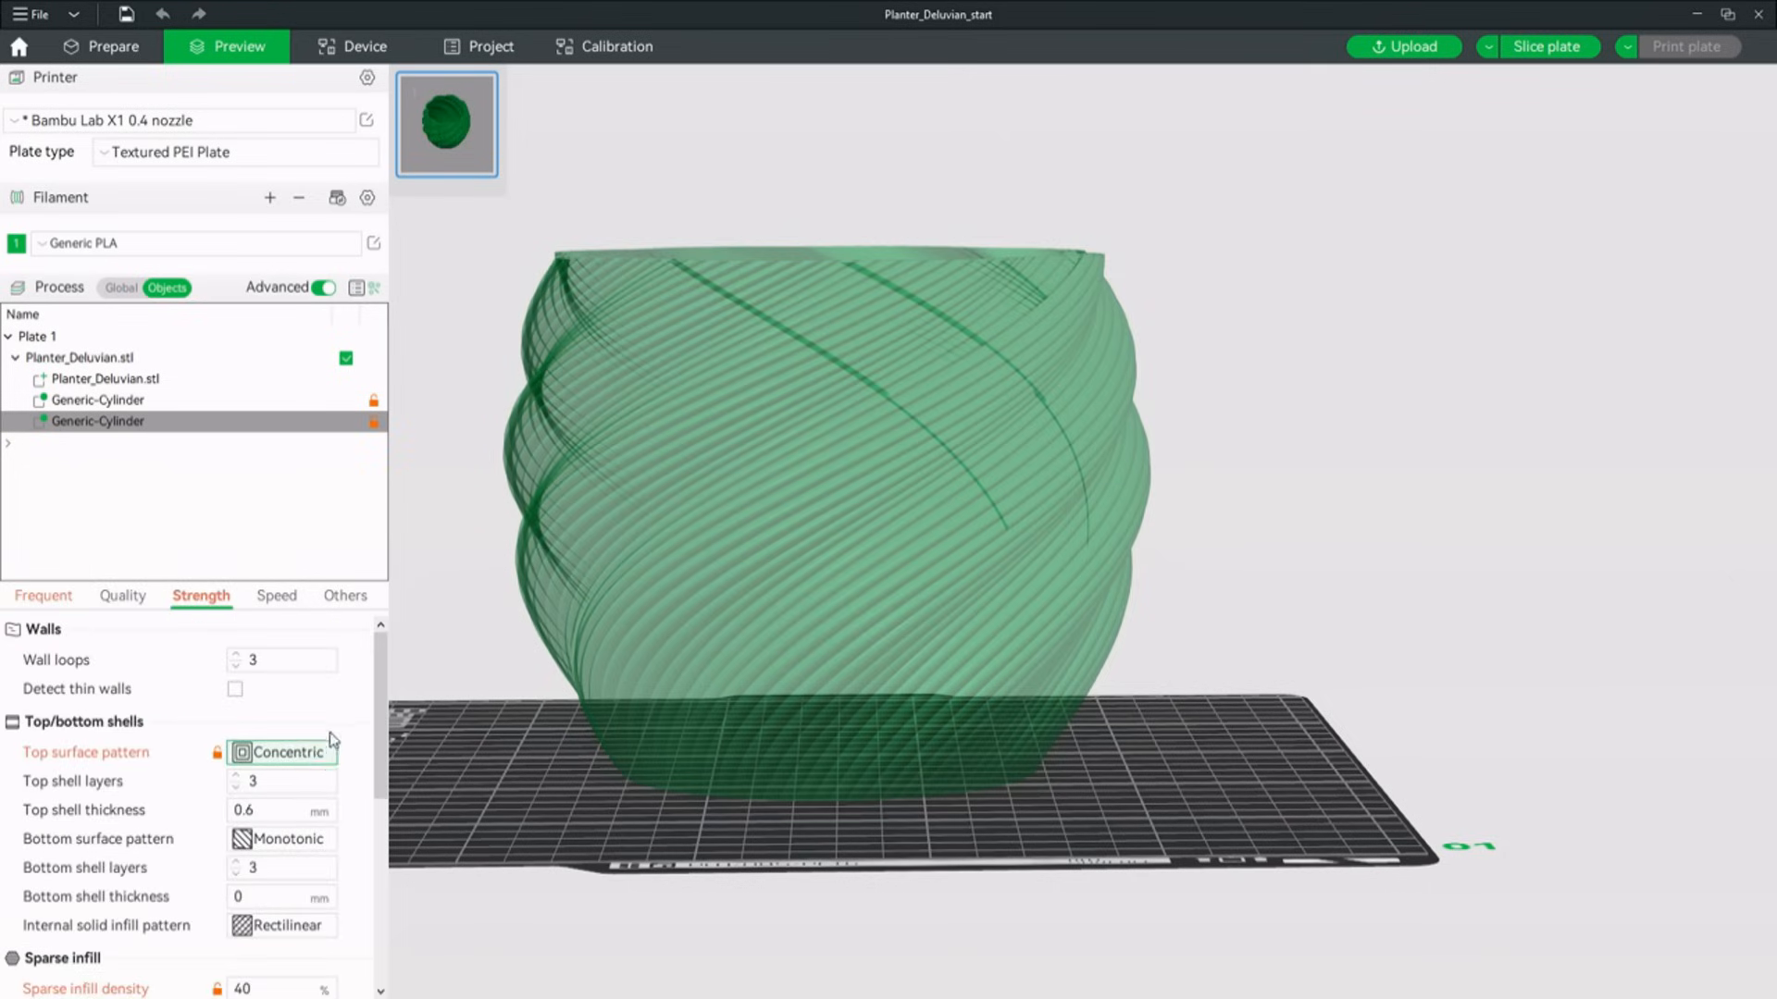
pyautogui.scroll(-3)
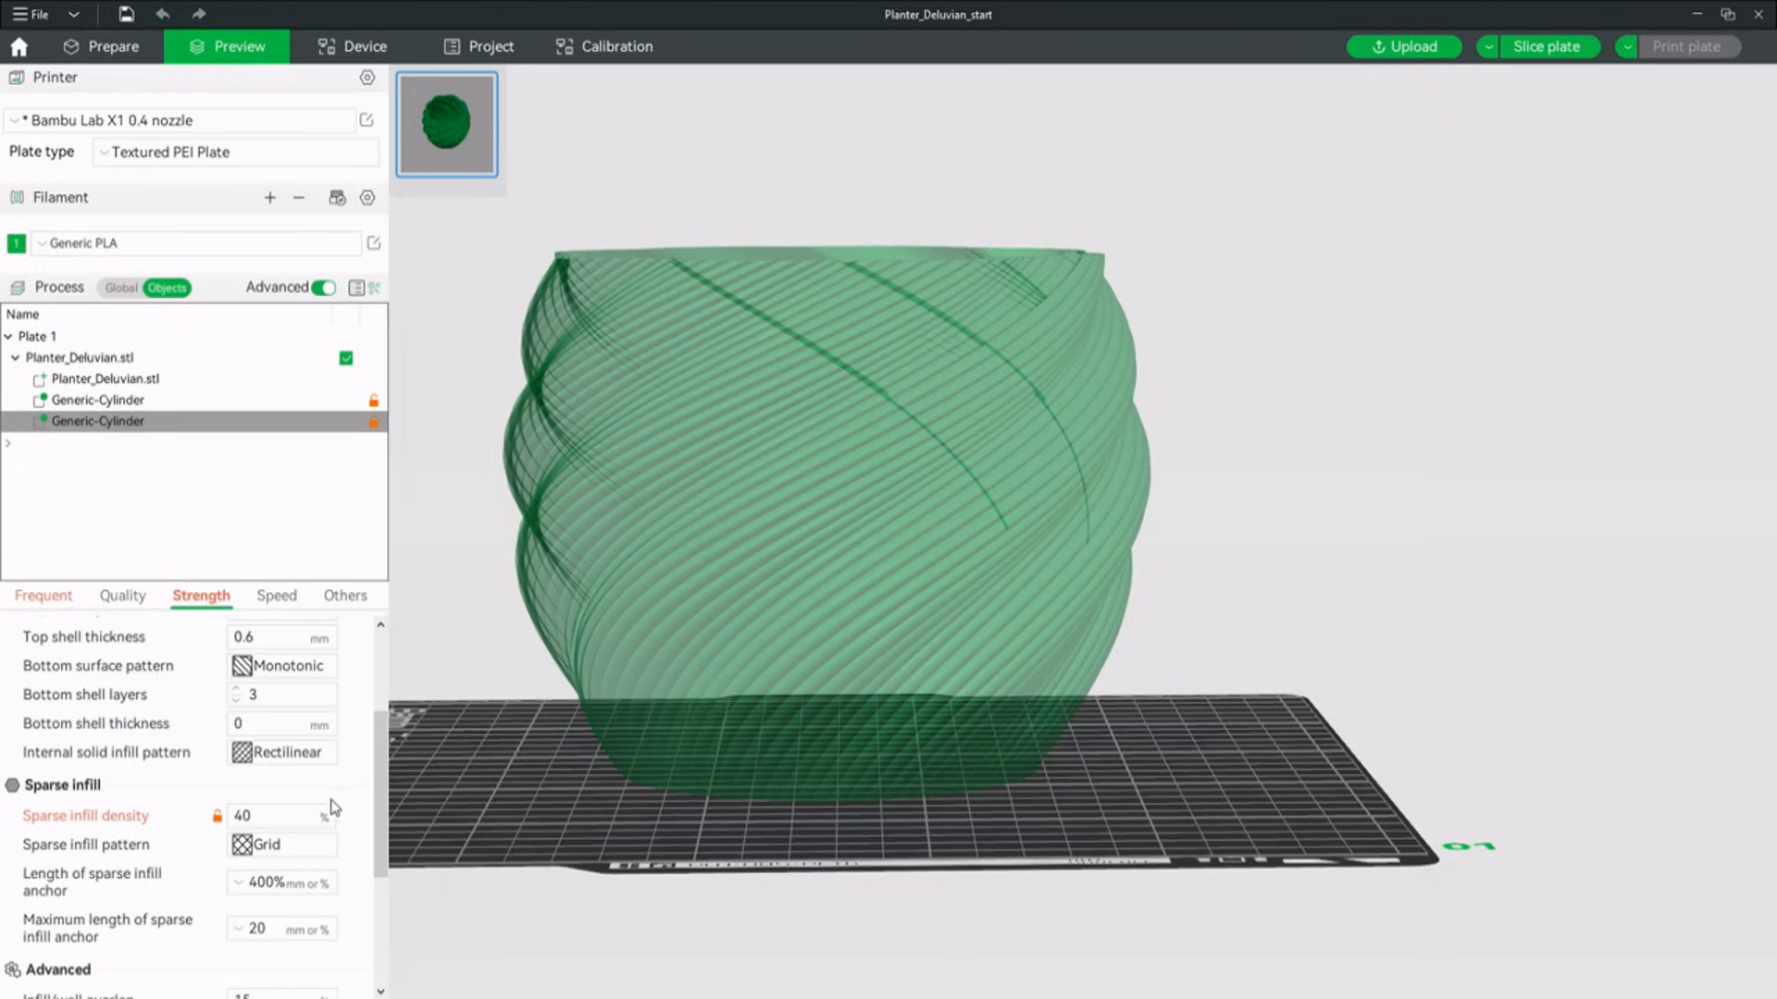
pyautogui.click(281, 844)
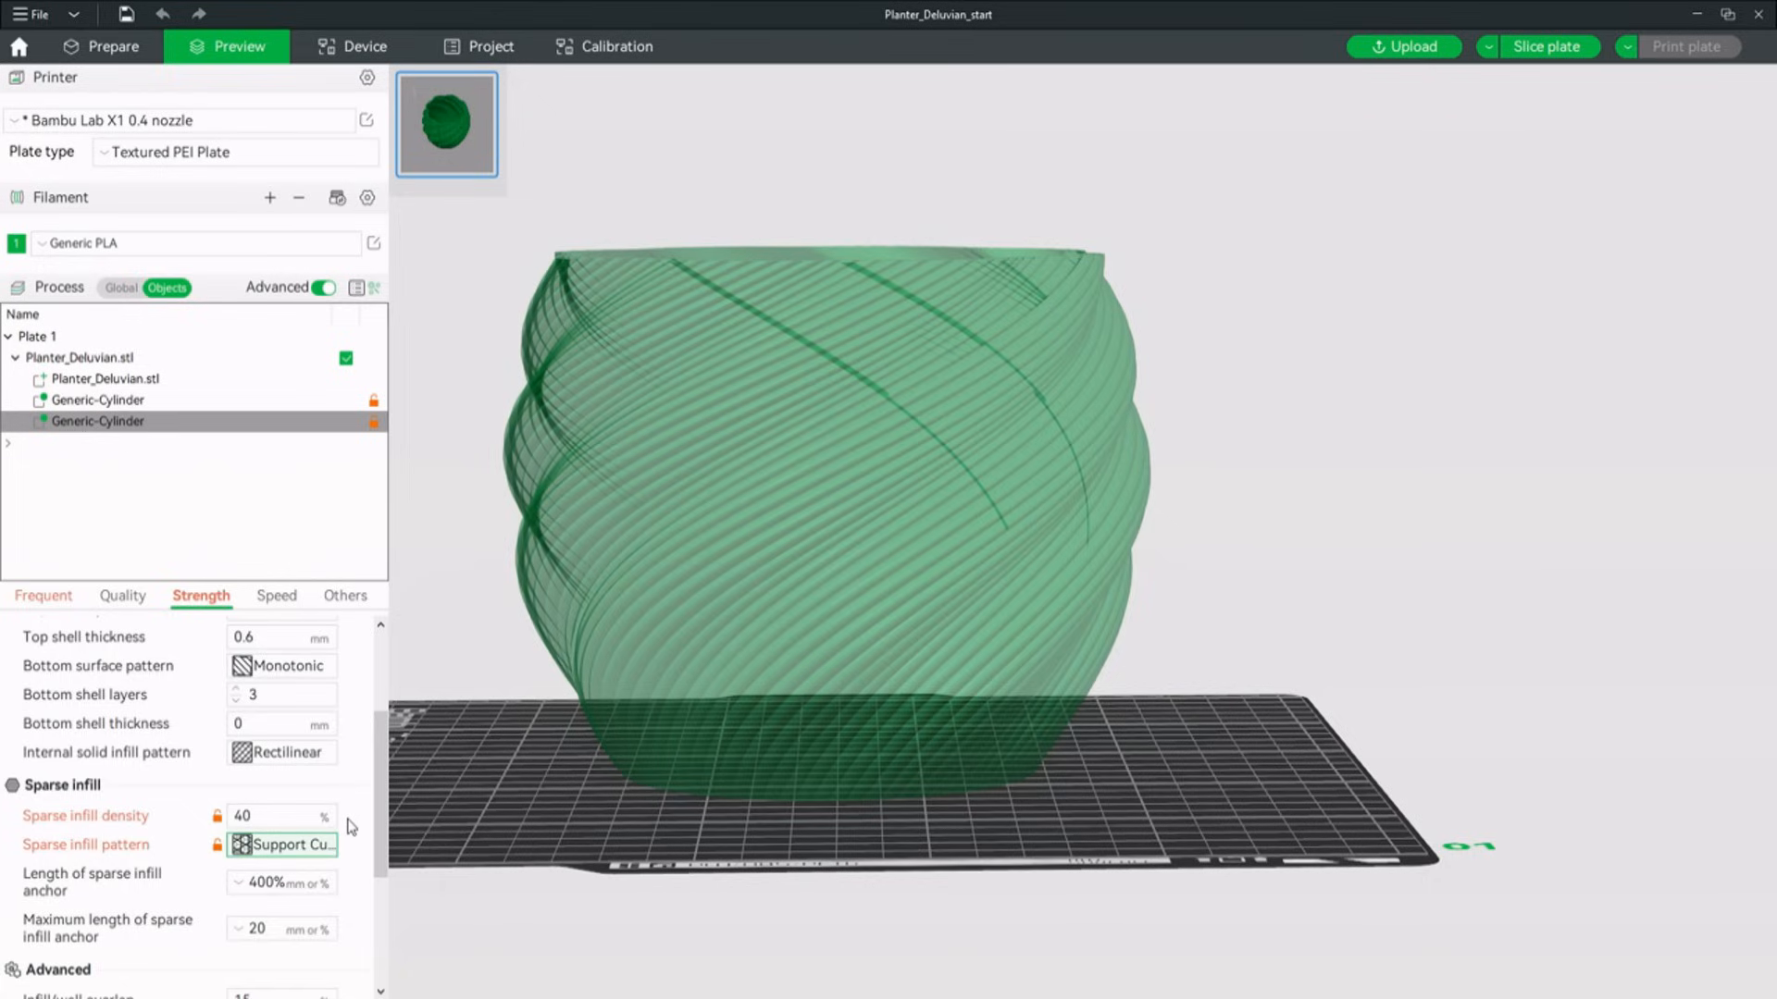
pyautogui.moveTo(1547, 47)
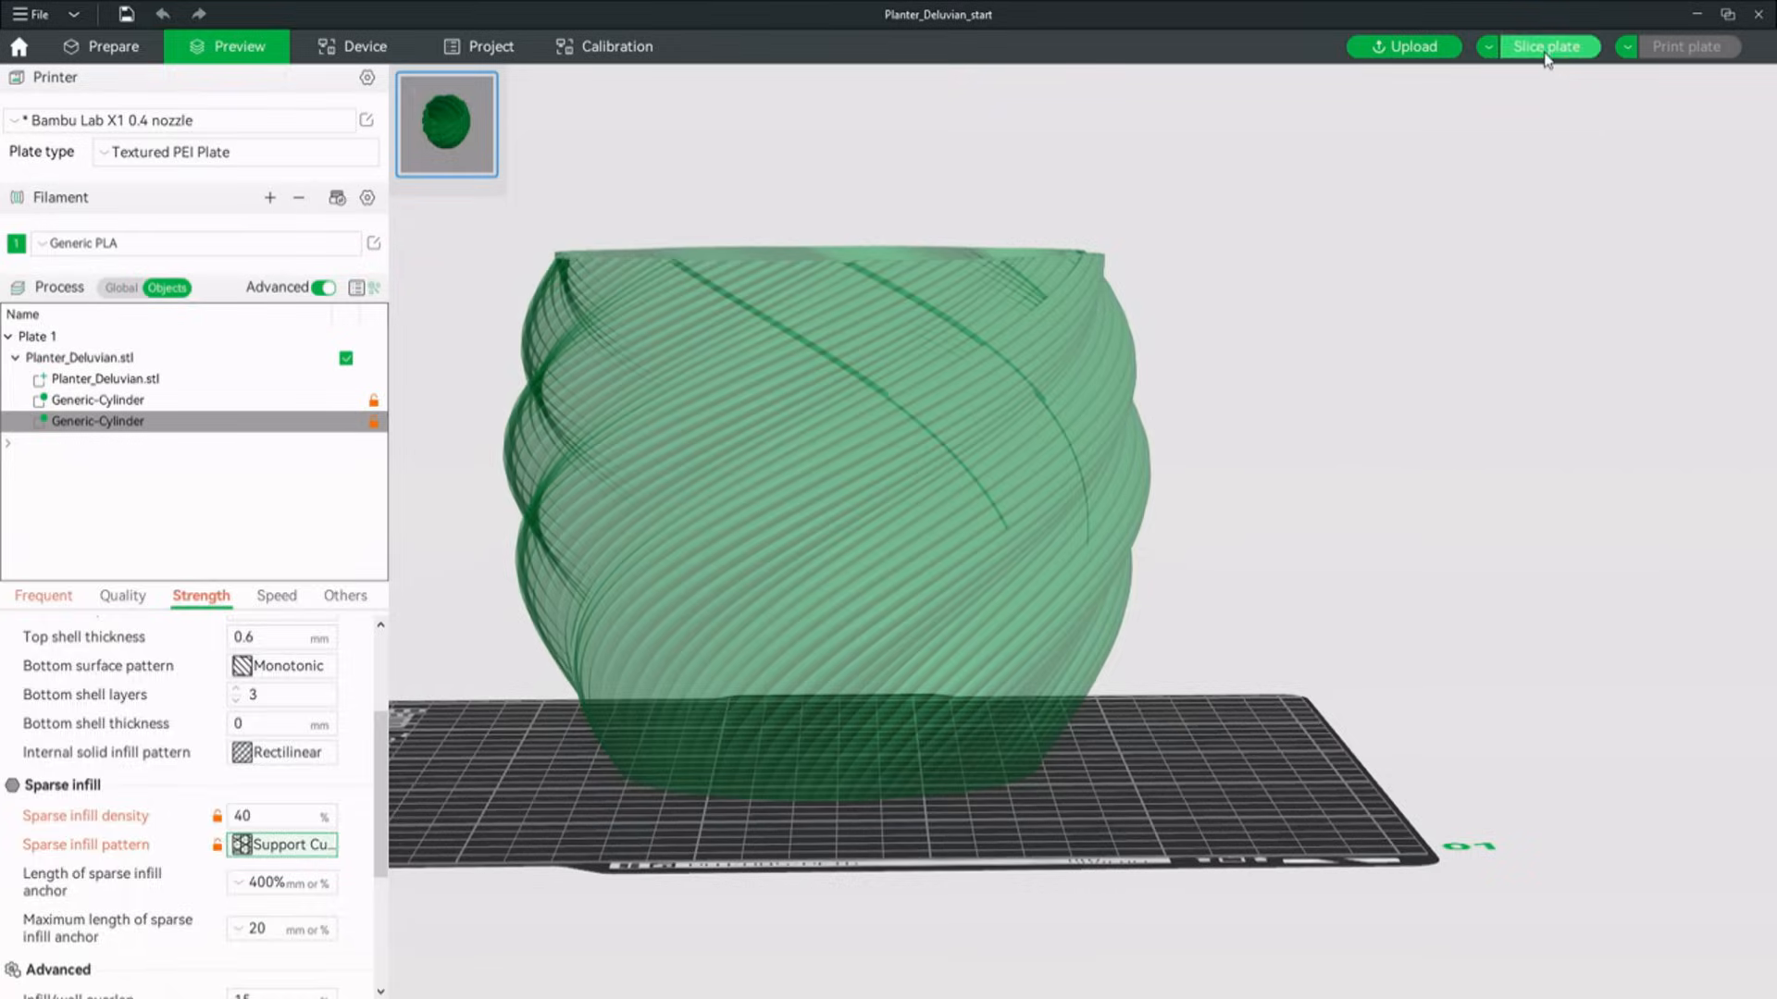
# Slice the plate with both modifiers, estimating 6h48m and 61.75 m (184.16 g) filament.
pyautogui.click(1547, 46)
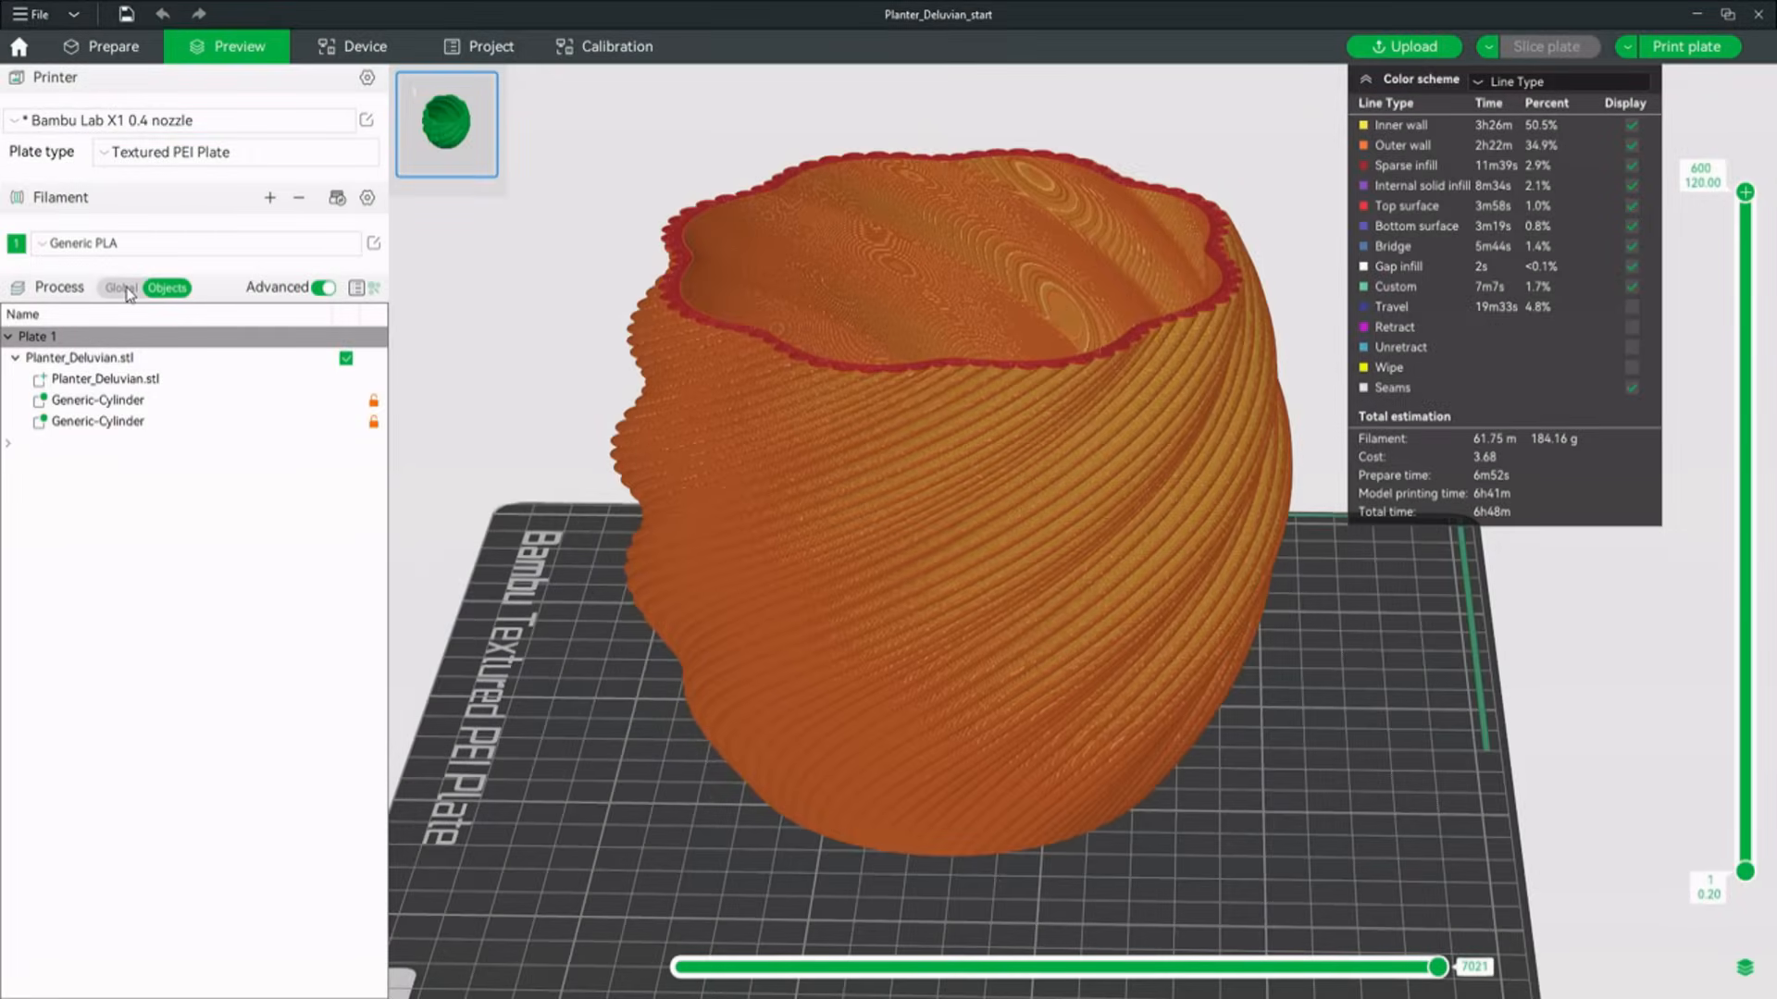
# Set the global default and internal solid infill line widths to 0.6 mm.
pyautogui.click(118, 287)
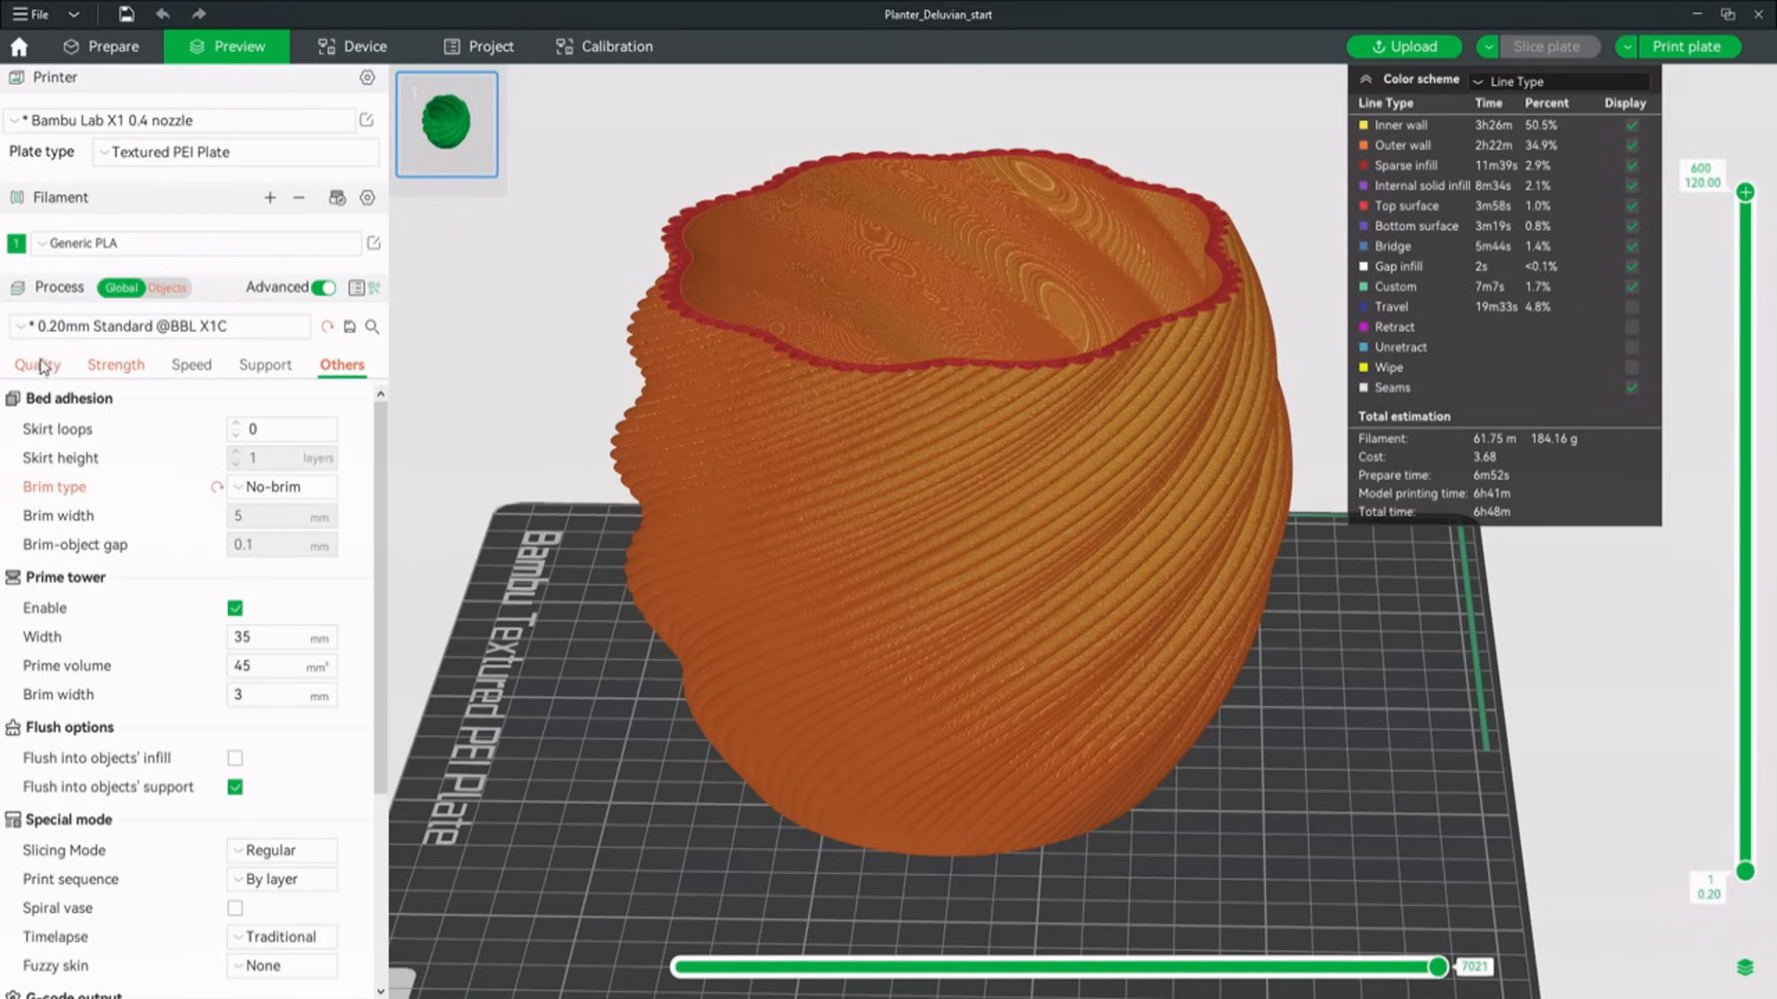
pyautogui.click(37, 364)
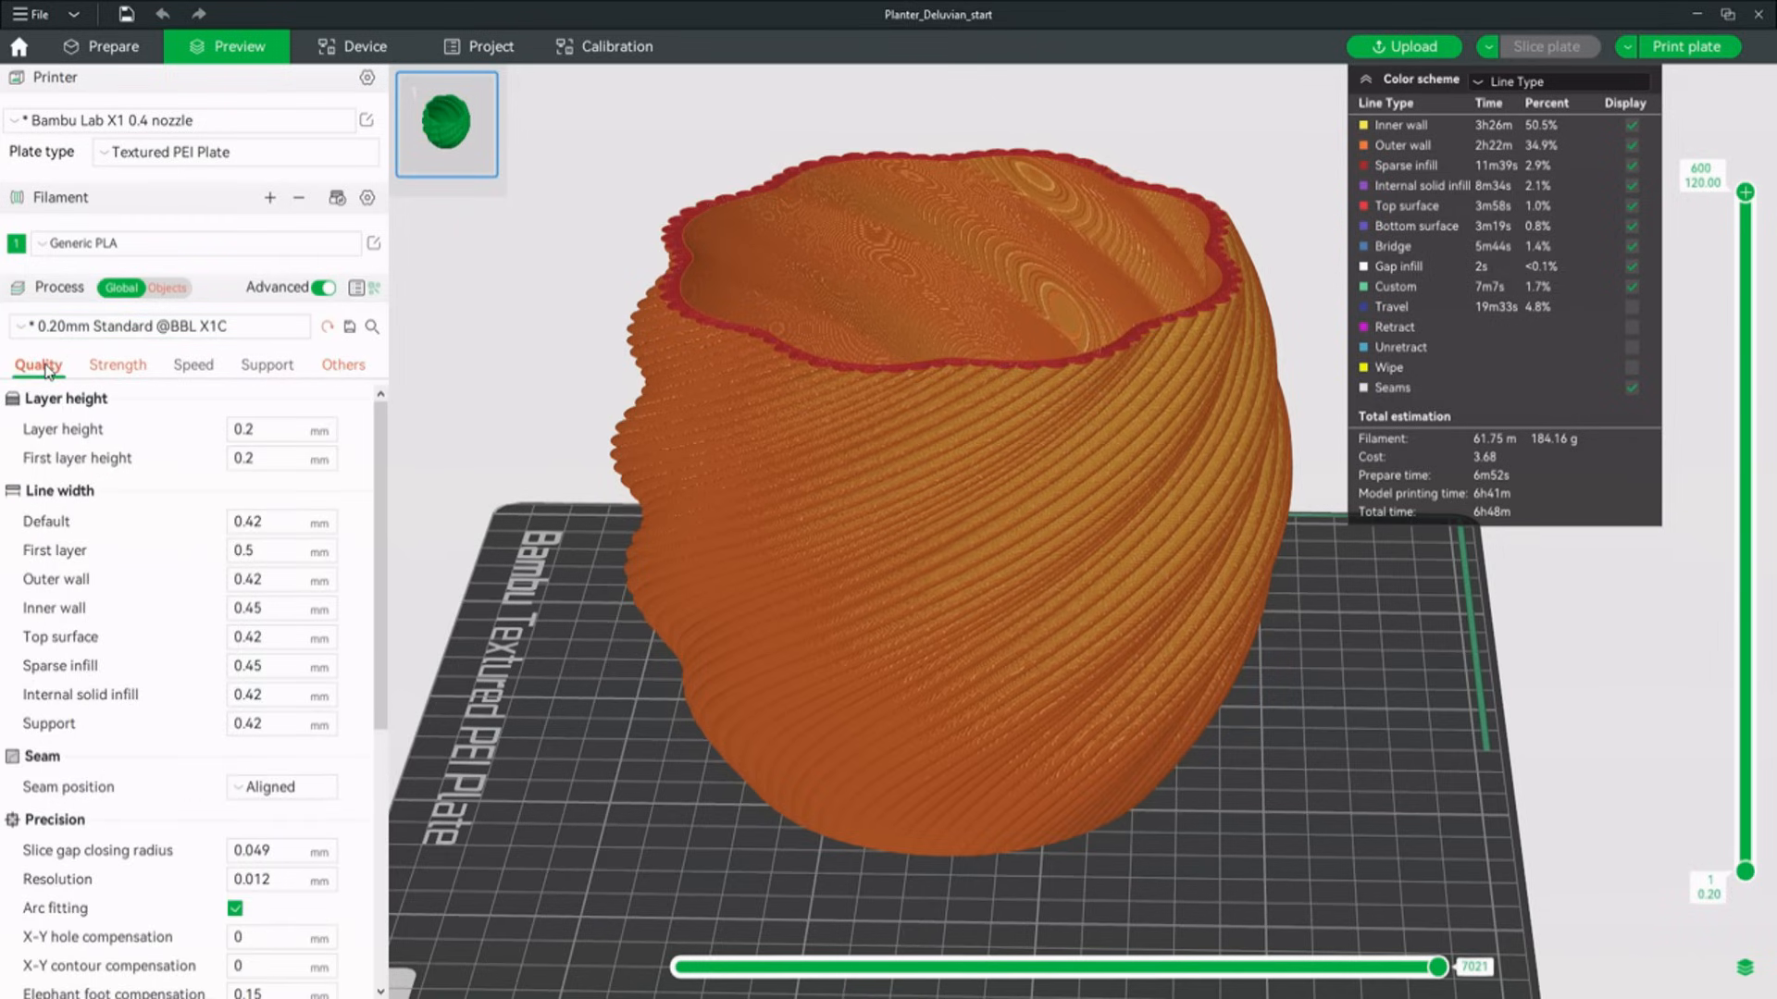
pyautogui.click(279, 522)
pyautogui.write('0.6')
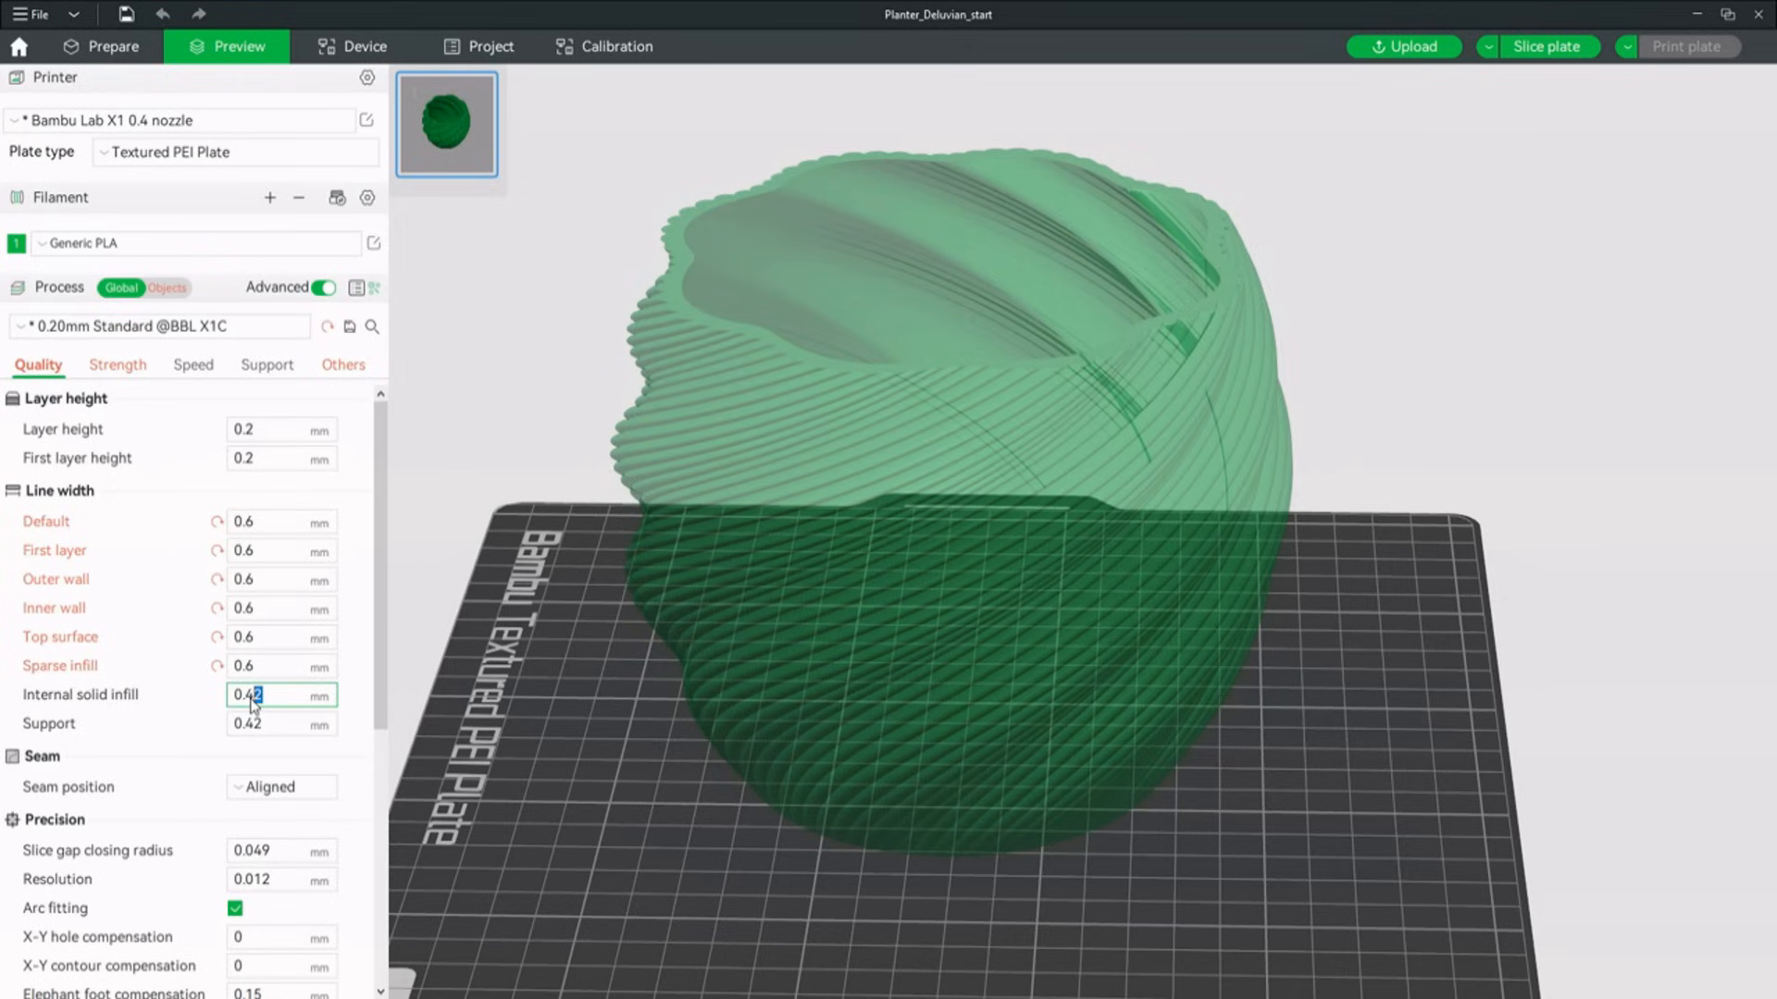
pyautogui.click(281, 724)
pyautogui.write('0.6')
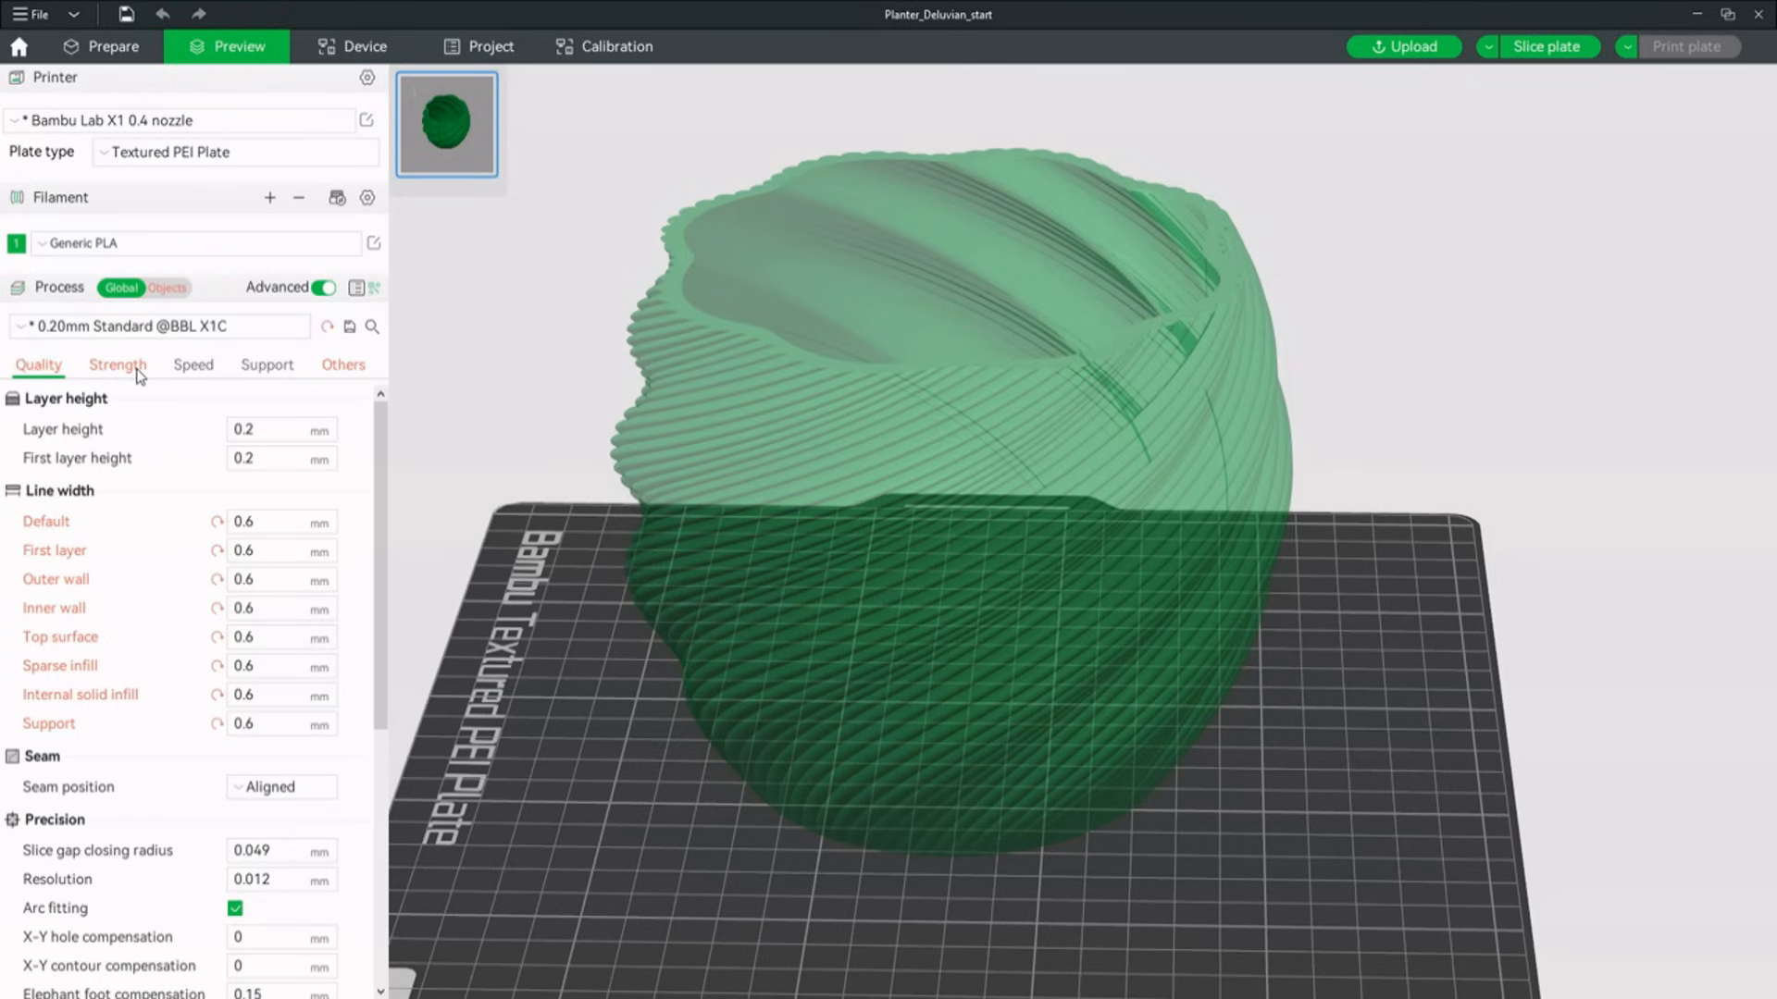
# Reduce the wall loops to 2 in Strength and return to per-object settings.
pyautogui.click(114, 365)
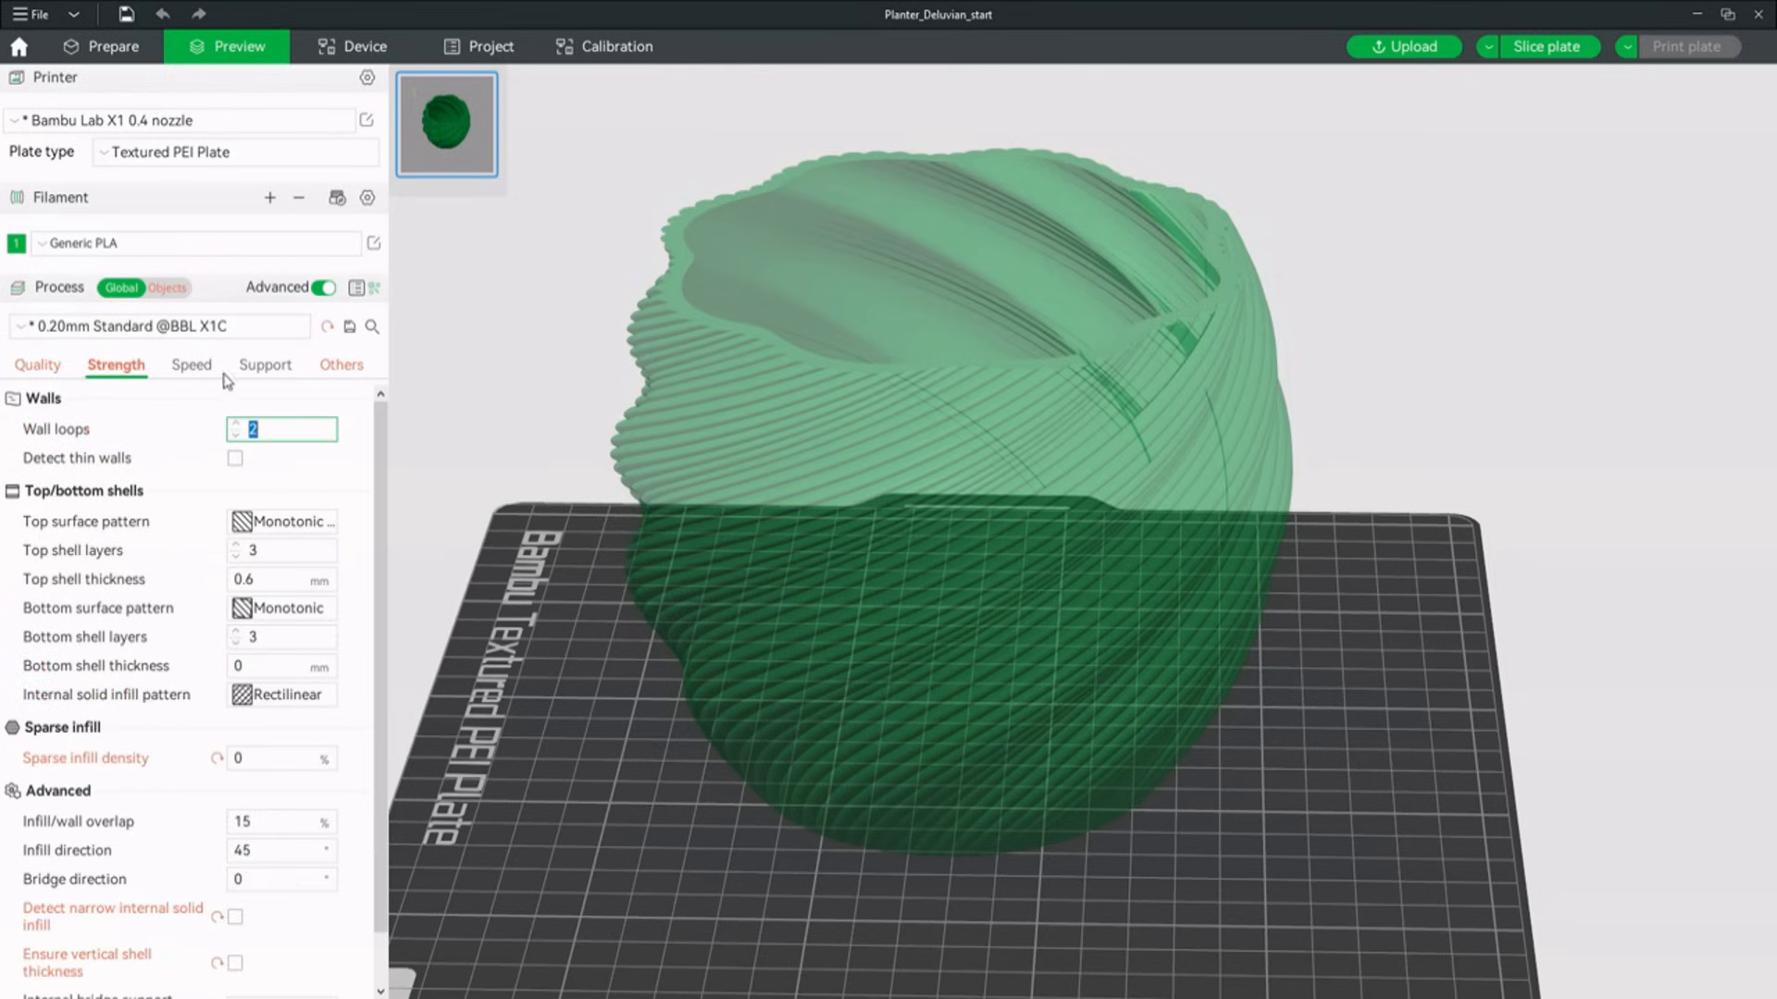
pyautogui.click(167, 287)
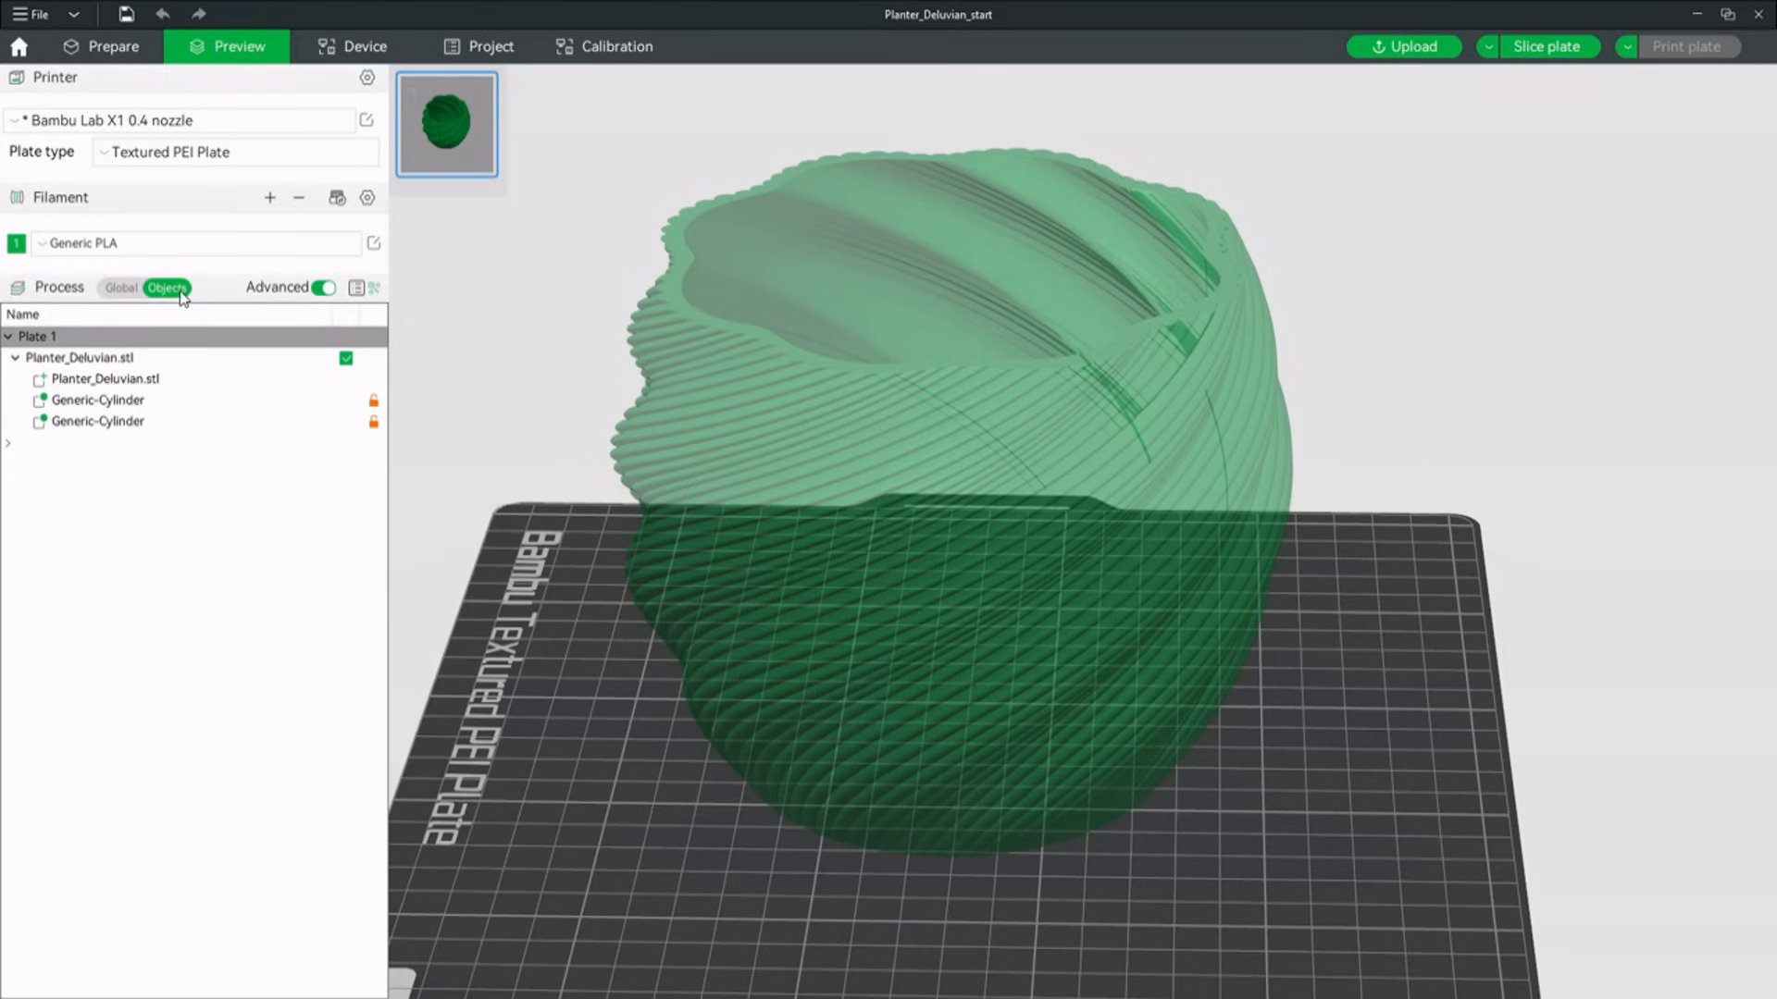
pyautogui.moveTo(134, 431)
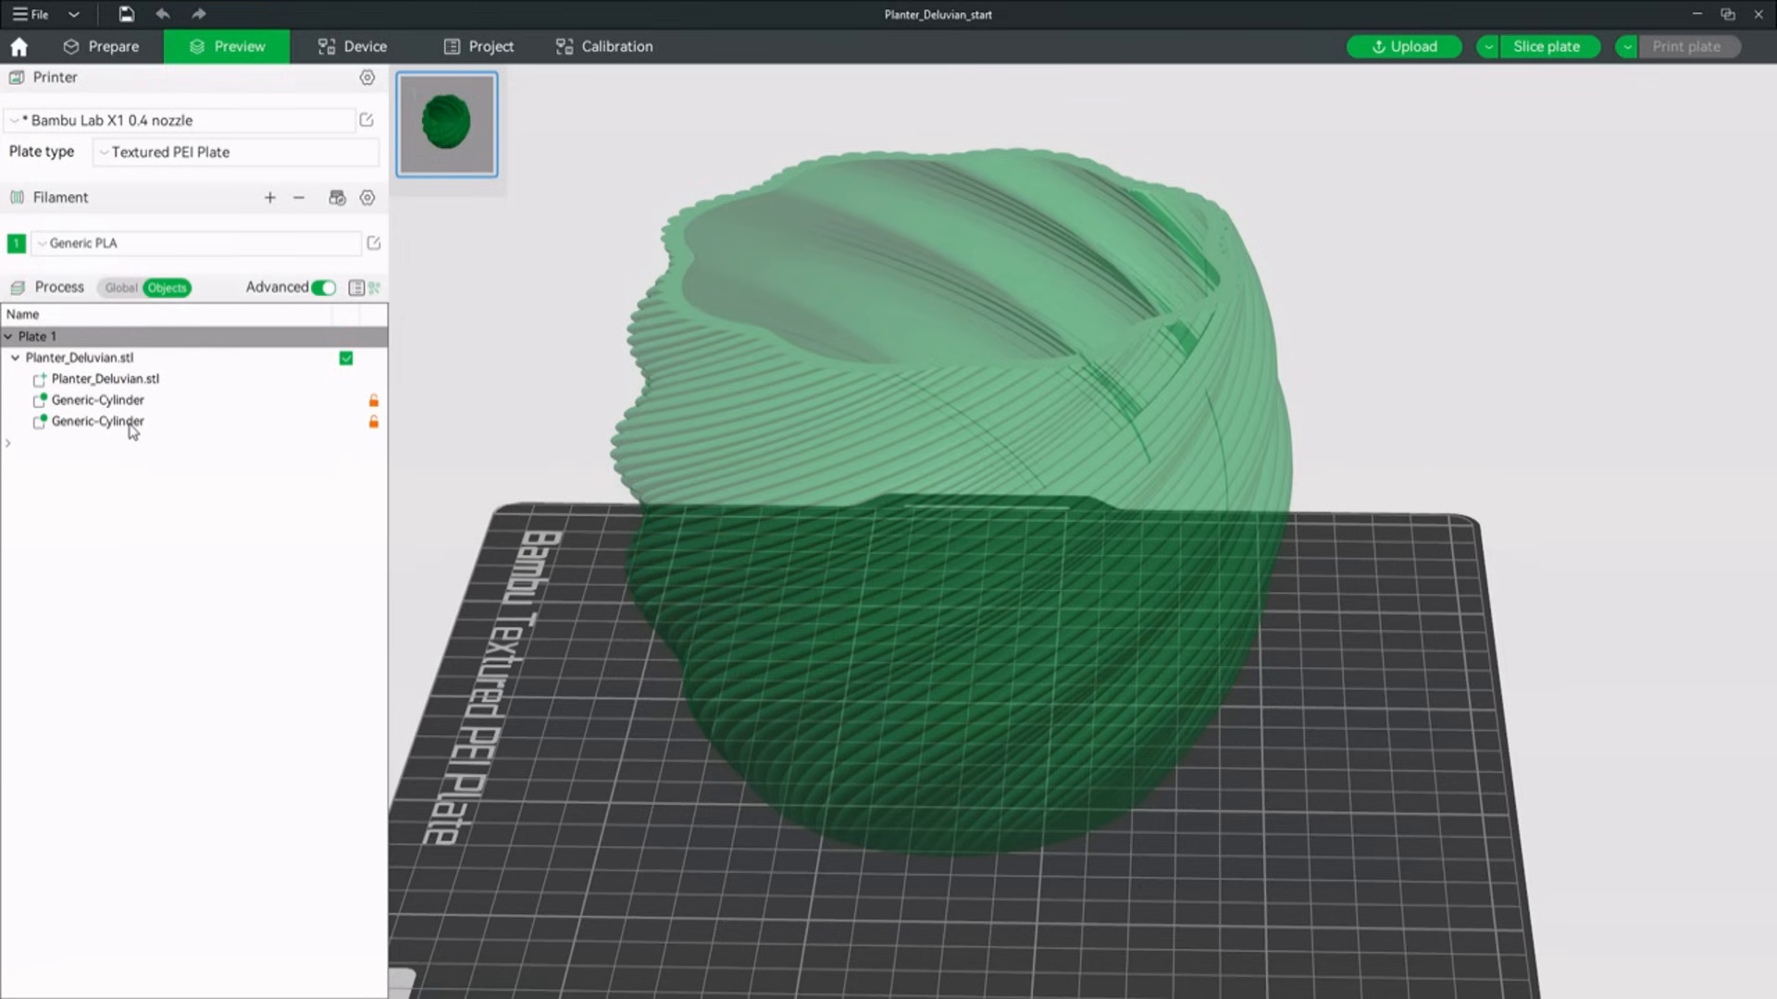
# Give the top cylinder modifier a 0.3 mm top surface line width and re-slice.
pyautogui.click(98, 420)
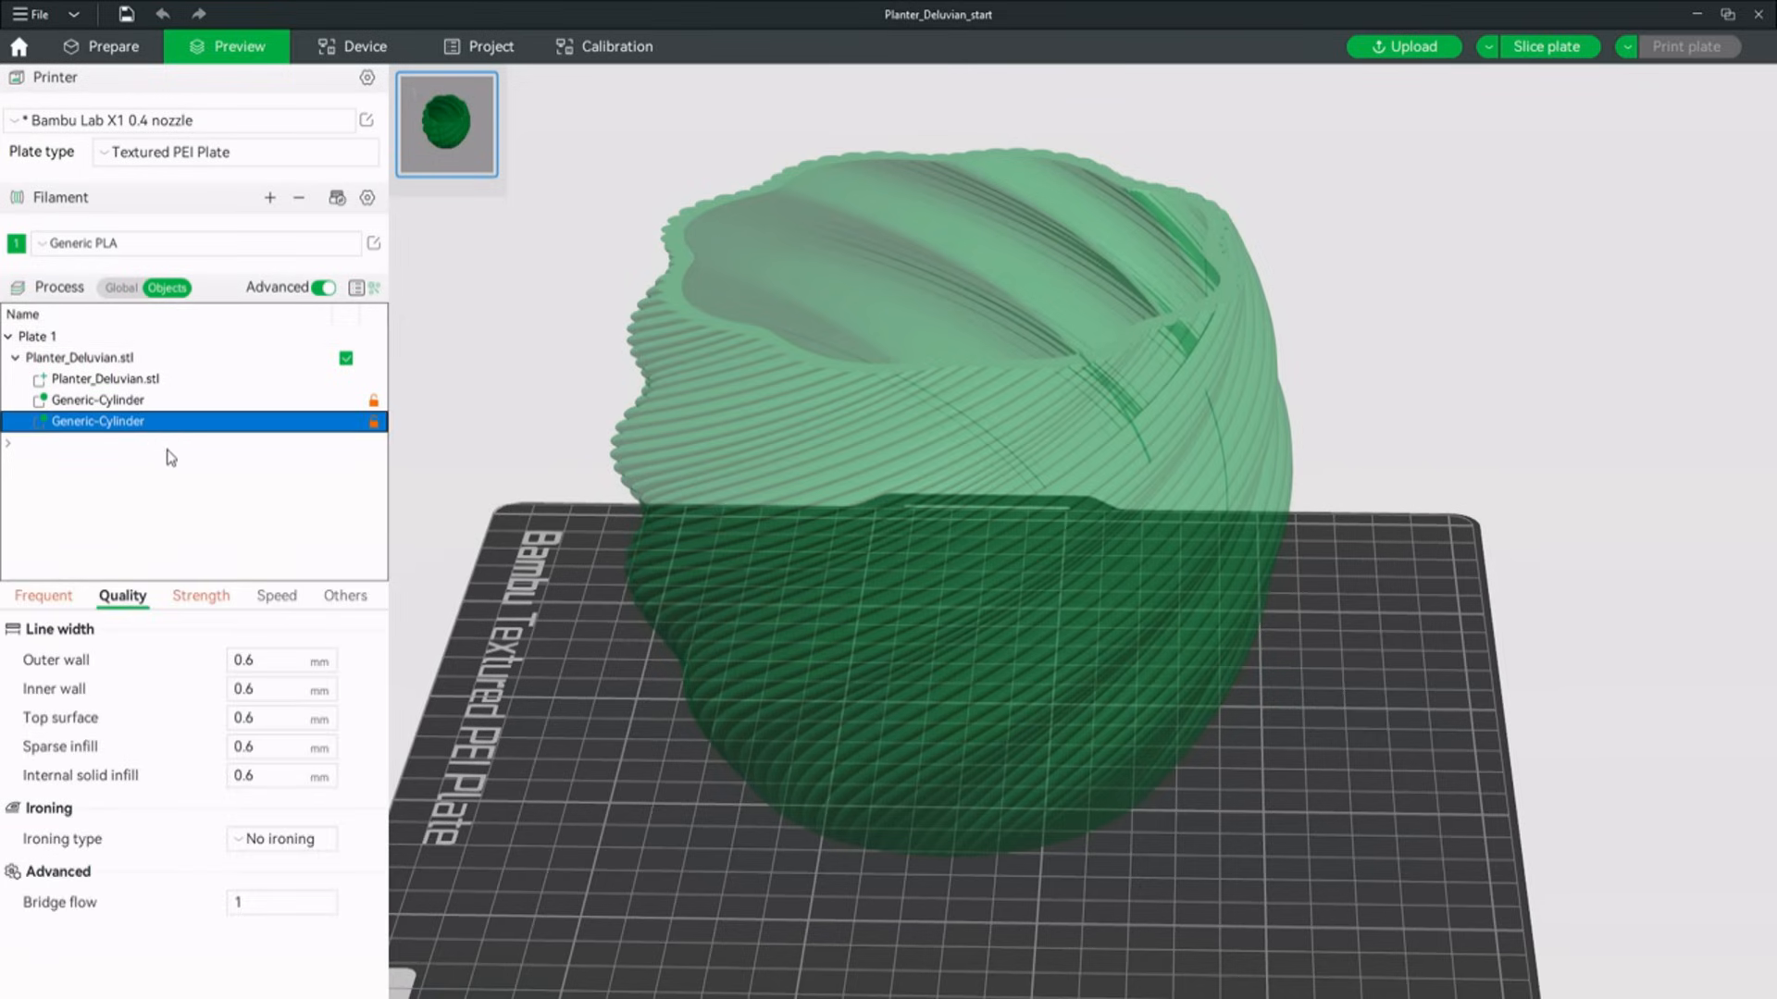
pyautogui.click(280, 689)
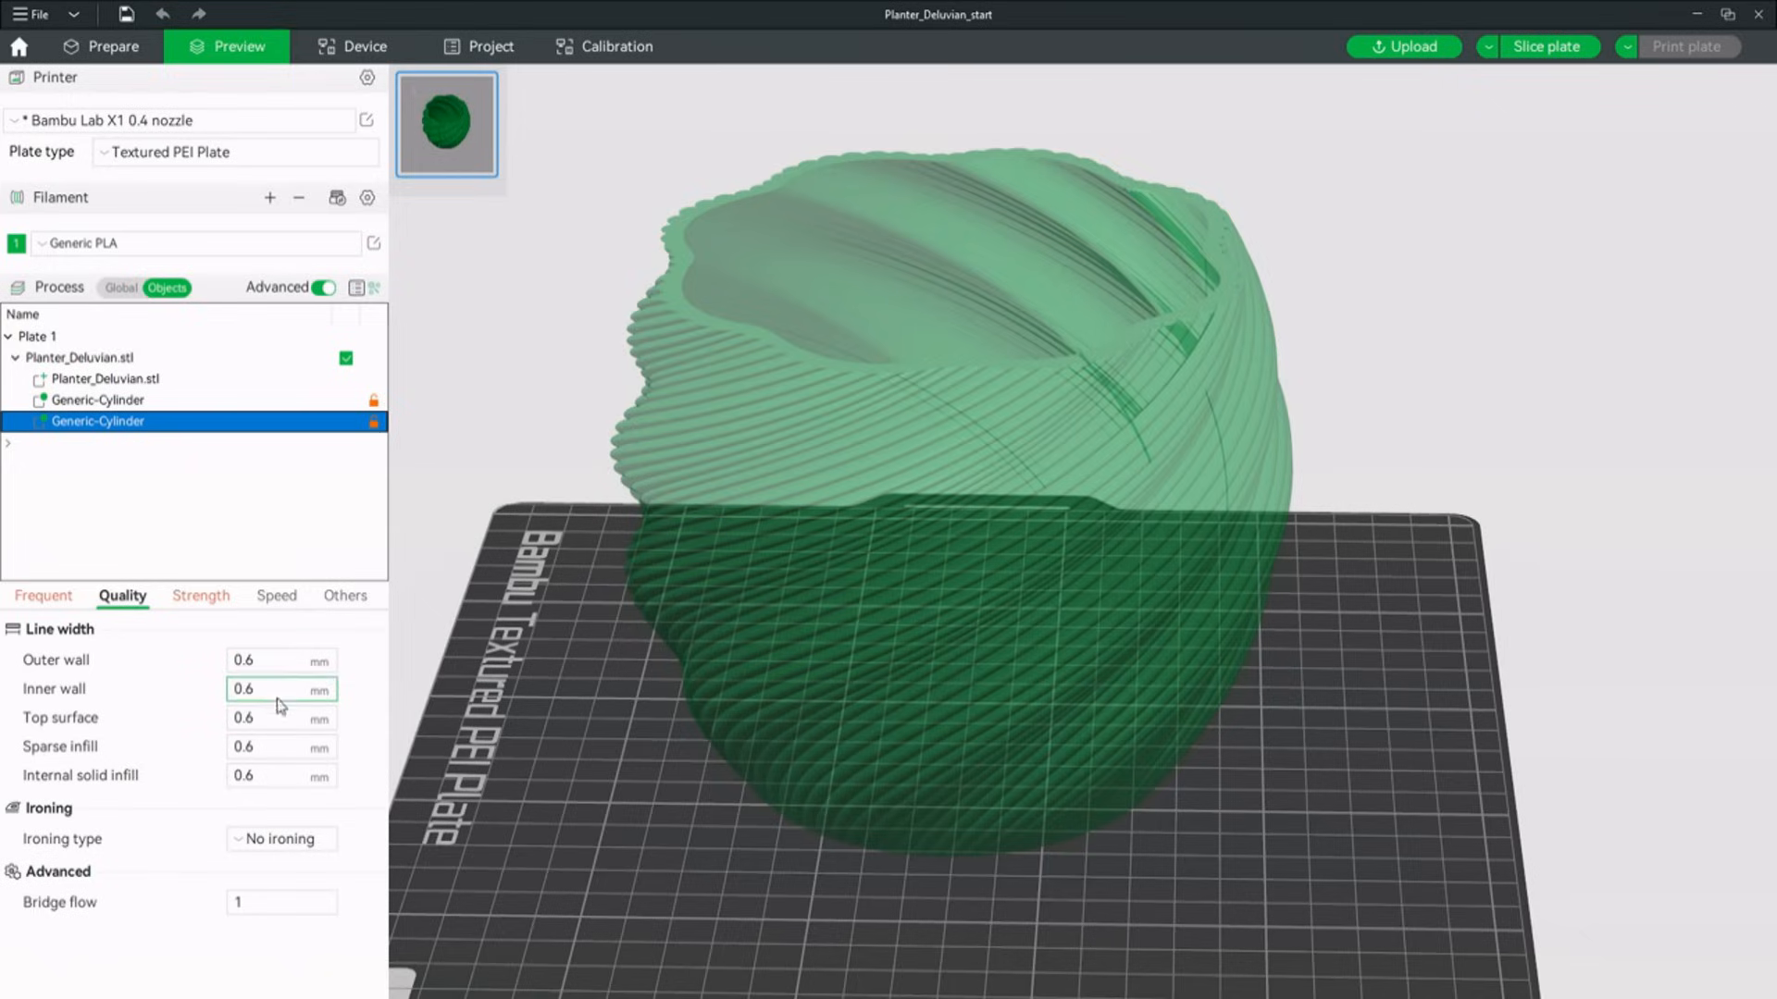
pyautogui.click(281, 718)
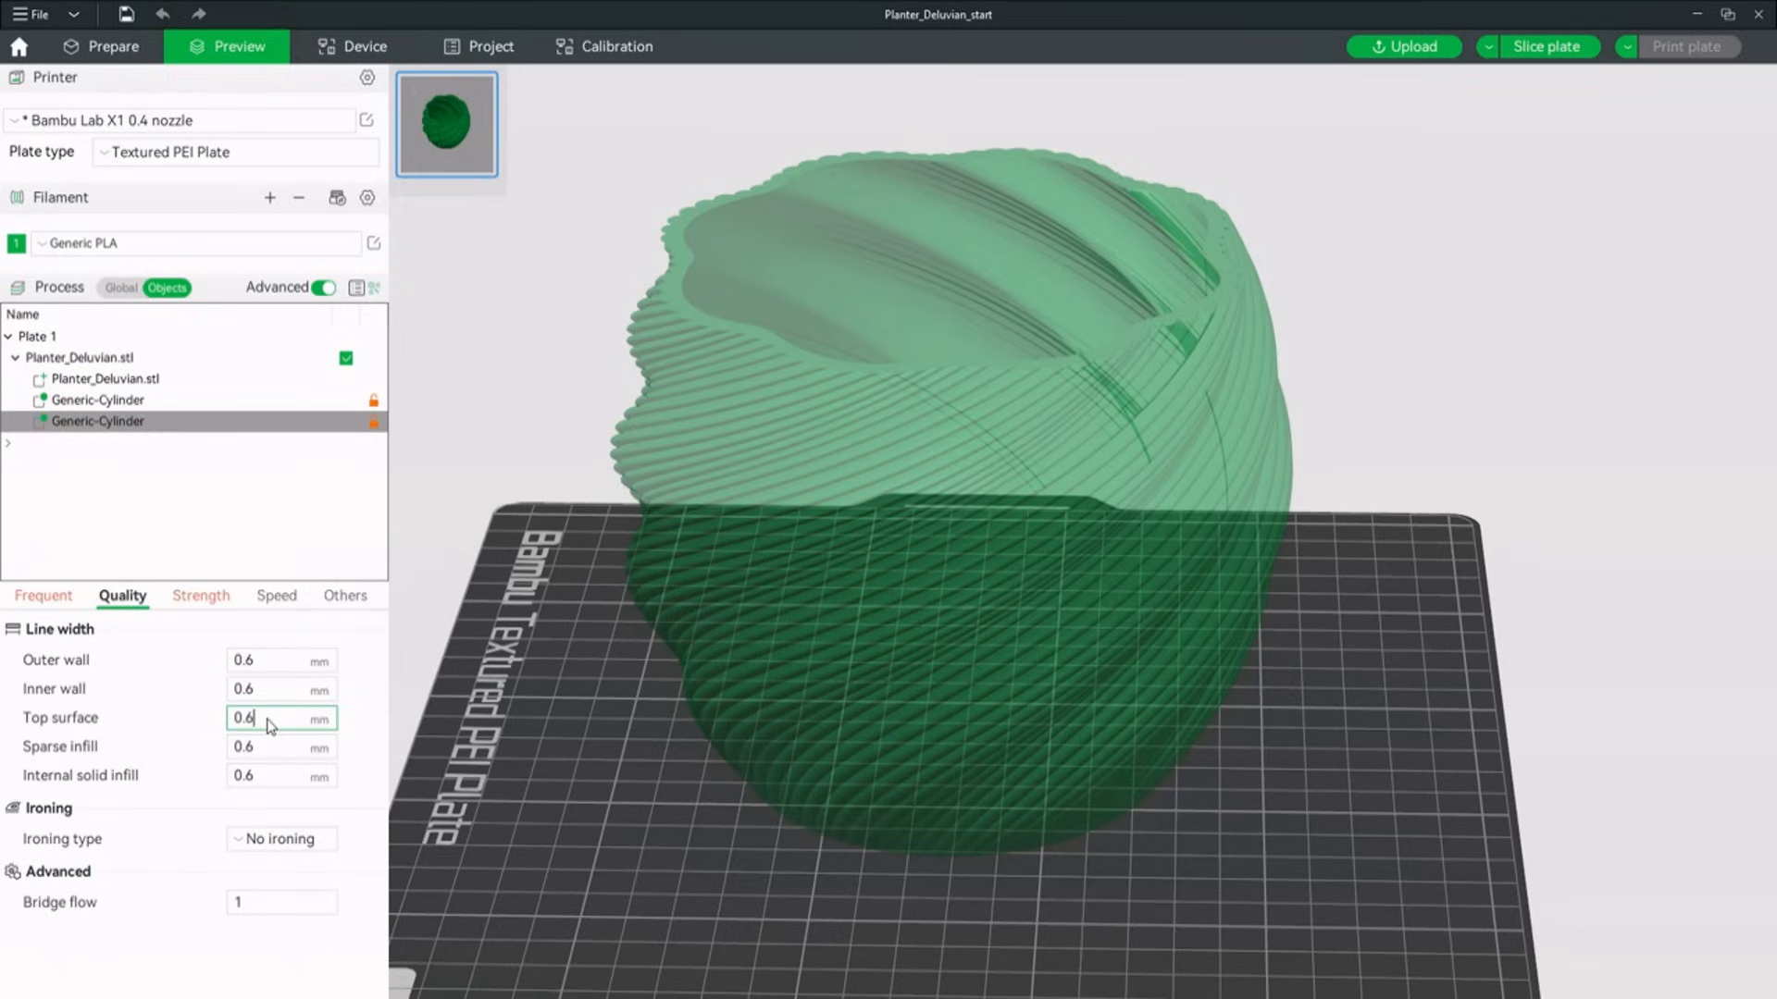
pyautogui.write('0.3')
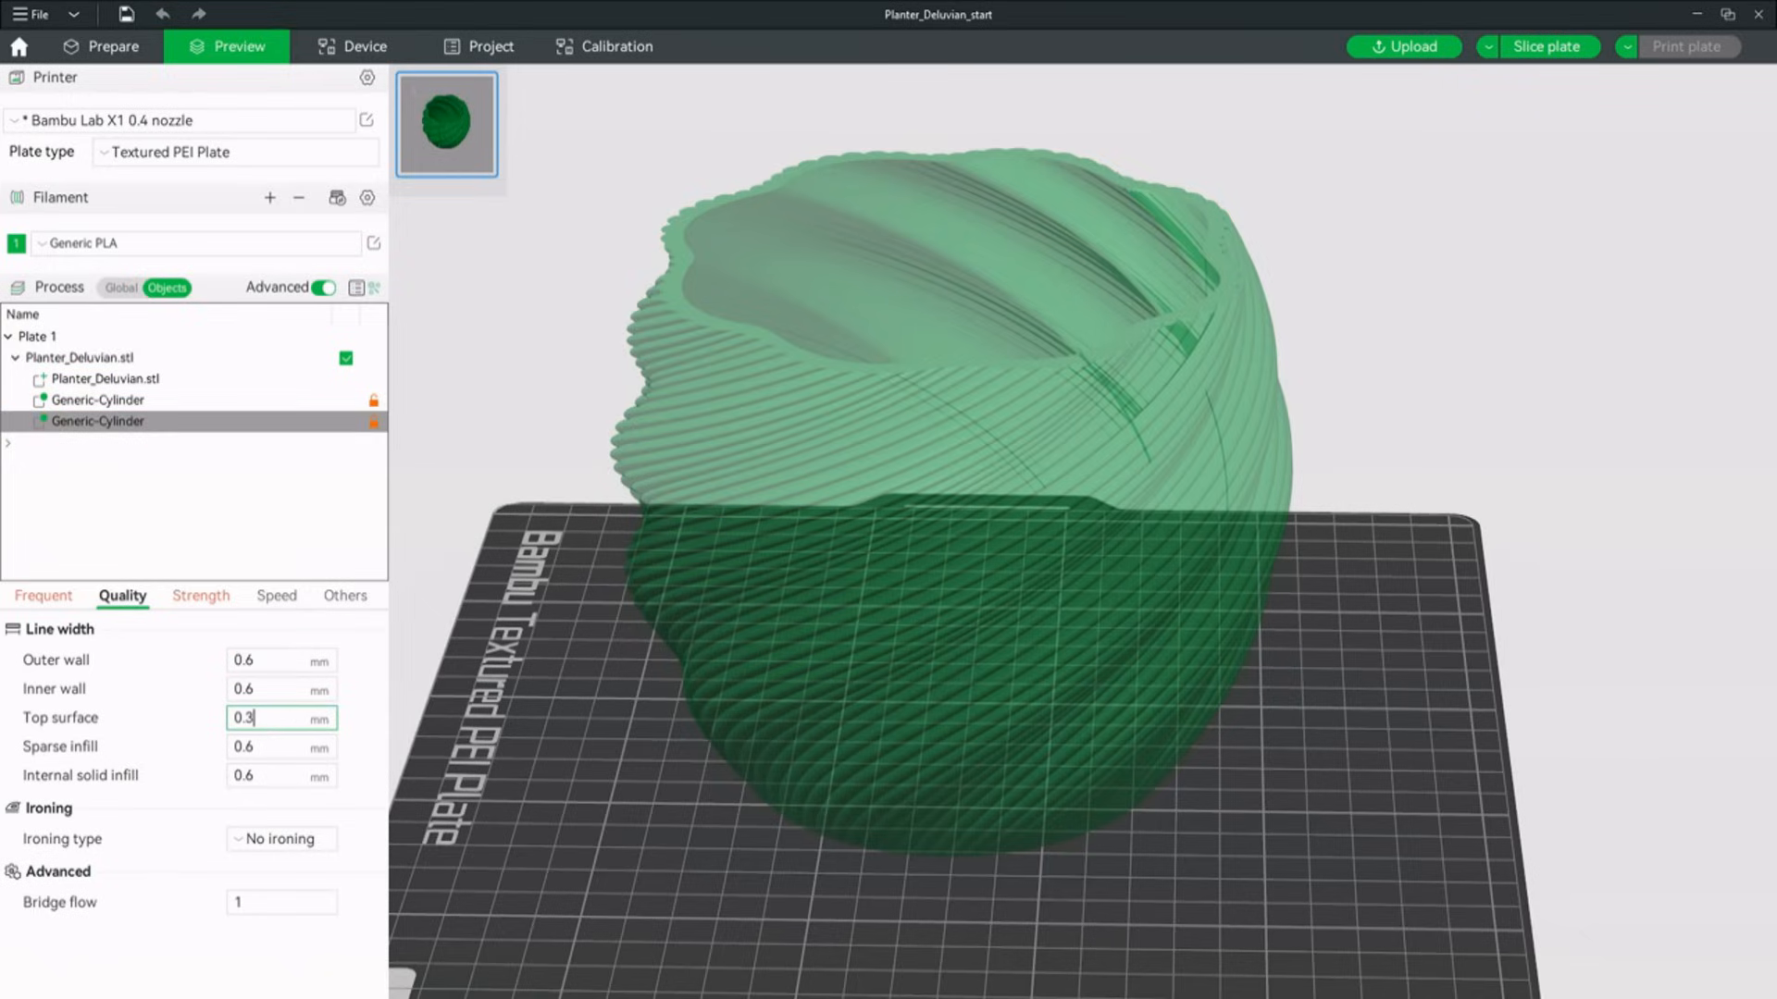
pyautogui.click(1545, 46)
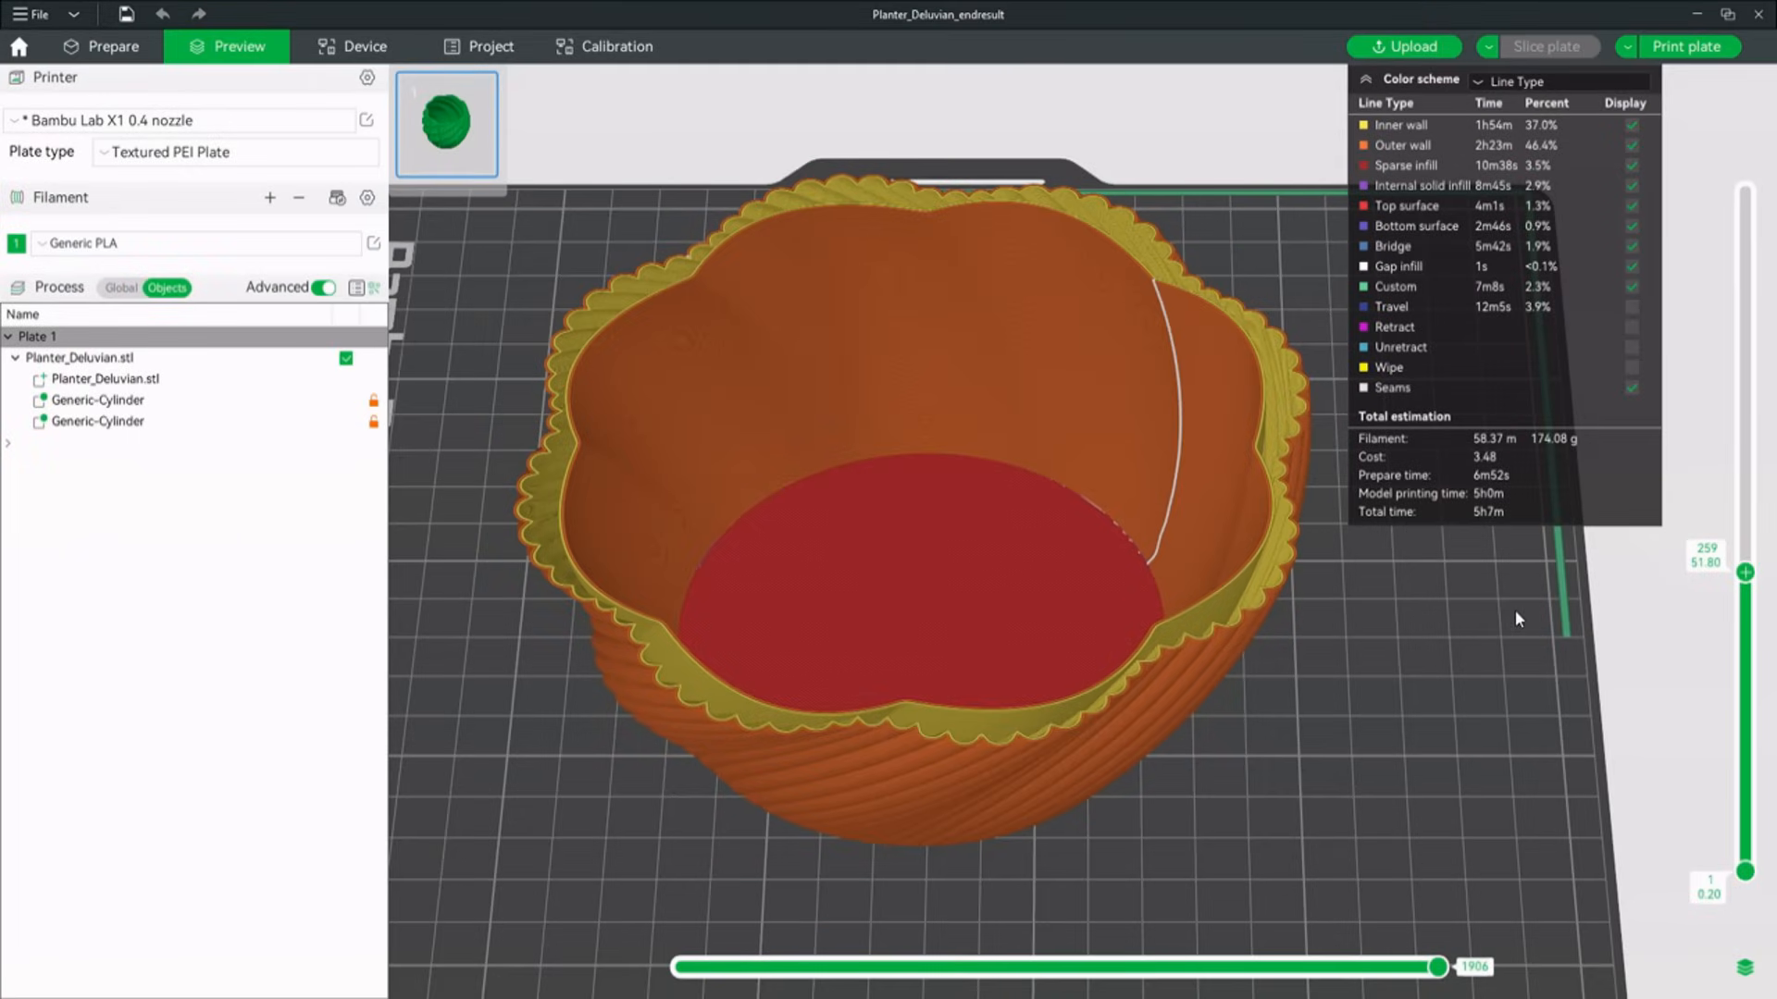
pyautogui.moveTo(1635, 563)
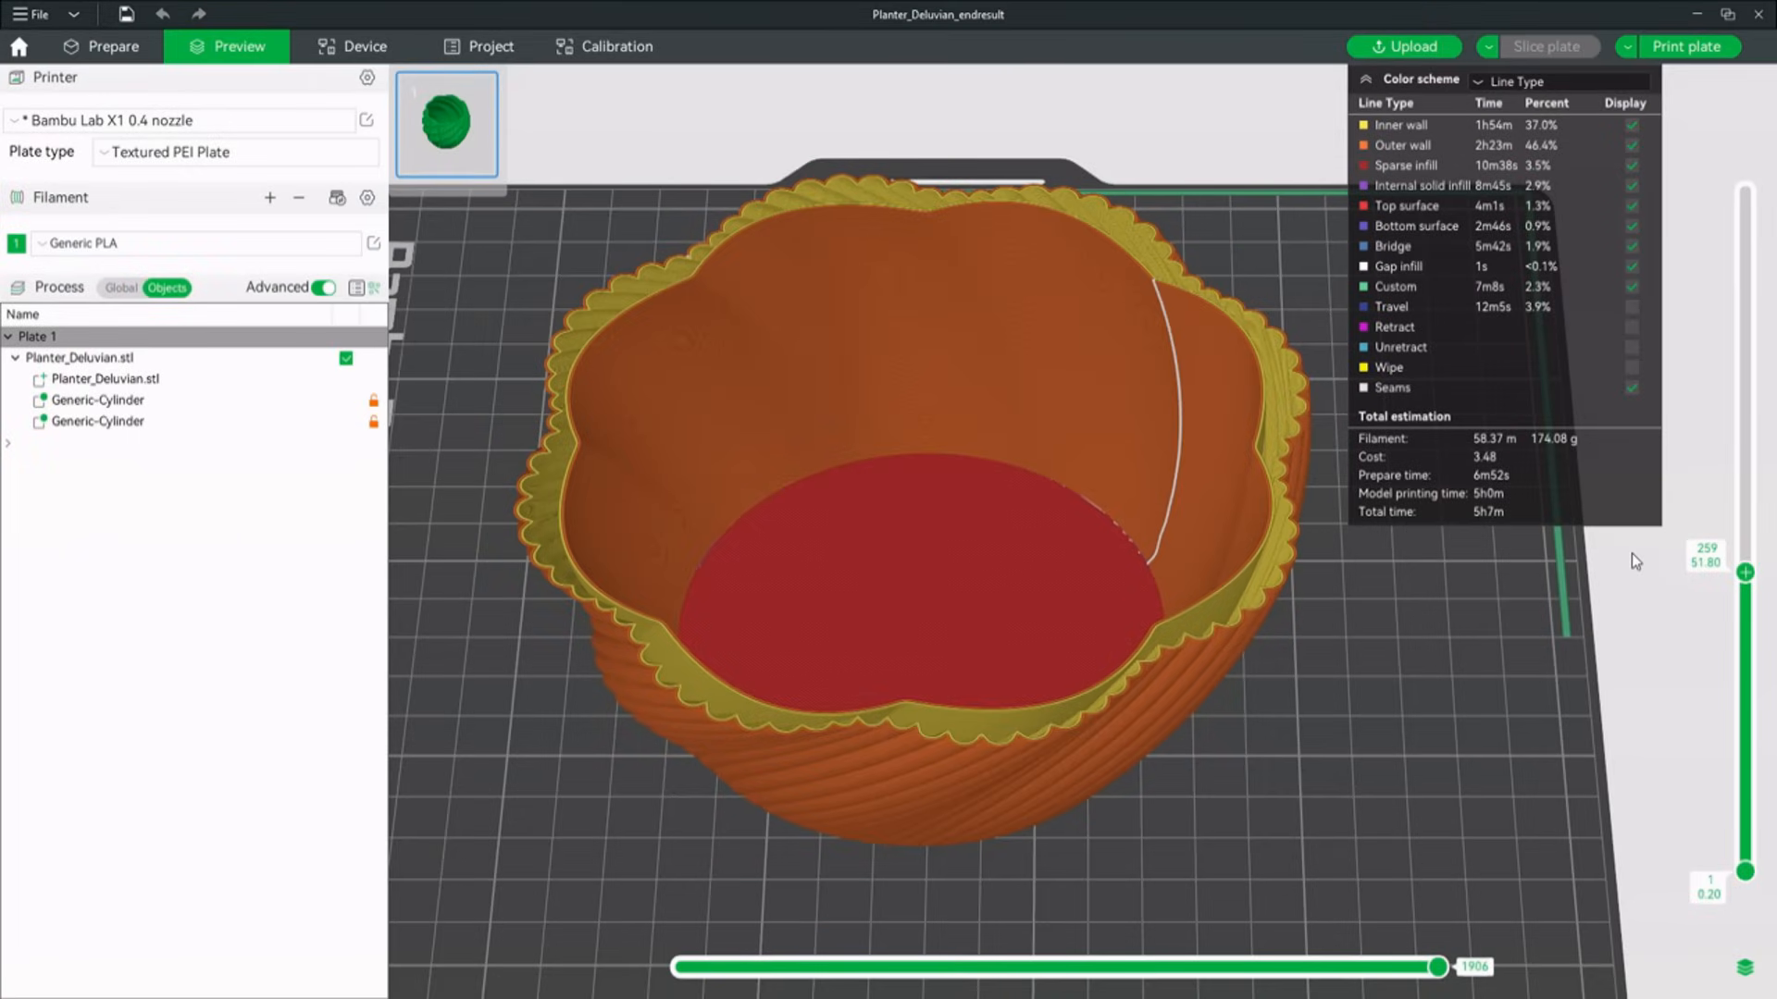